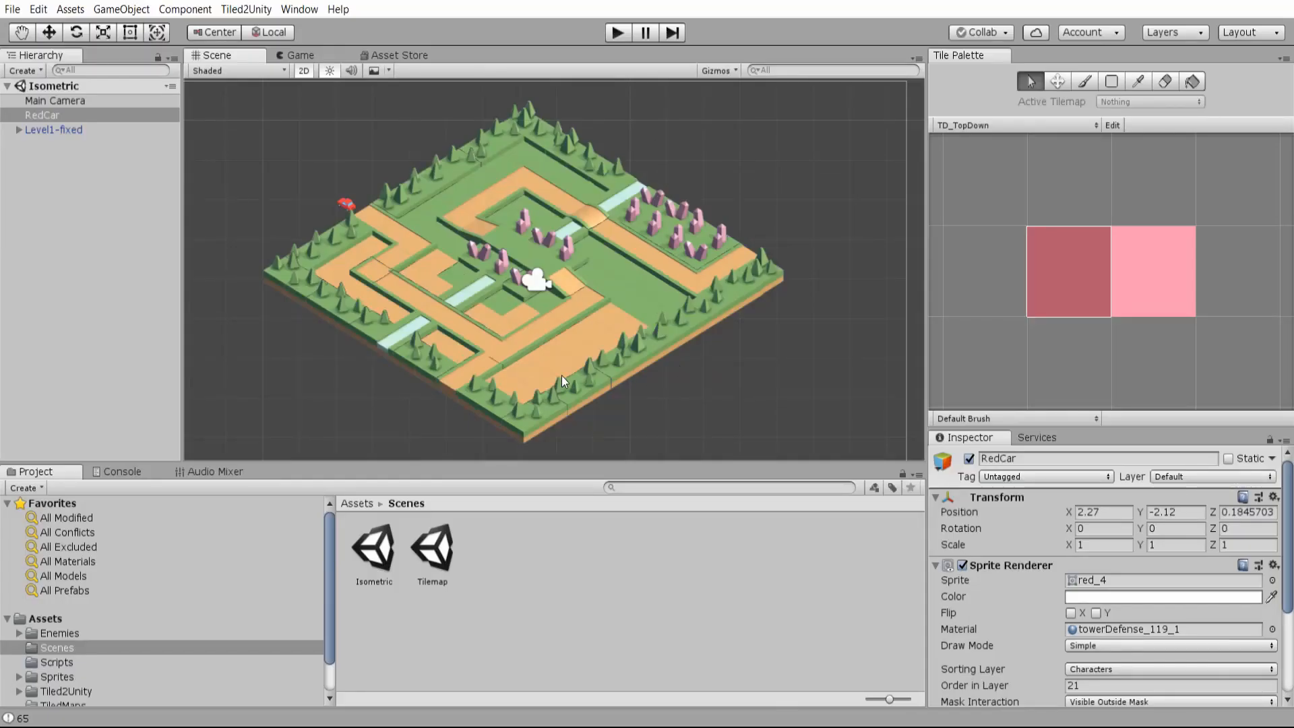
- Expand Level1-fixed > Map and set towerDefense_090_1's Position X to 0.21
left_click(16, 129)
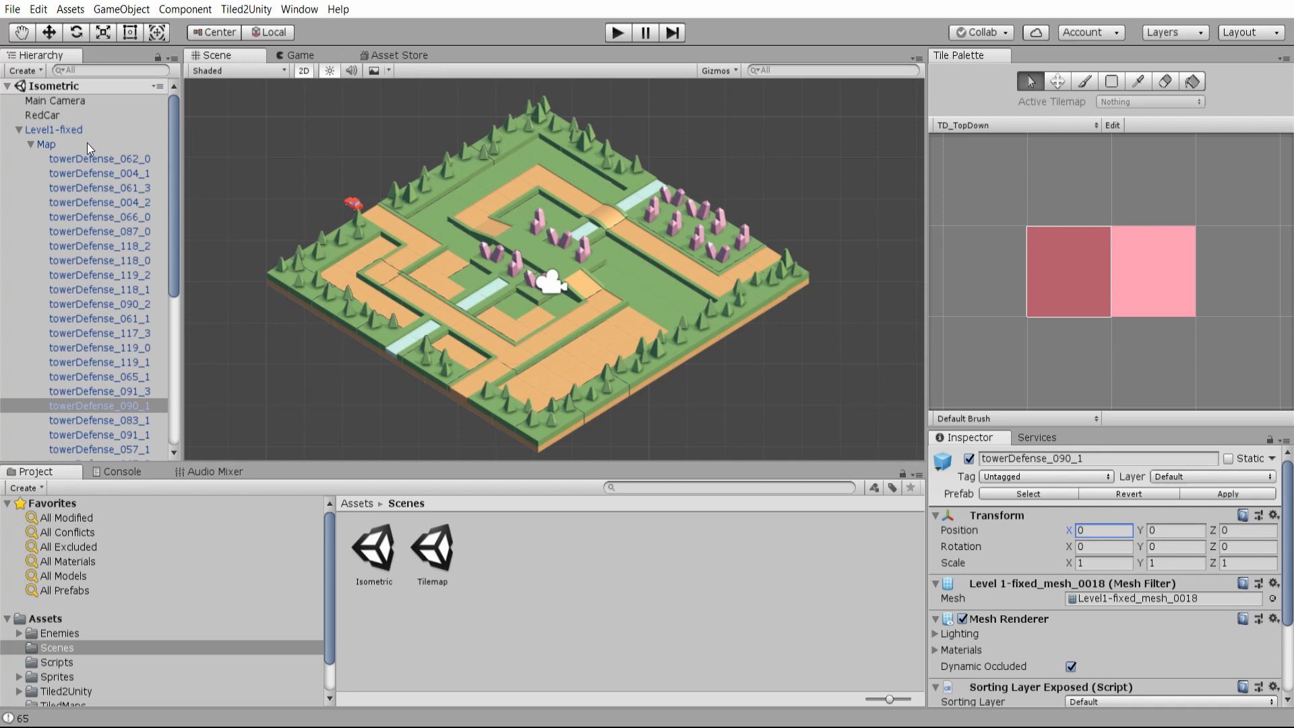
mouse_move(128, 389)
type(".21")
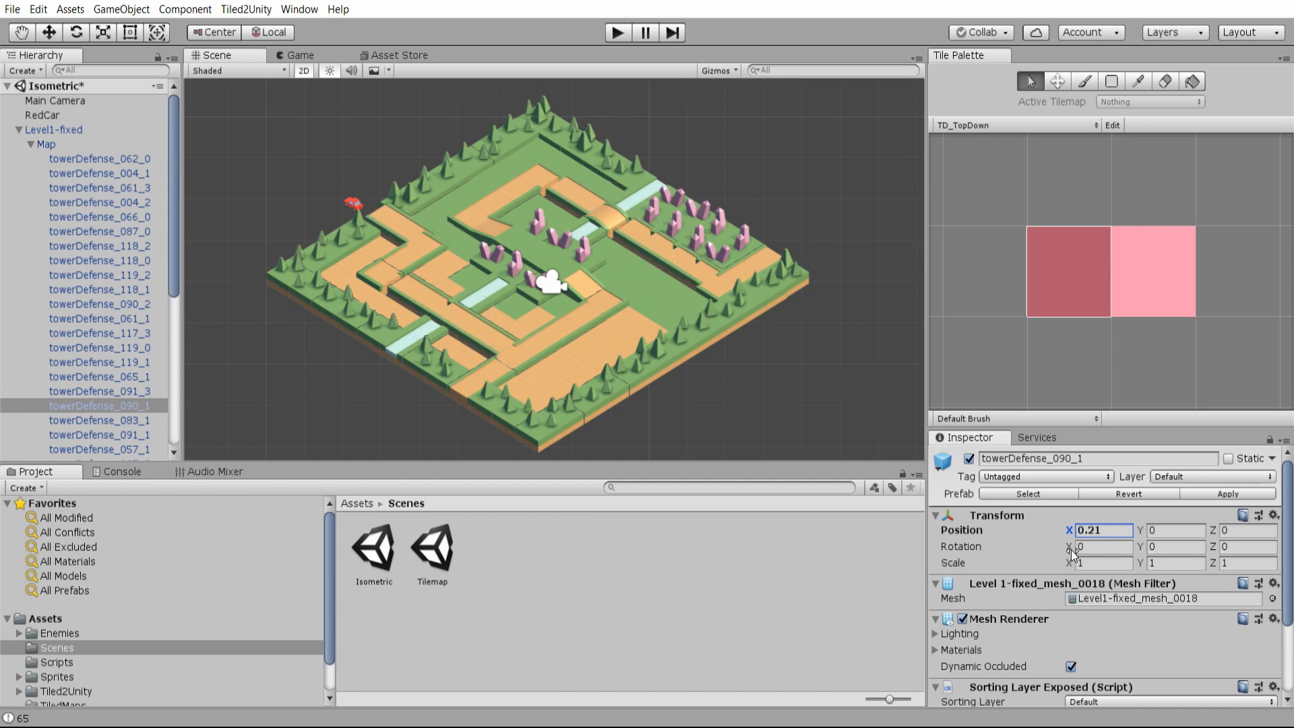
left_click(53, 129)
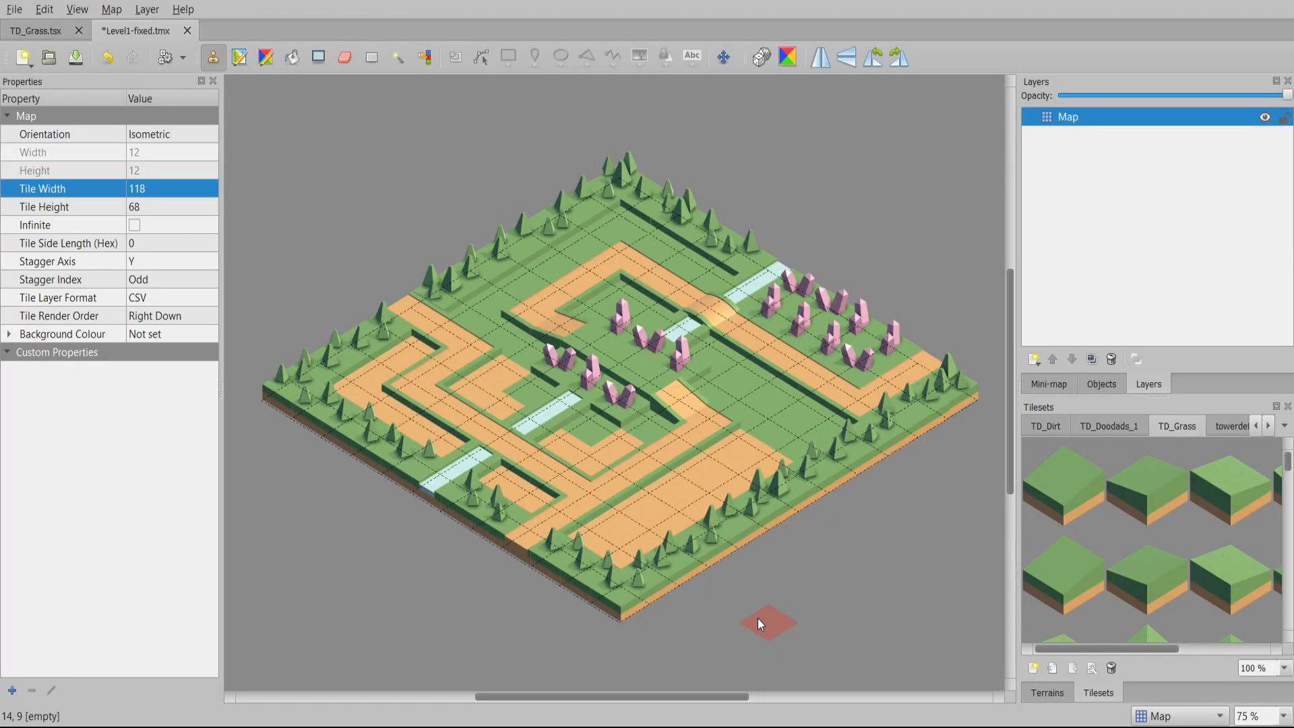
mouse_move(746, 636)
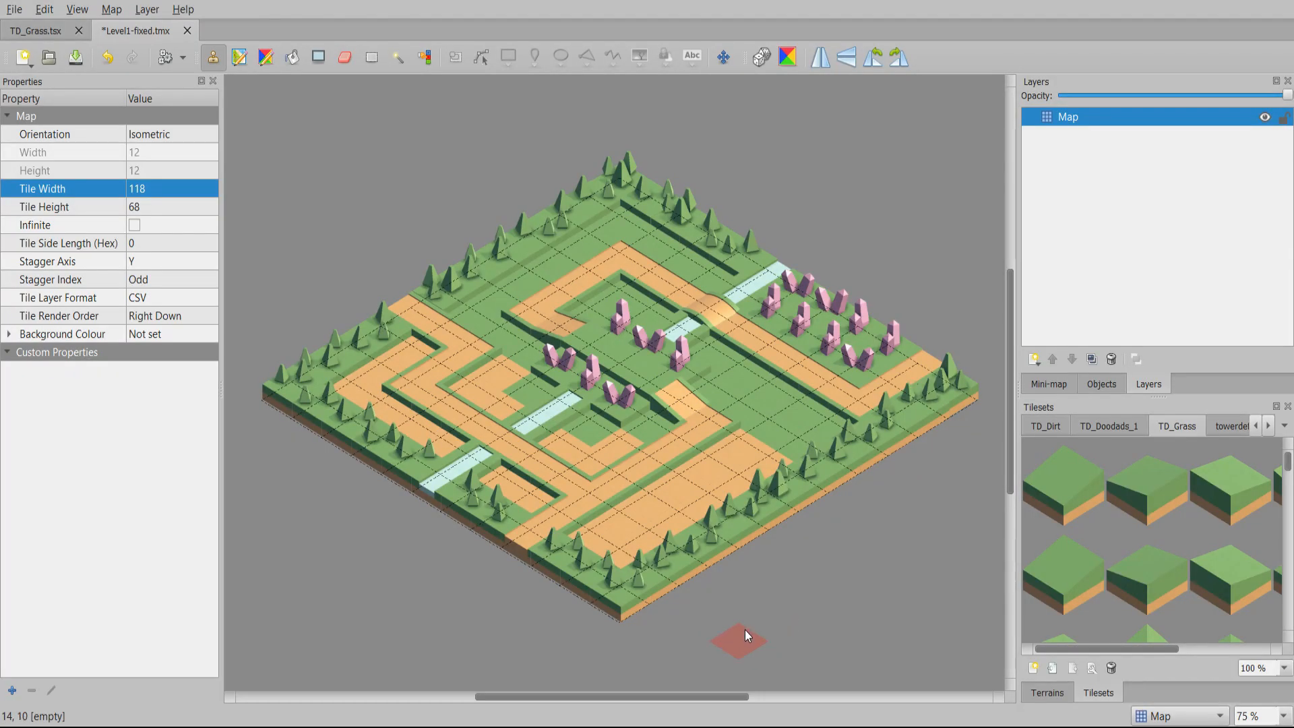
left_click(34, 30)
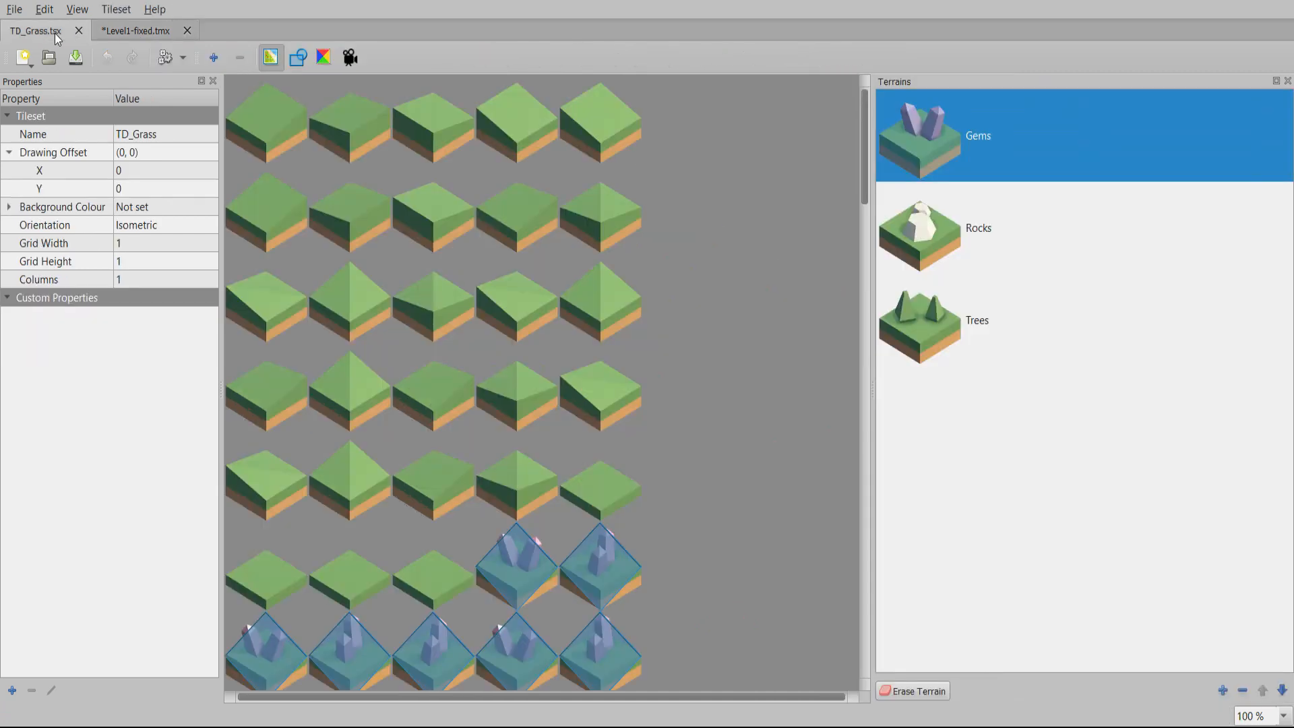
left_click(138, 30)
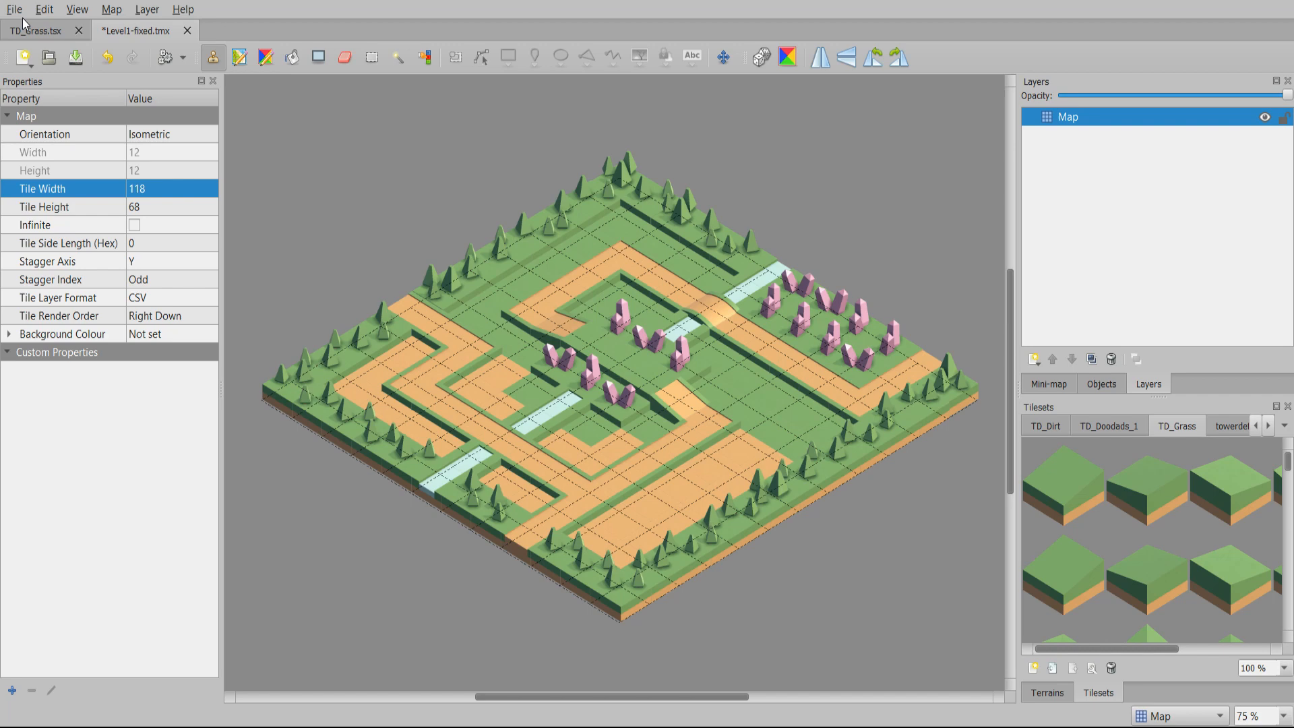
- Create a Collection of Images tileset named Tutorial
left_click(15, 8)
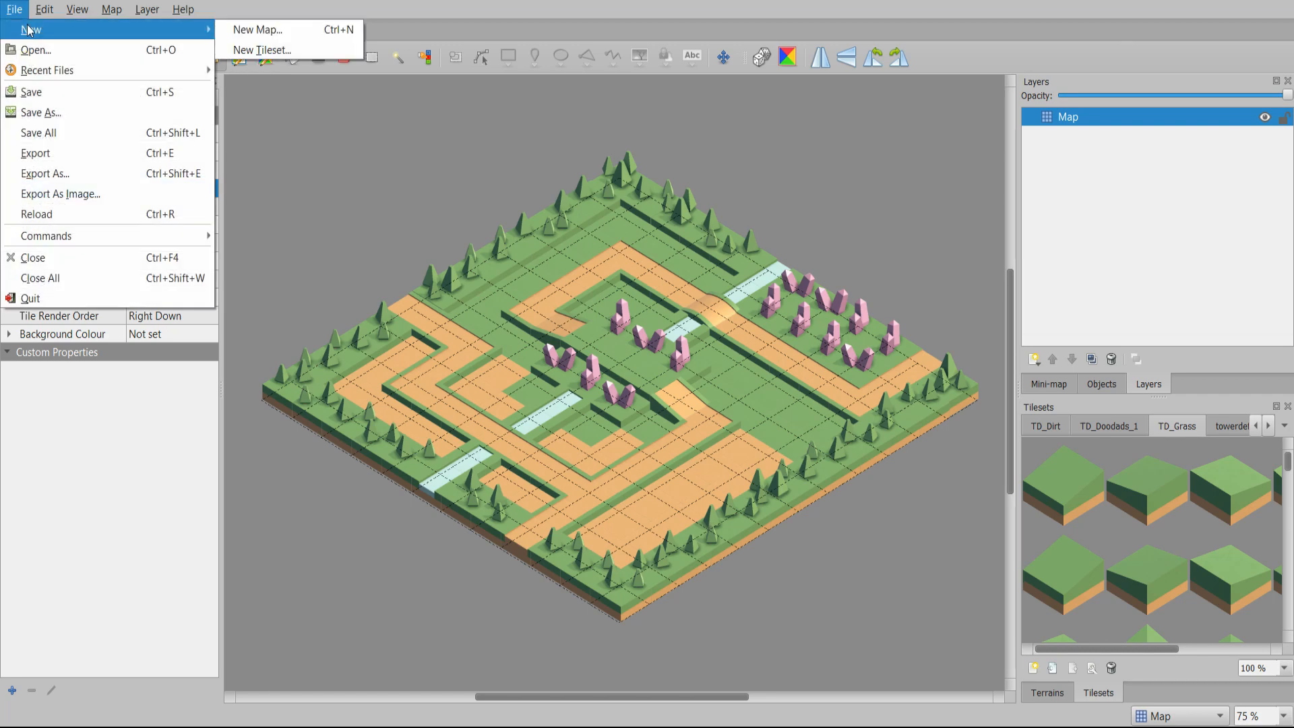
left_click(262, 51)
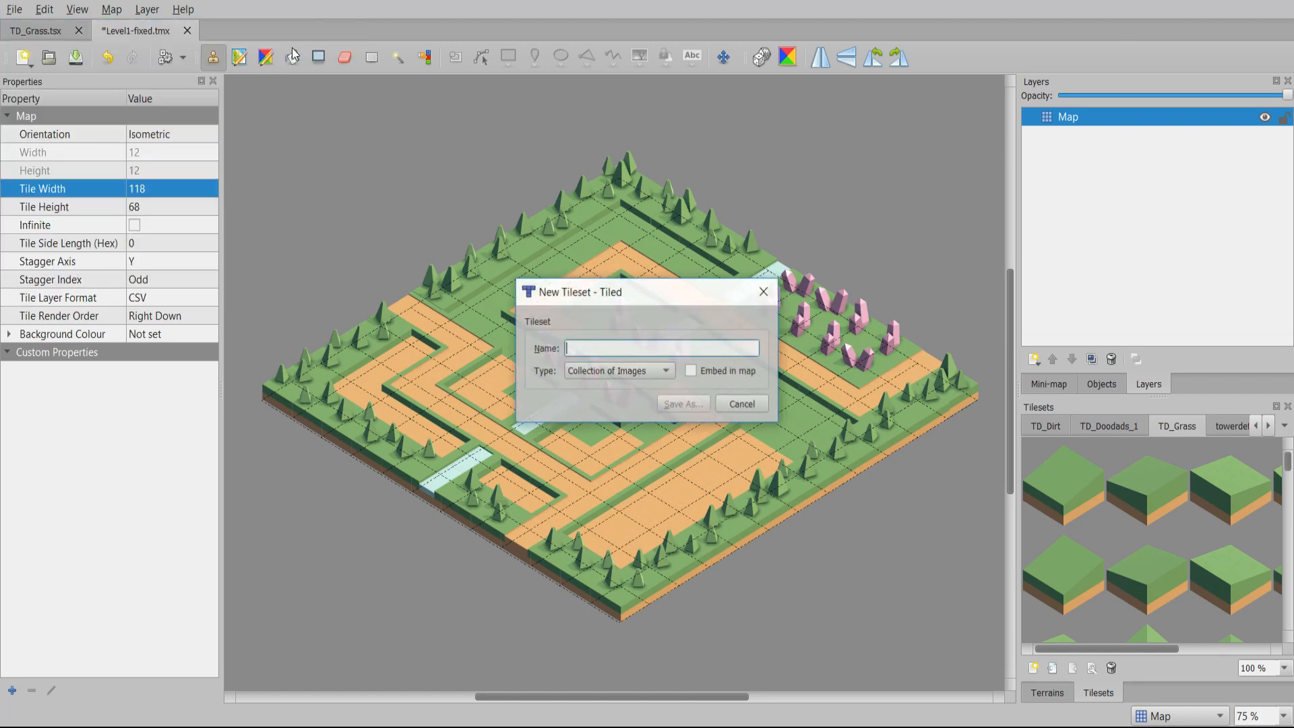
mouse_move(788, 365)
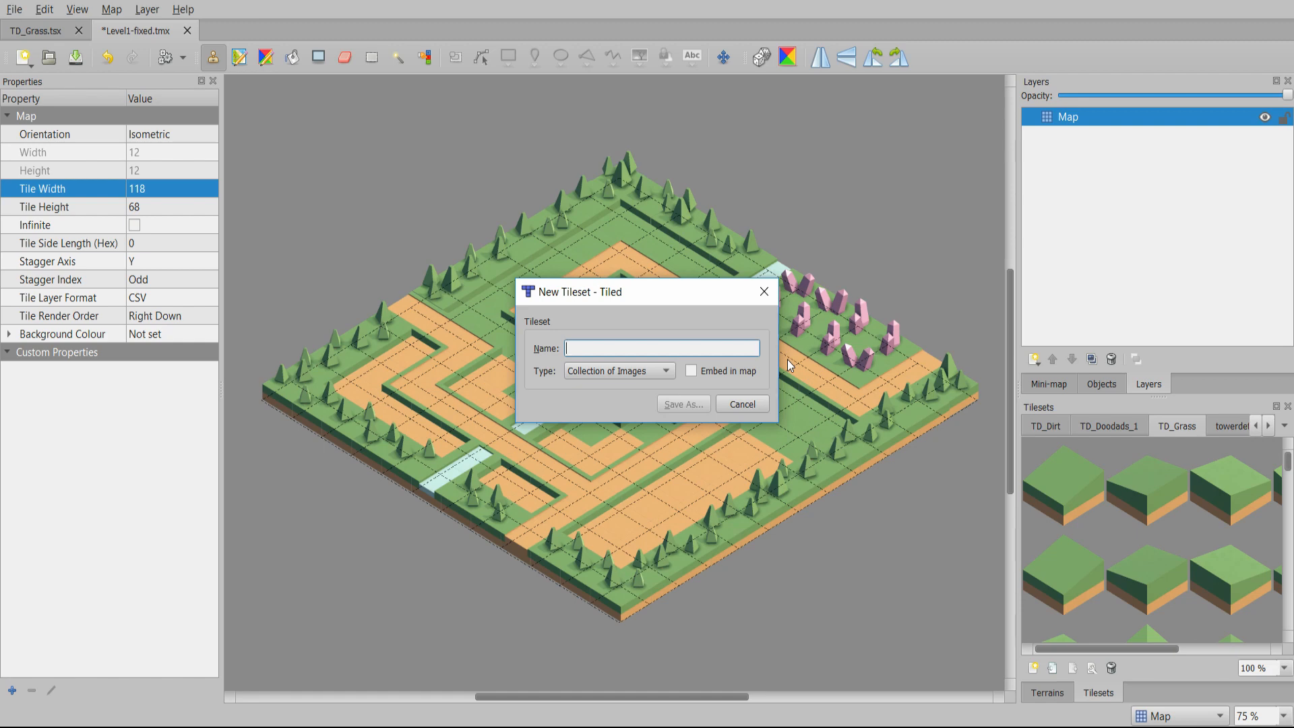
mouse_move(748, 377)
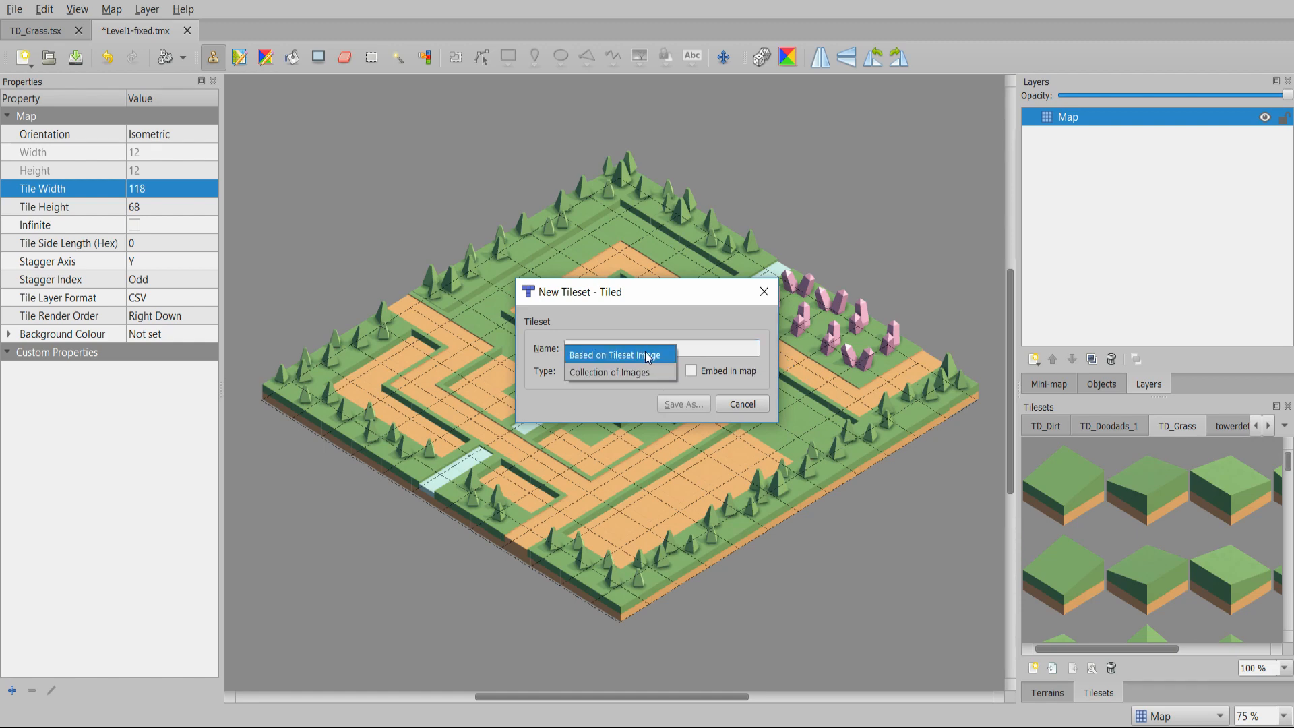
left_click(618, 354)
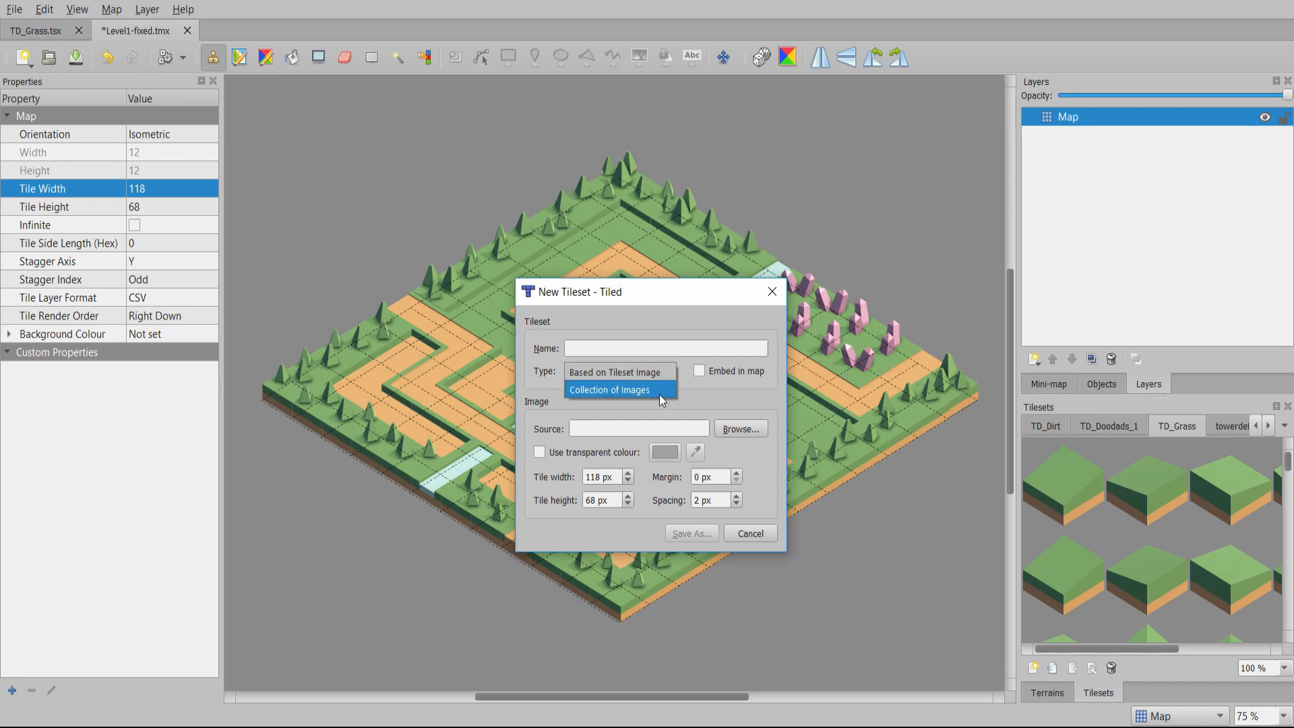
left_click(609, 389)
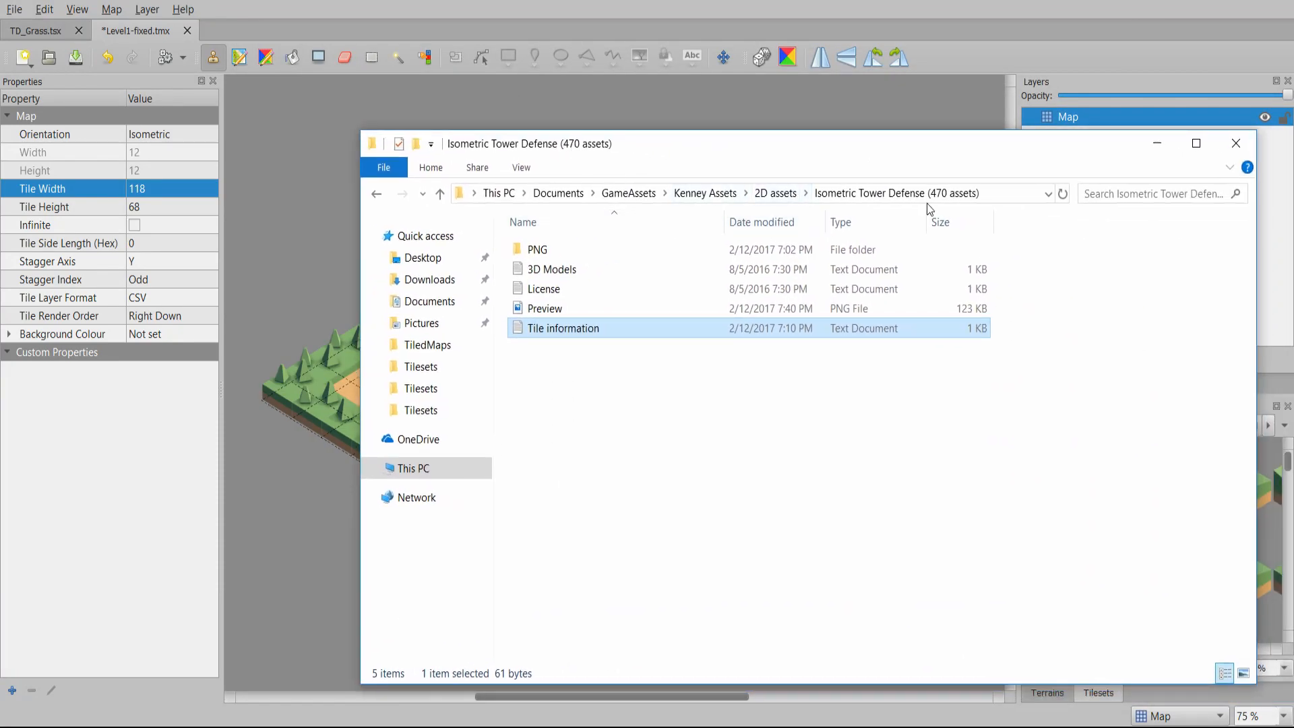
double_click(537, 249)
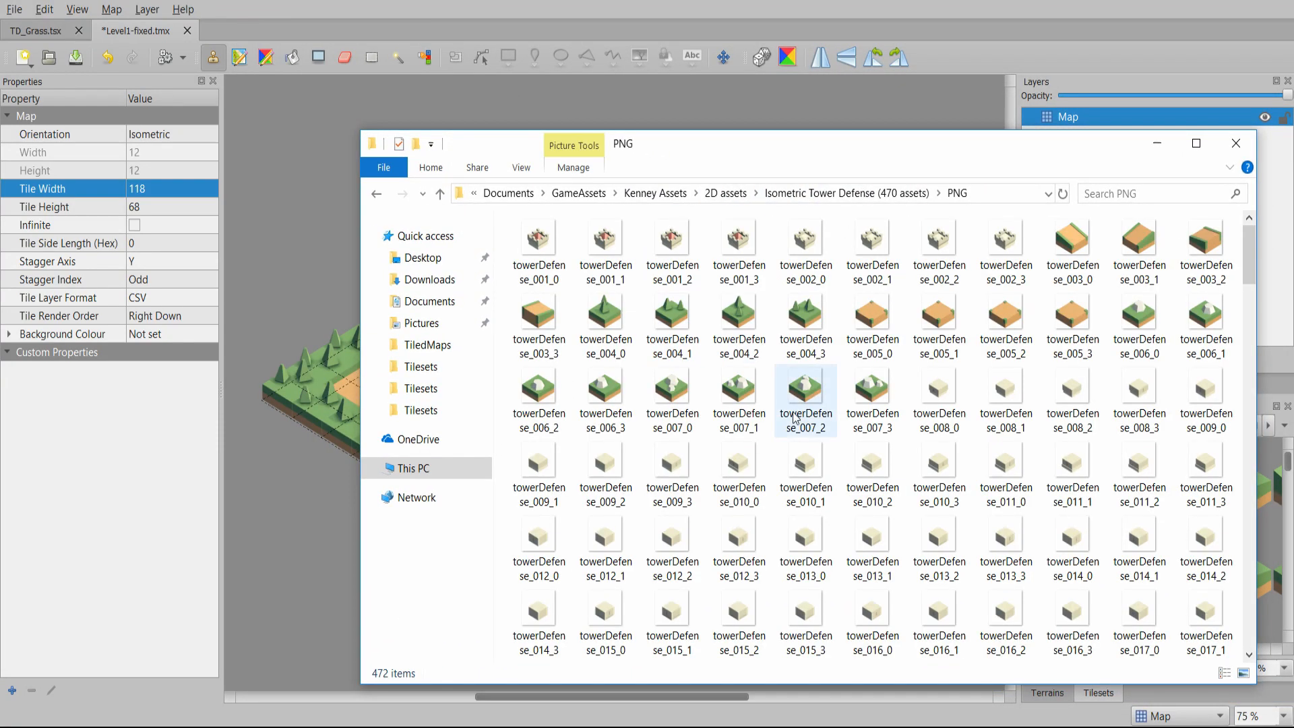
scroll("down", 3)
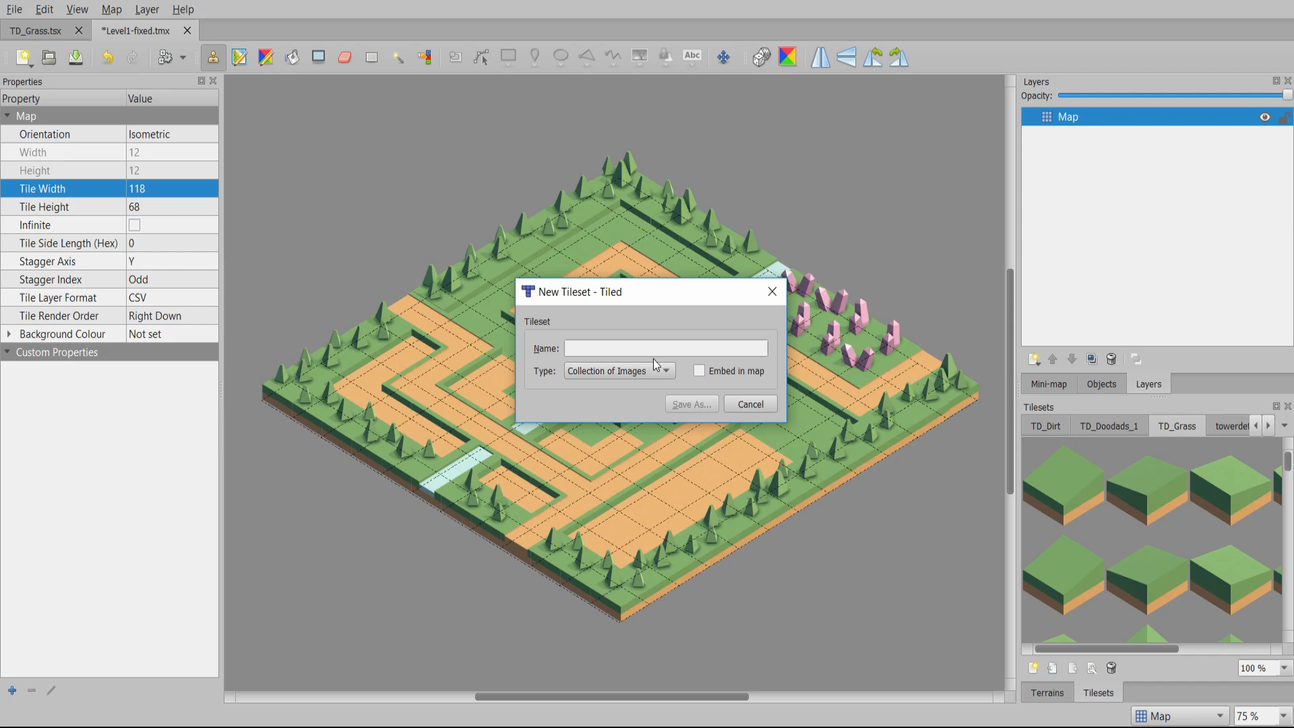
type("Tutorial")
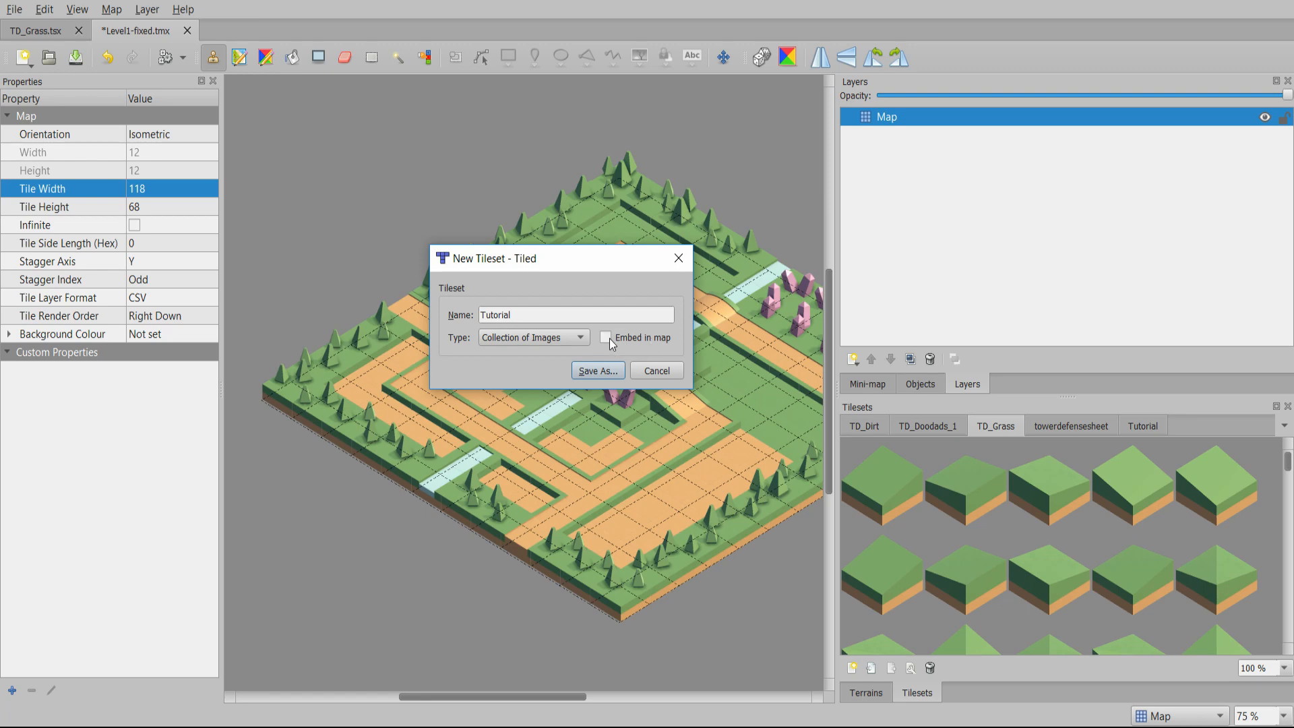
mouse_move(636, 345)
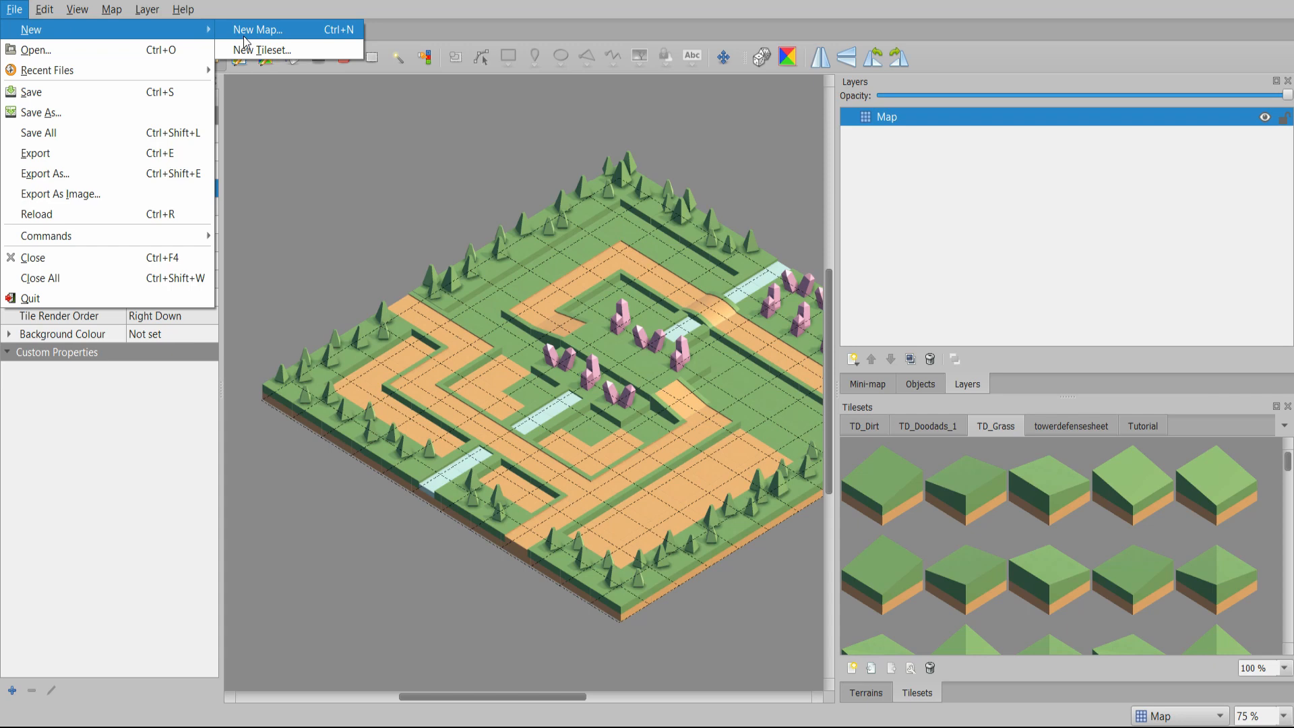
- Set up an isometric 12x12 new map with 120 by 98 px tiles
left_click(257, 29)
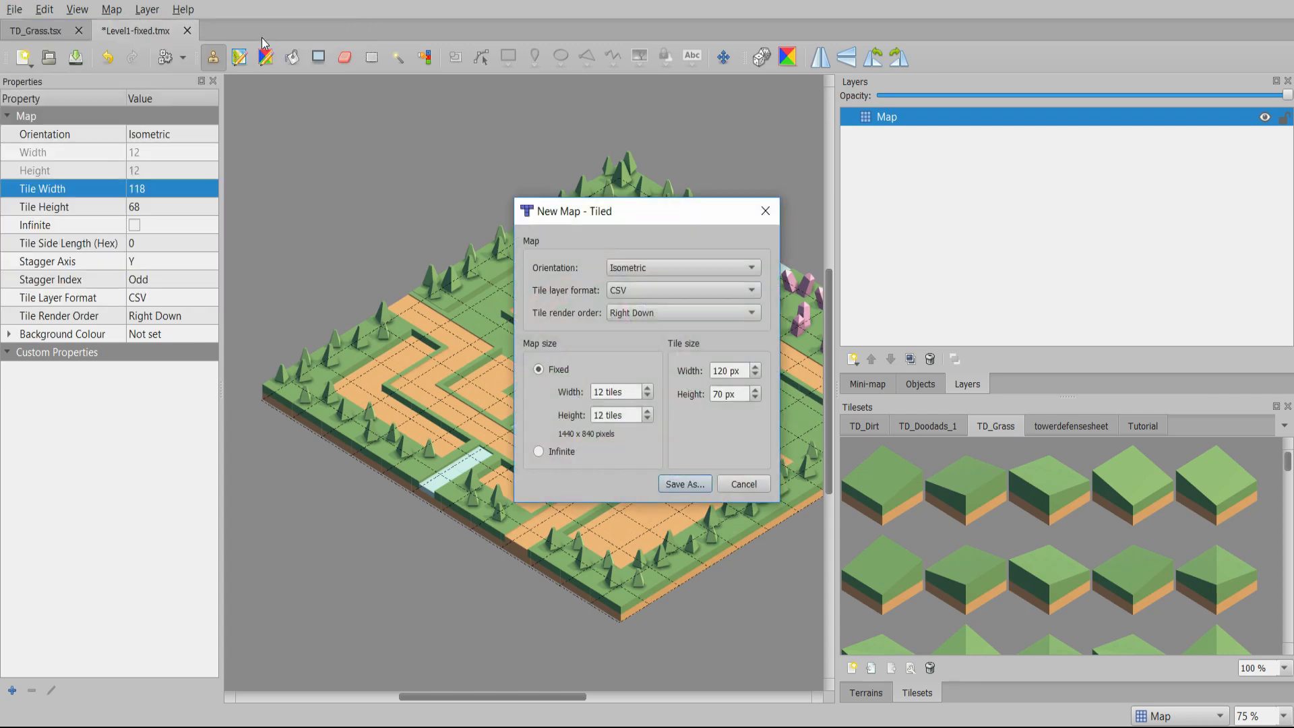
left_click(680, 267)
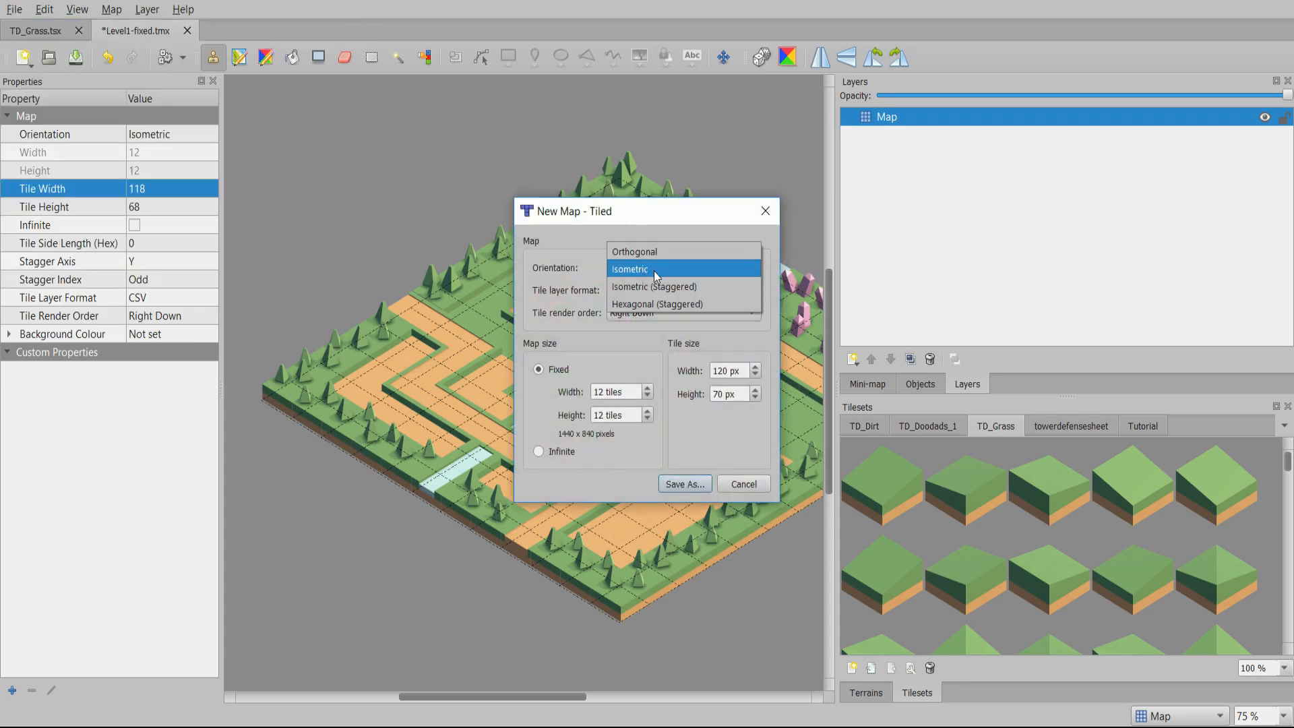
left_click(629, 268)
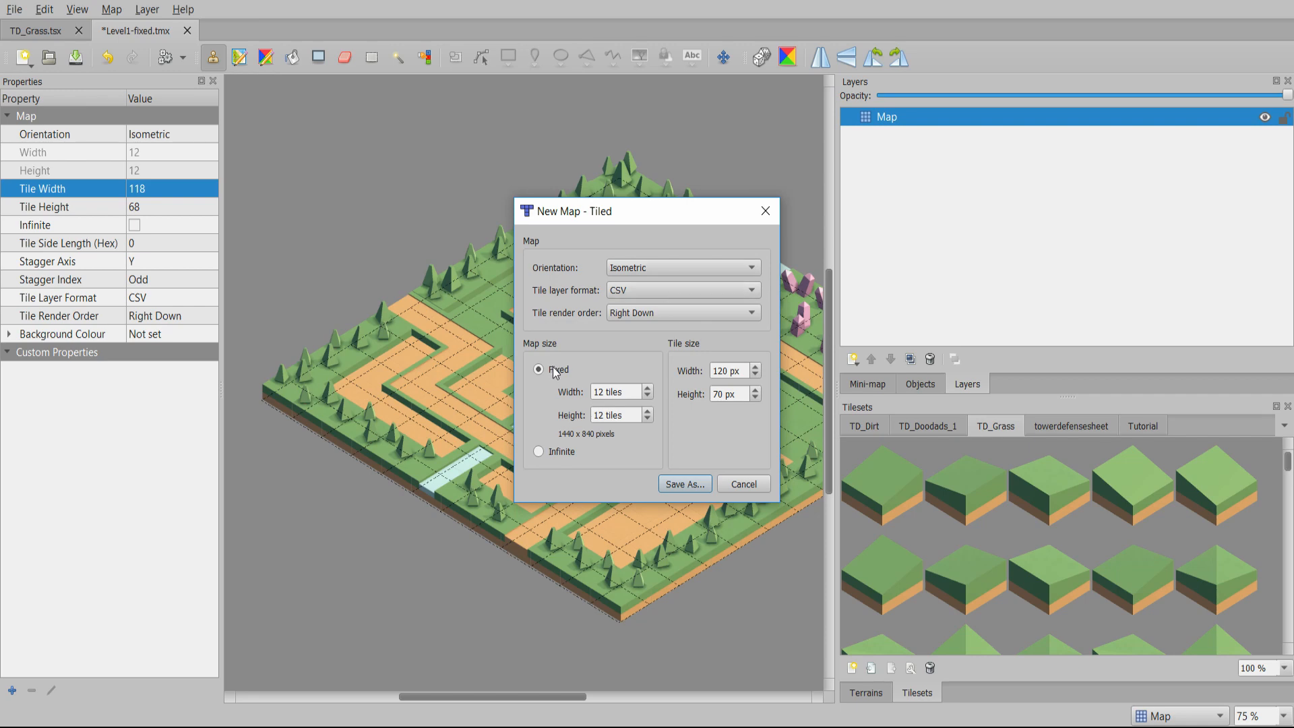
mouse_move(574, 376)
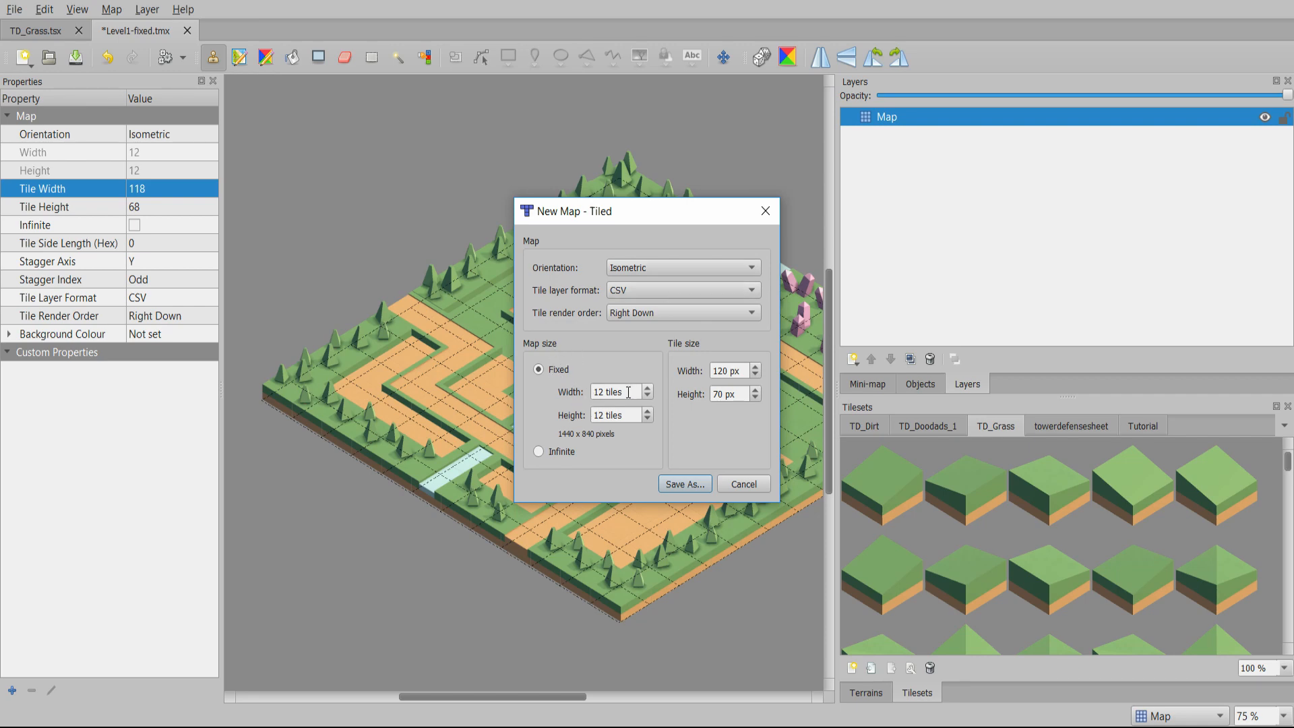
triple_click(614, 391)
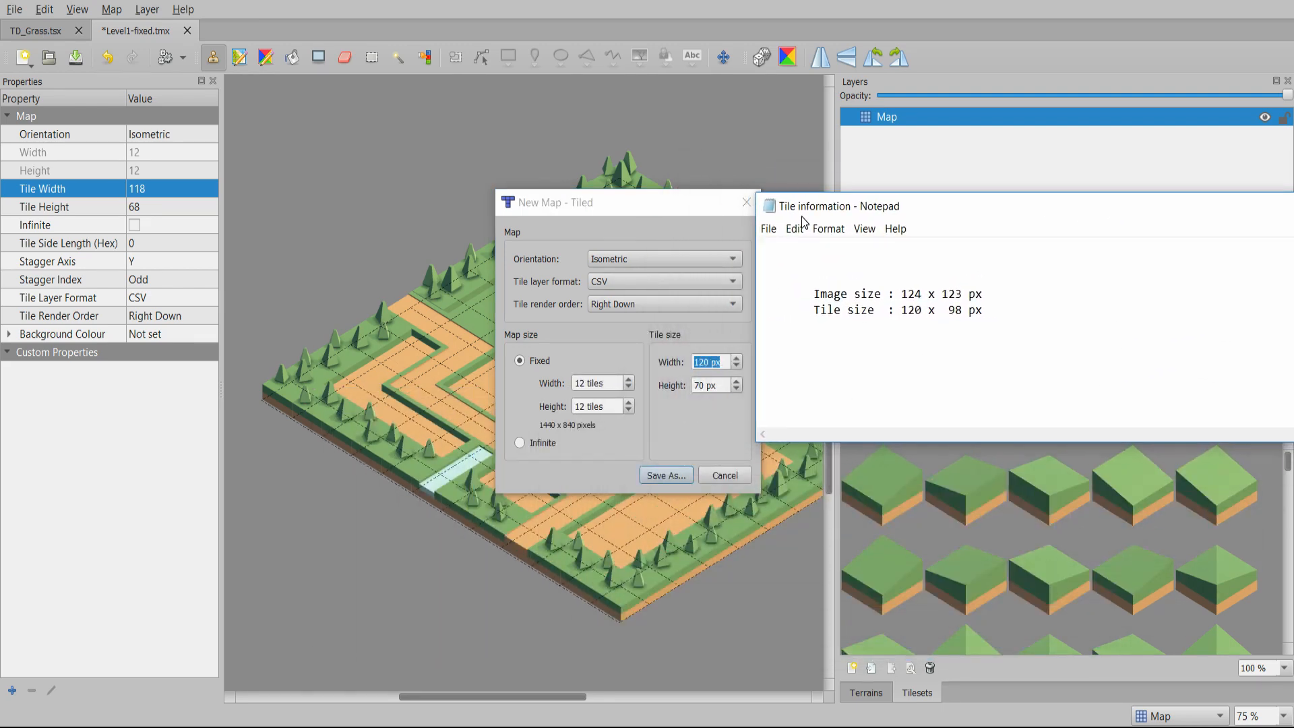
double_click(951, 308)
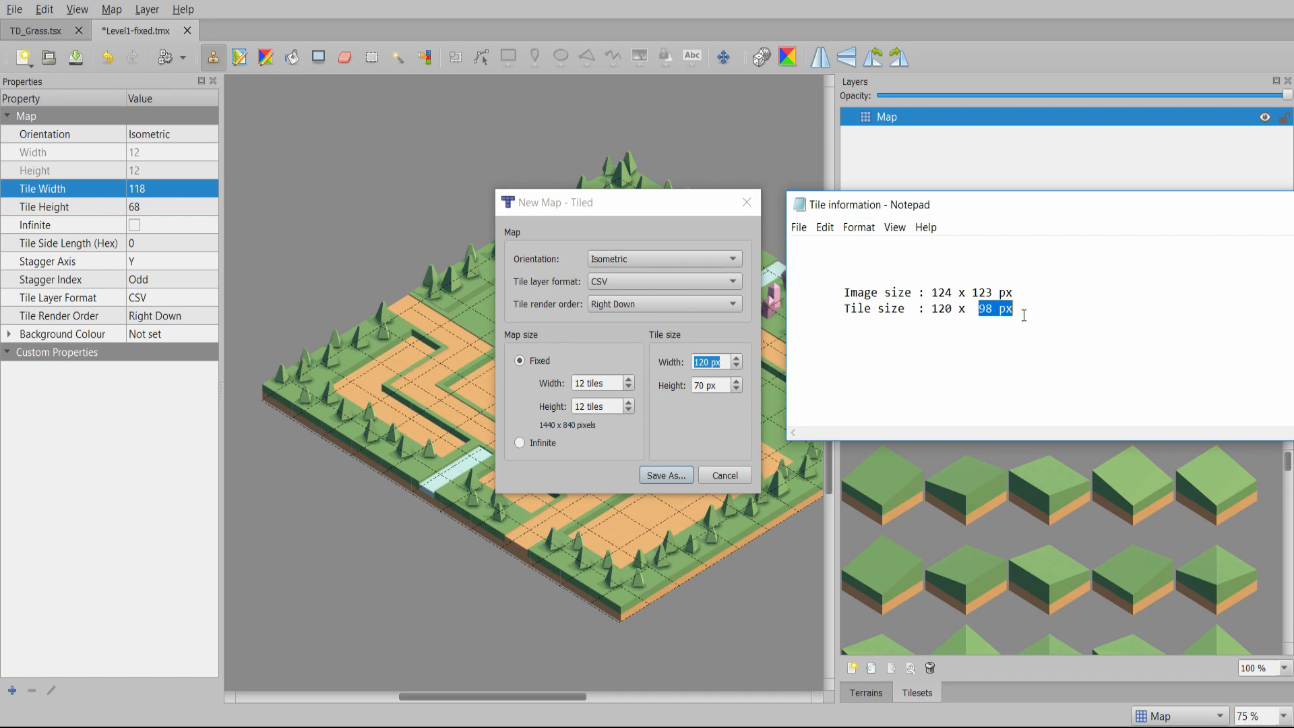
left_click(1015, 338)
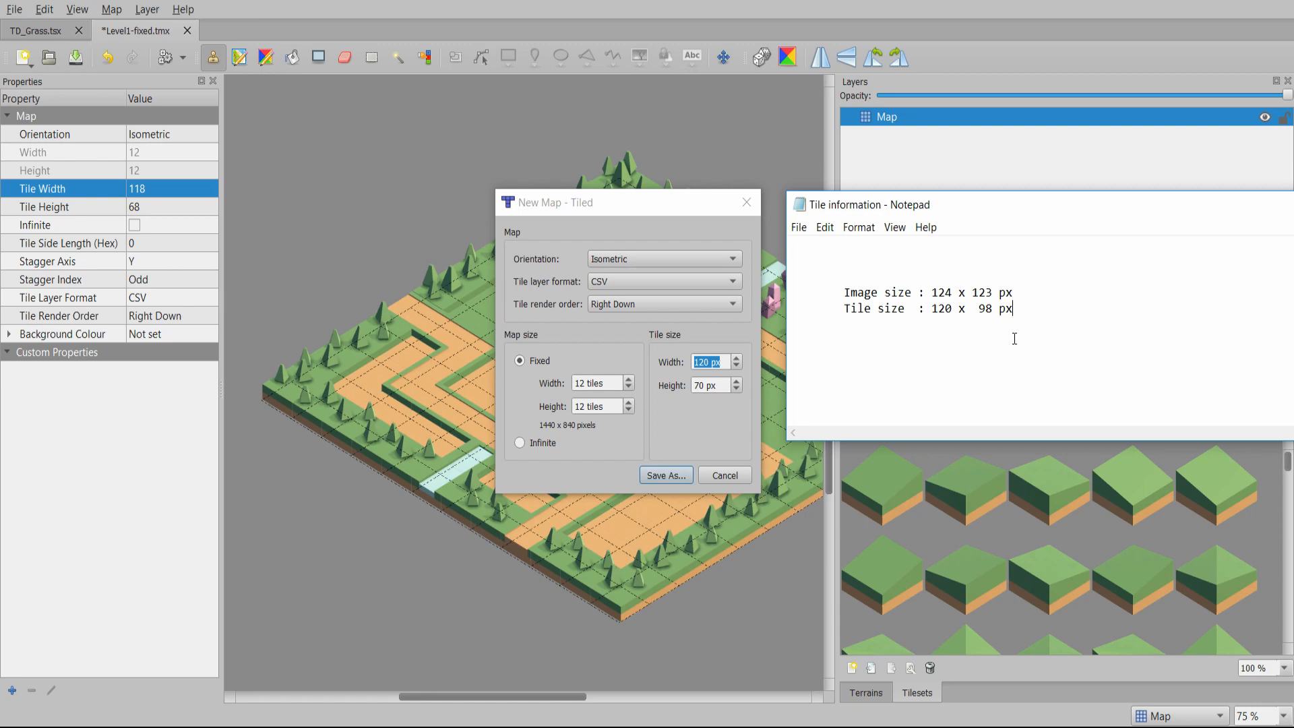
mouse_move(572, 213)
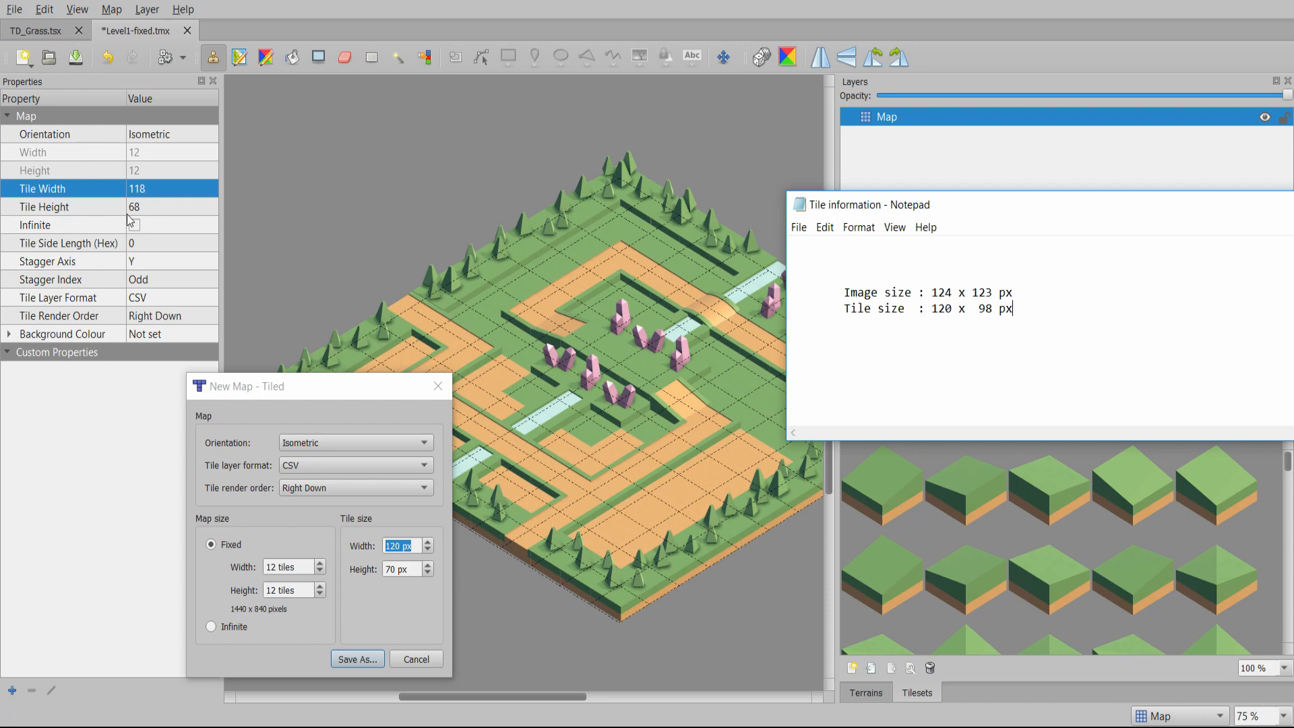
mouse_move(153, 221)
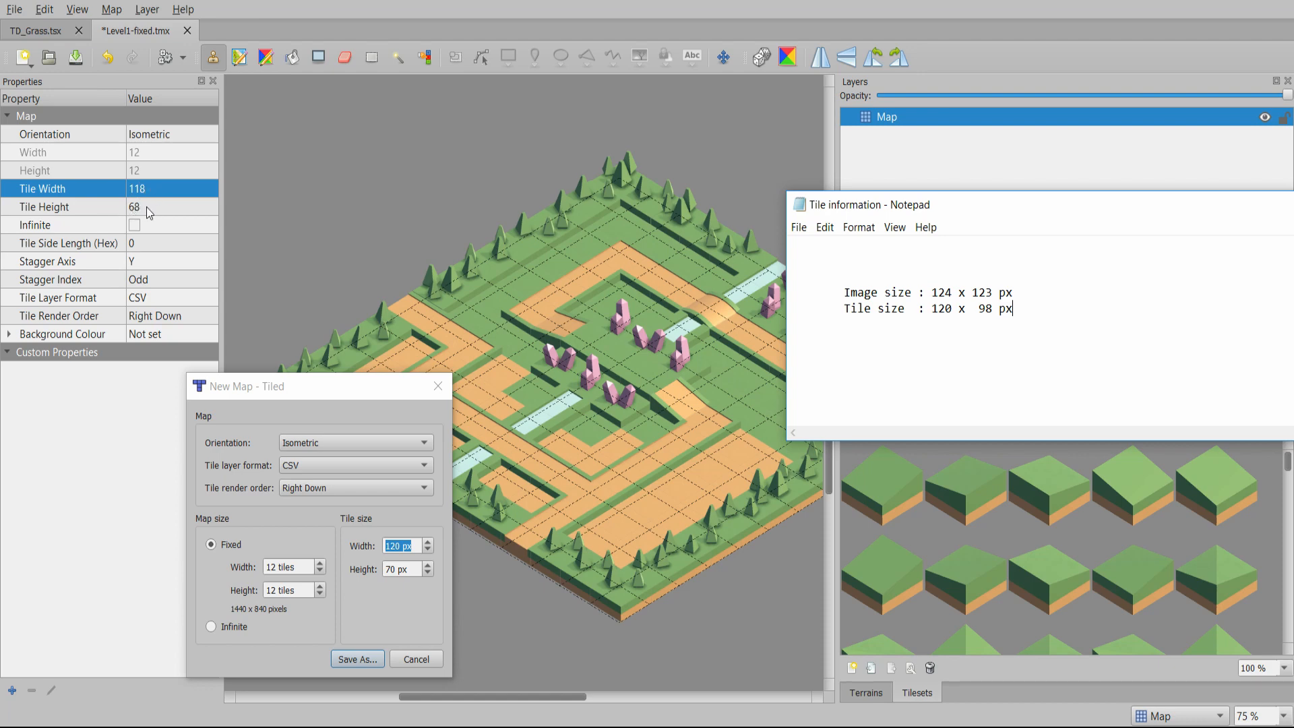
mouse_move(606, 599)
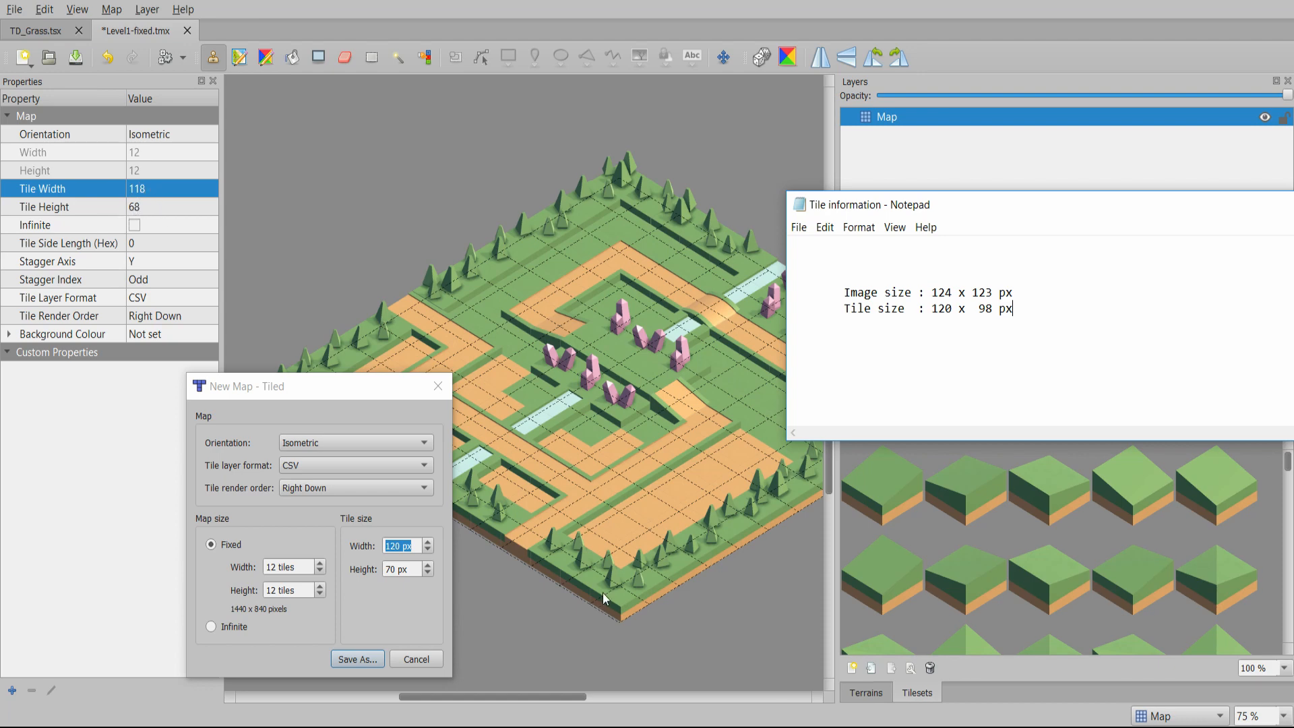
mouse_move(446, 571)
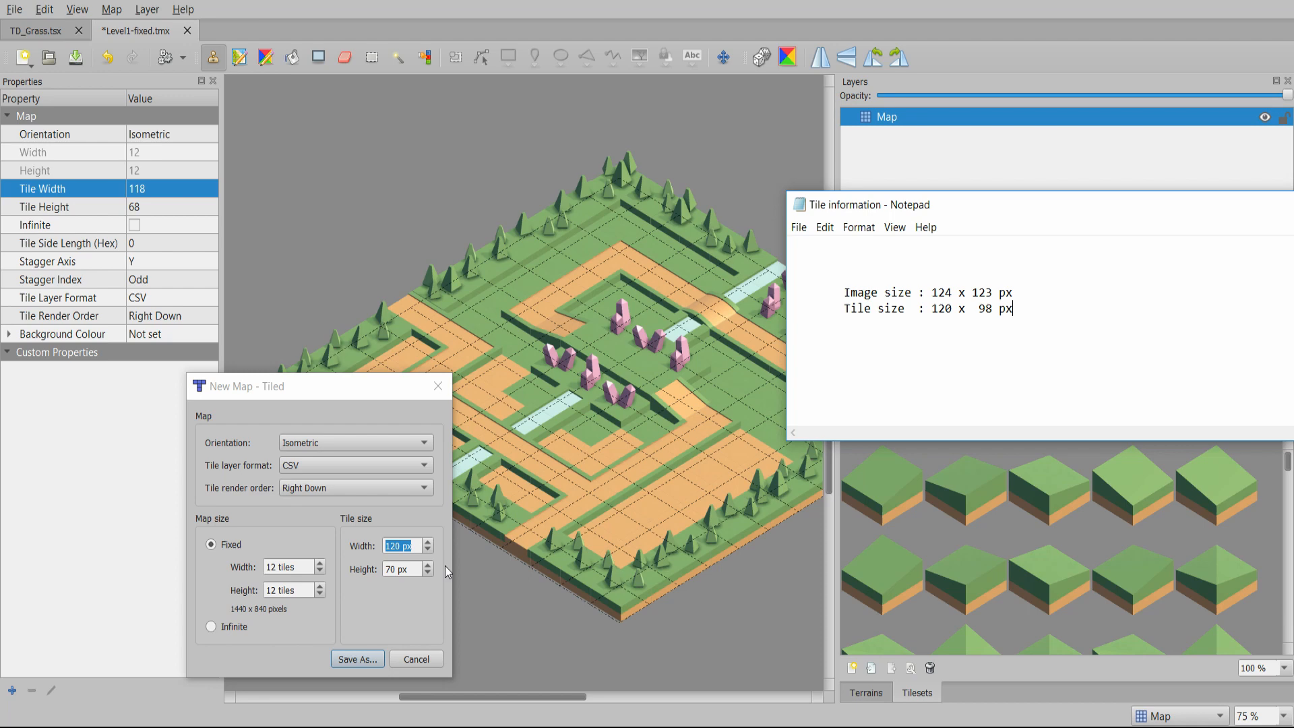
left_click(402, 569)
type("98")
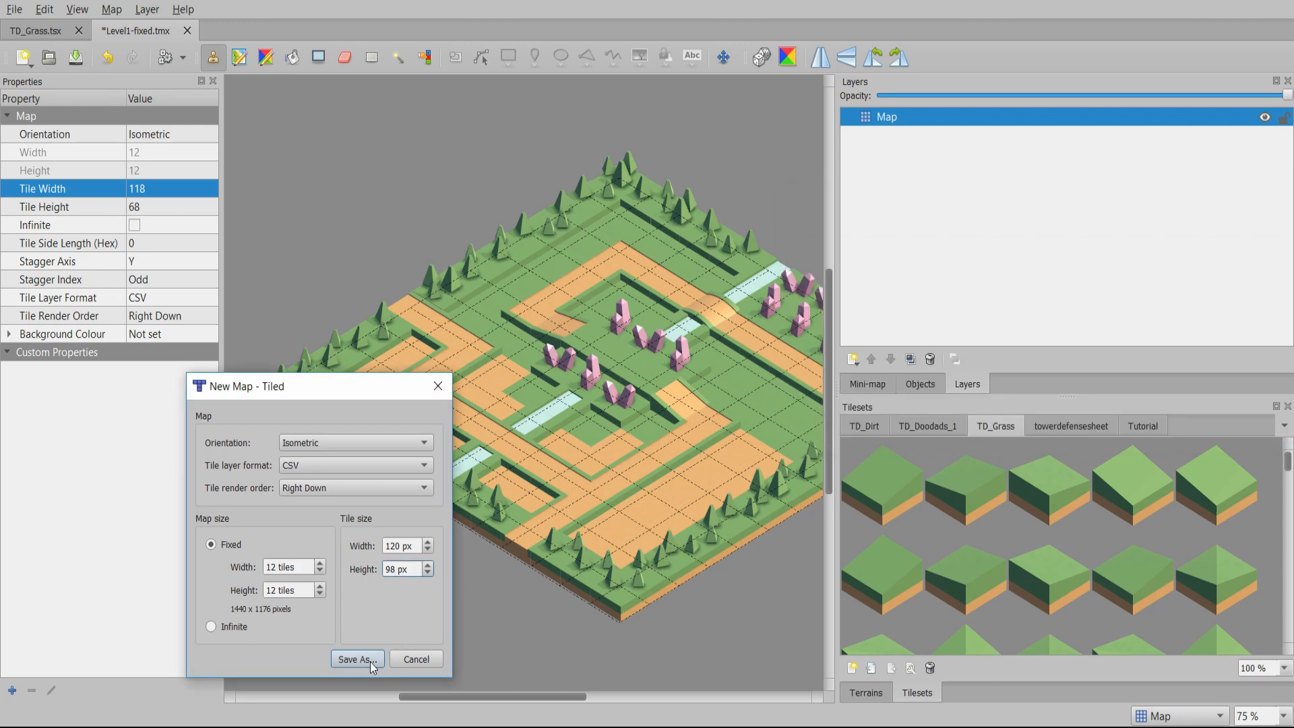
- Save the map as Tutorial.tmx and paint a block of flat grass tiles
left_click(356, 658)
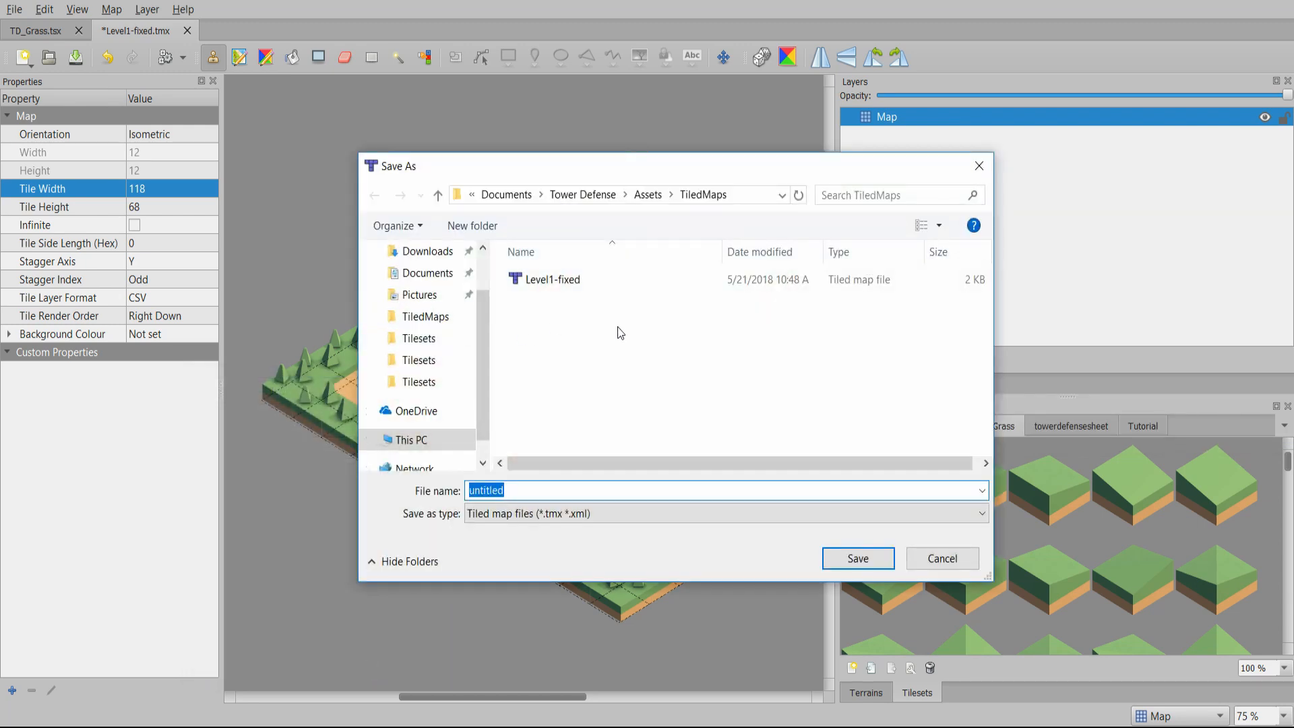
left_click(857, 558)
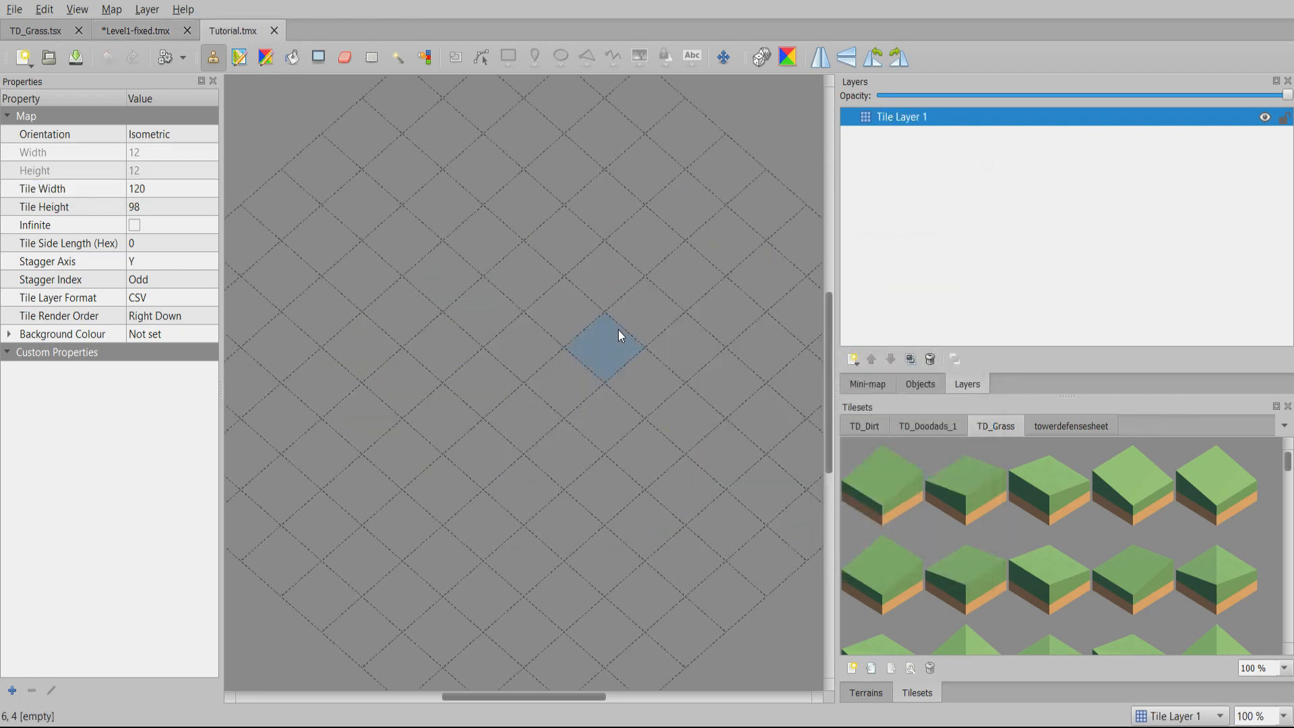
left_click(1050, 495)
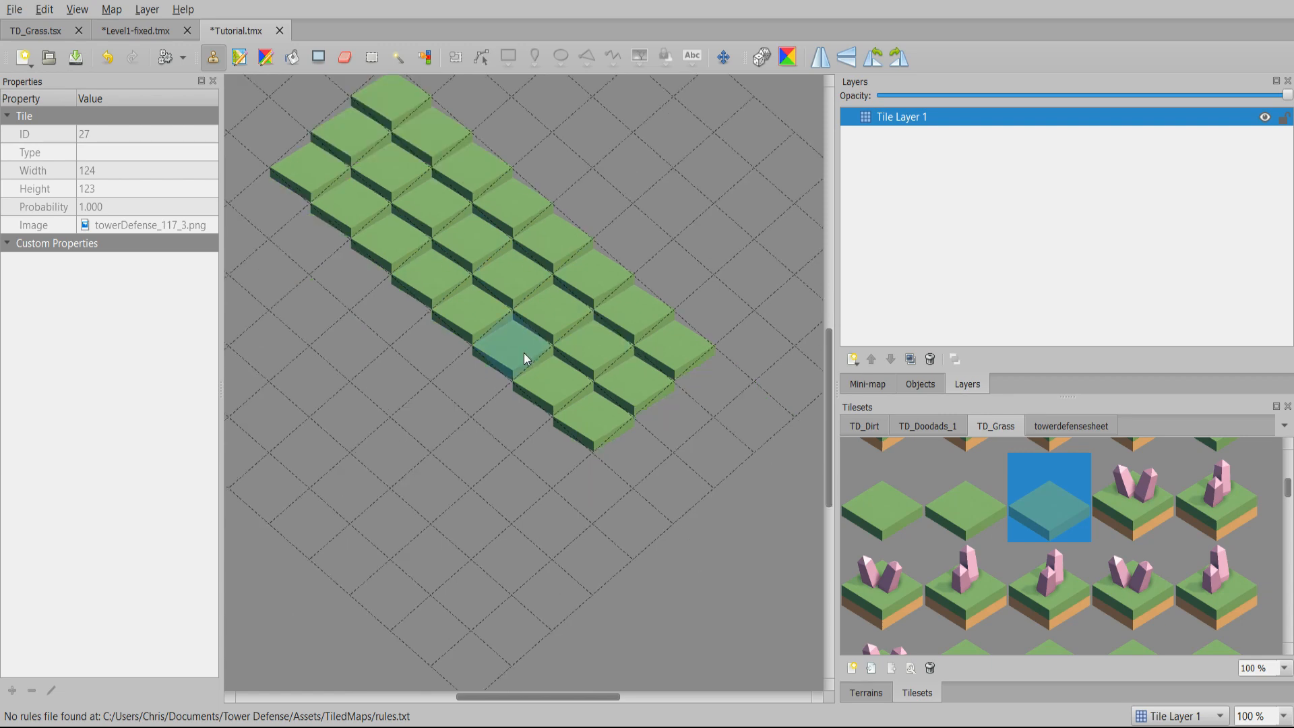
scroll("down", 3)
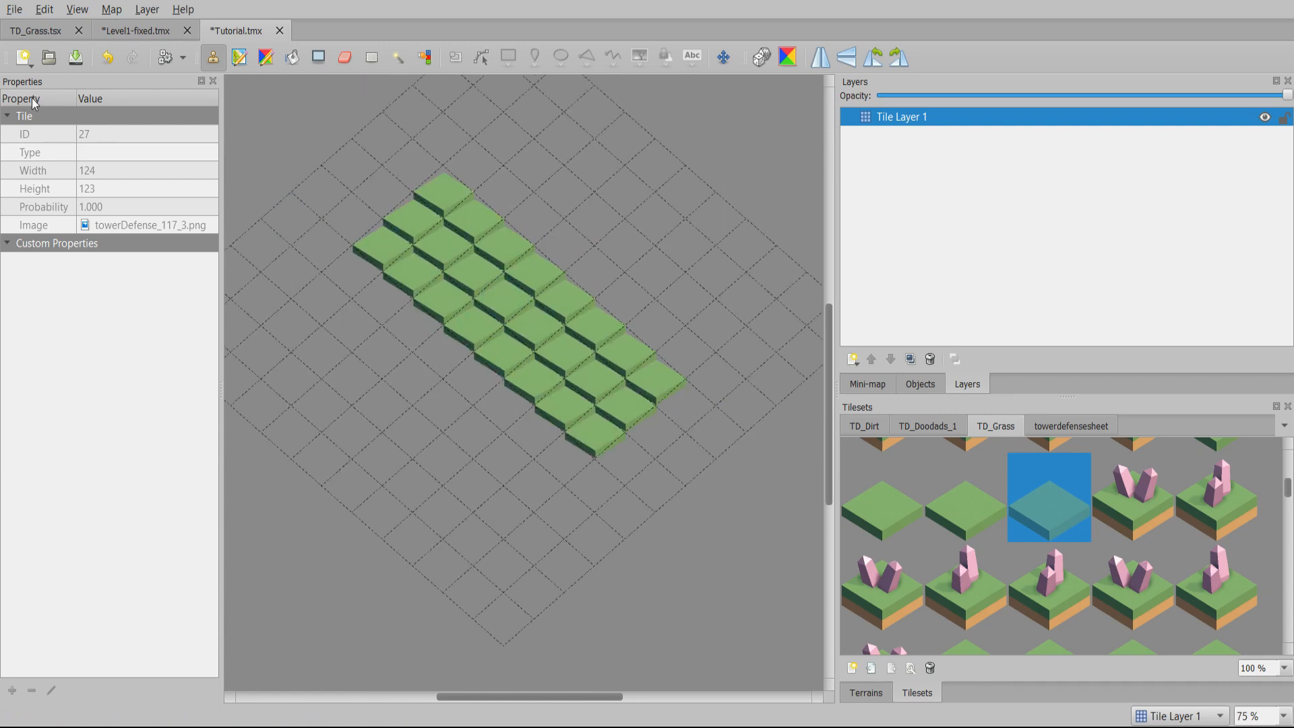
- Undo the painted grass and change the map's tile size to 118 by 68 px
left_click(111, 8)
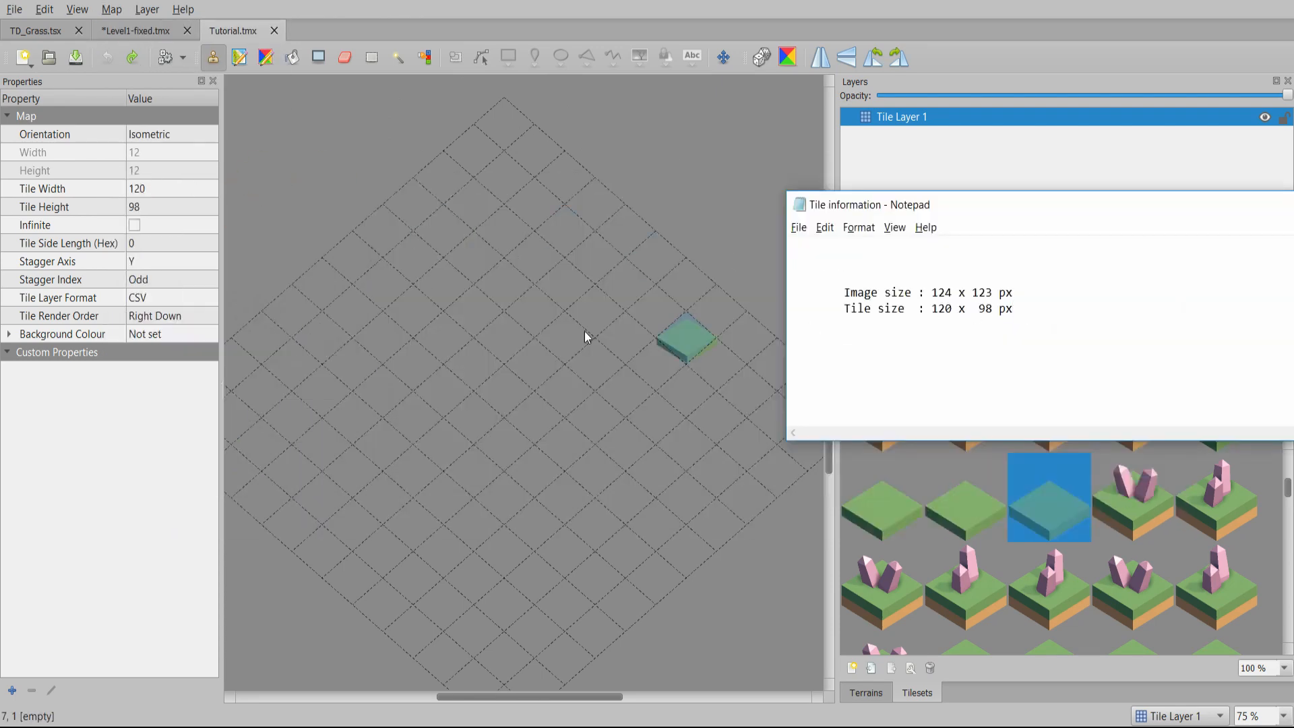
double_click(171, 188)
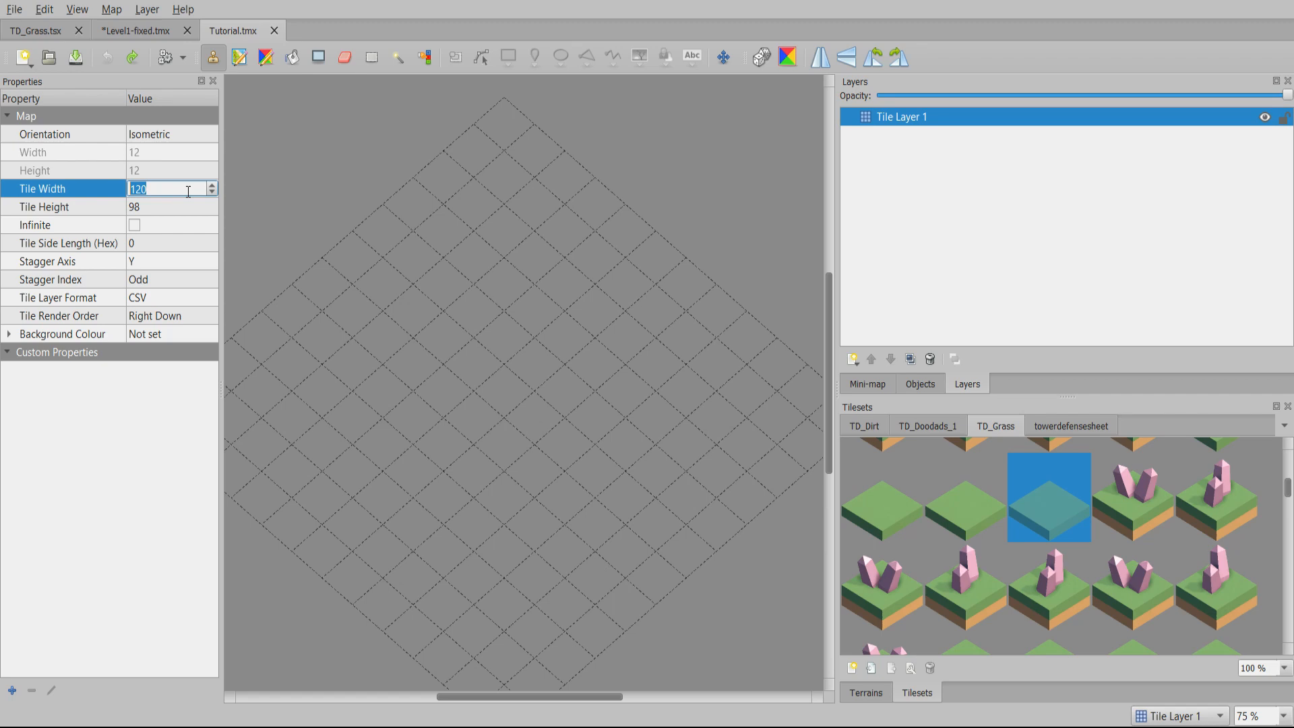
left_click(233, 30)
type("118")
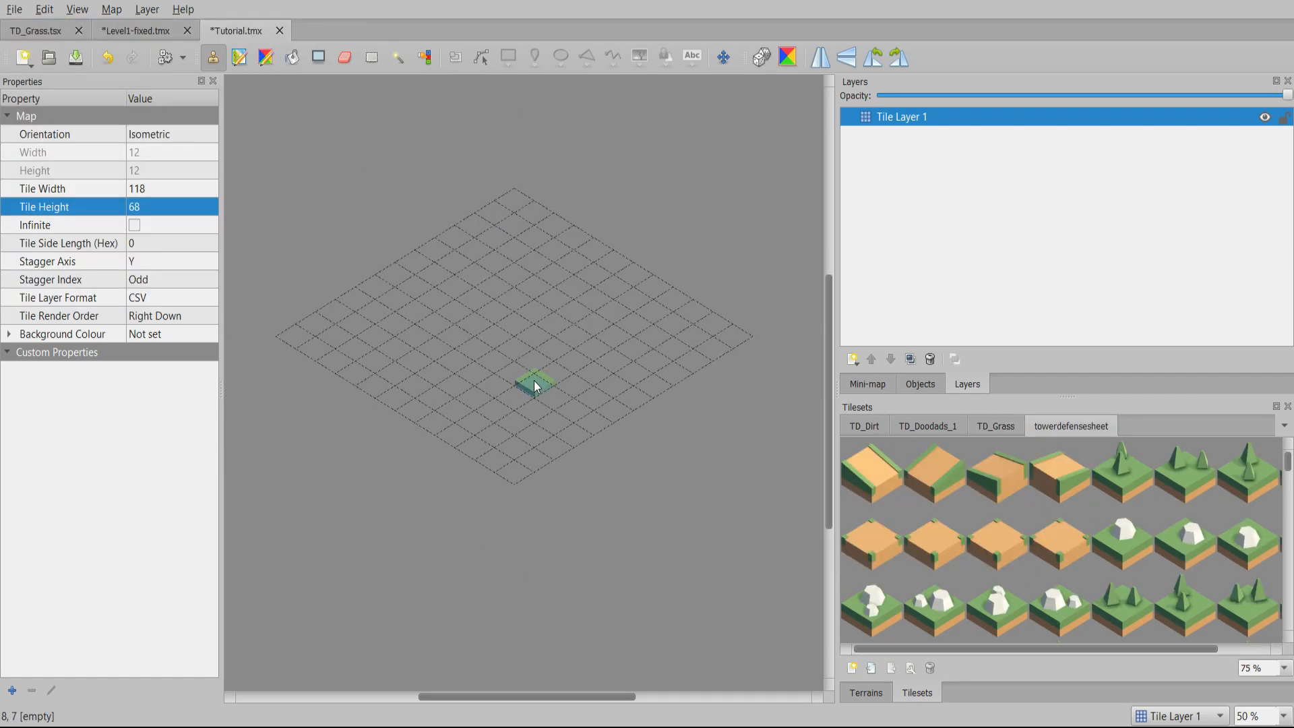
left_click(13, 9)
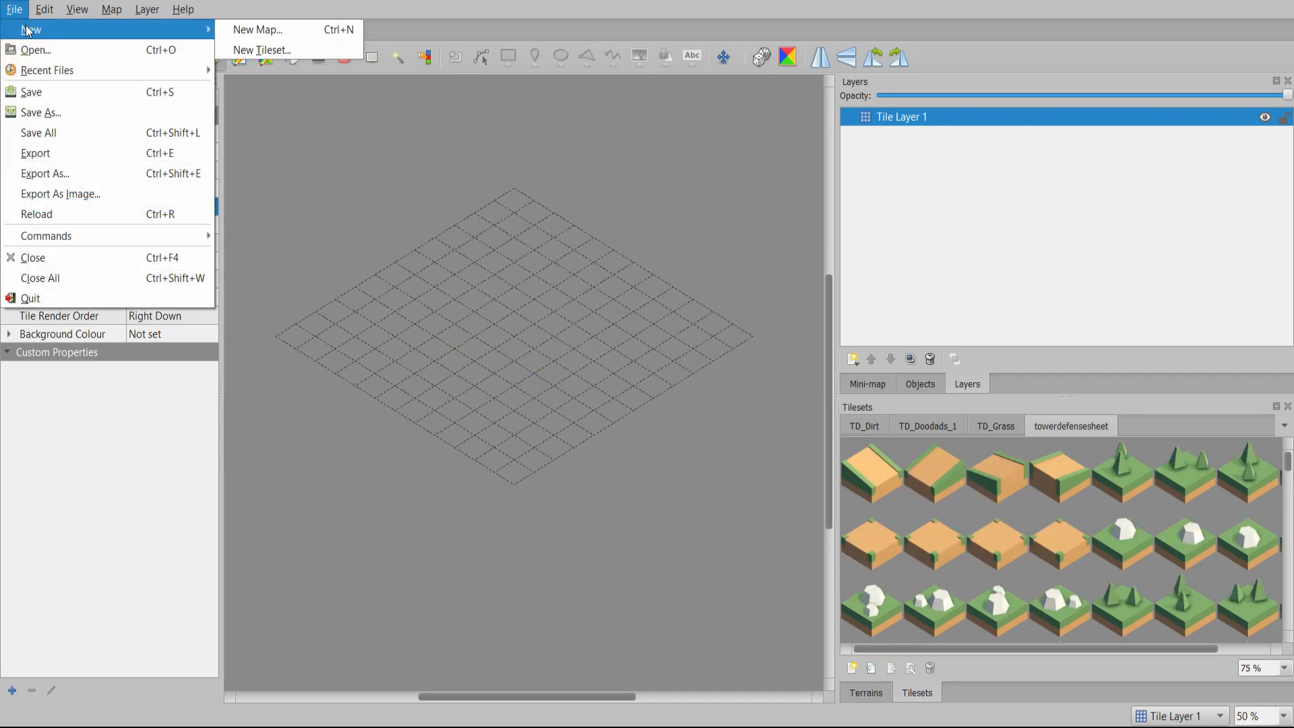
- Save the empty Tutorial image-collection tileset as Tutorial.tsx
left_click(262, 51)
type("T")
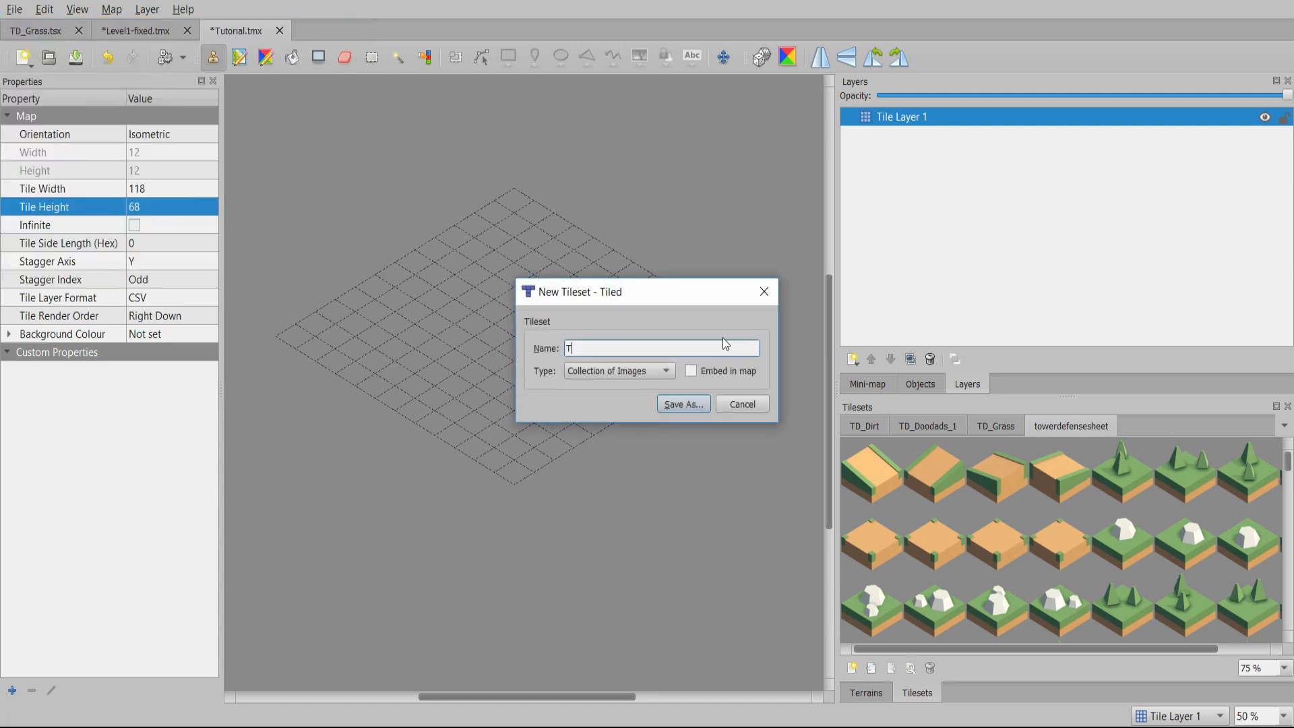
left_click(682, 404)
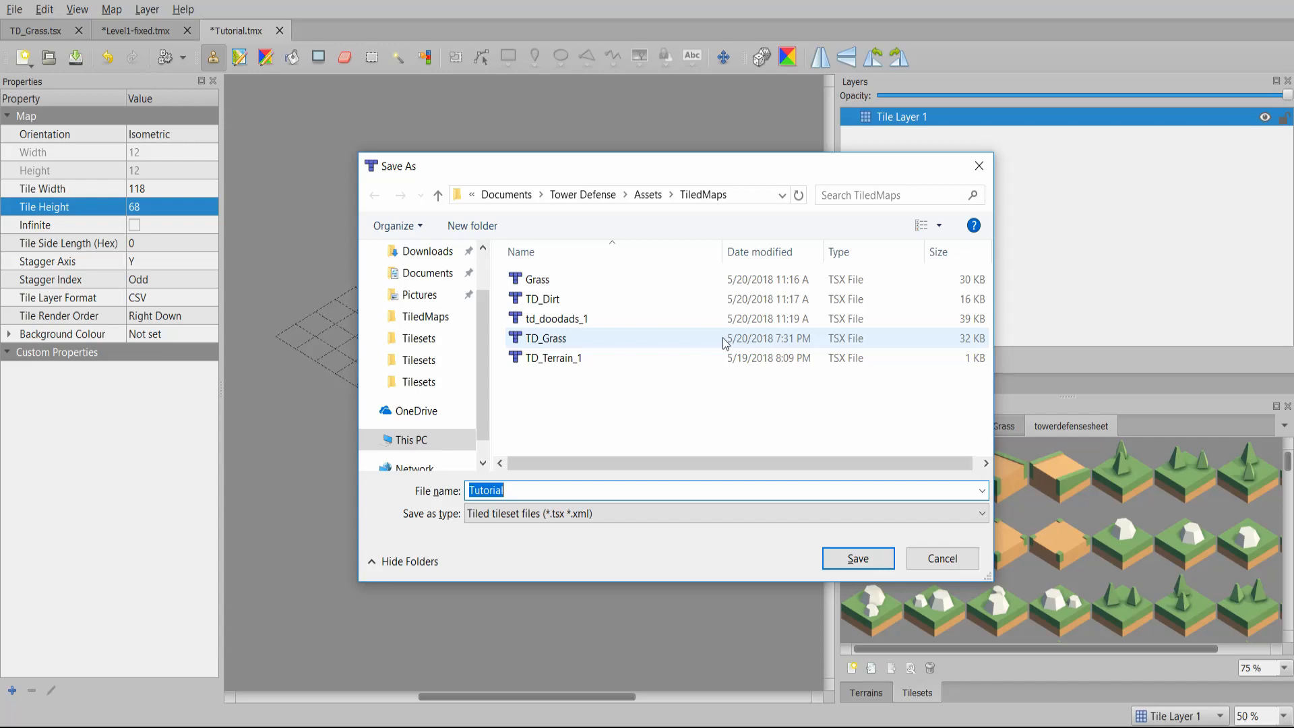
left_click(857, 558)
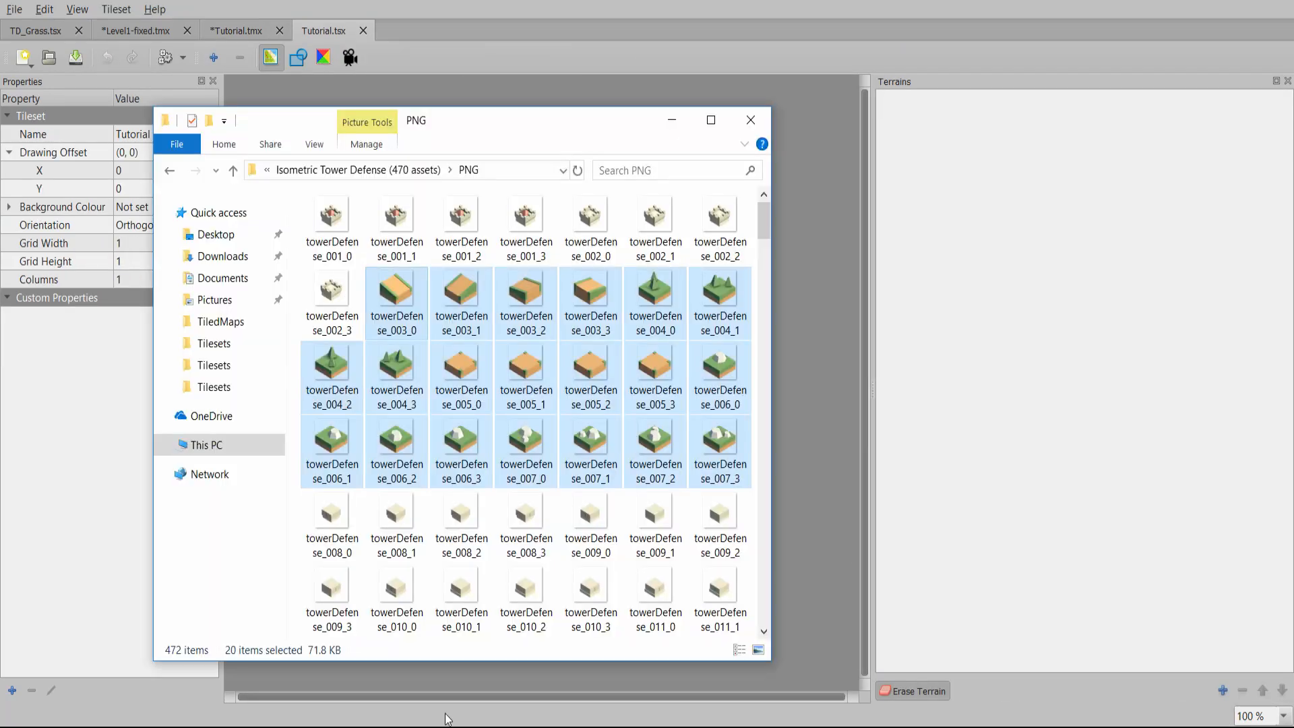
- Add the twenty tile PNGs, set orientation to Isometric, and add a New Terrain
left_click_drag(415, 121, 895, 157)
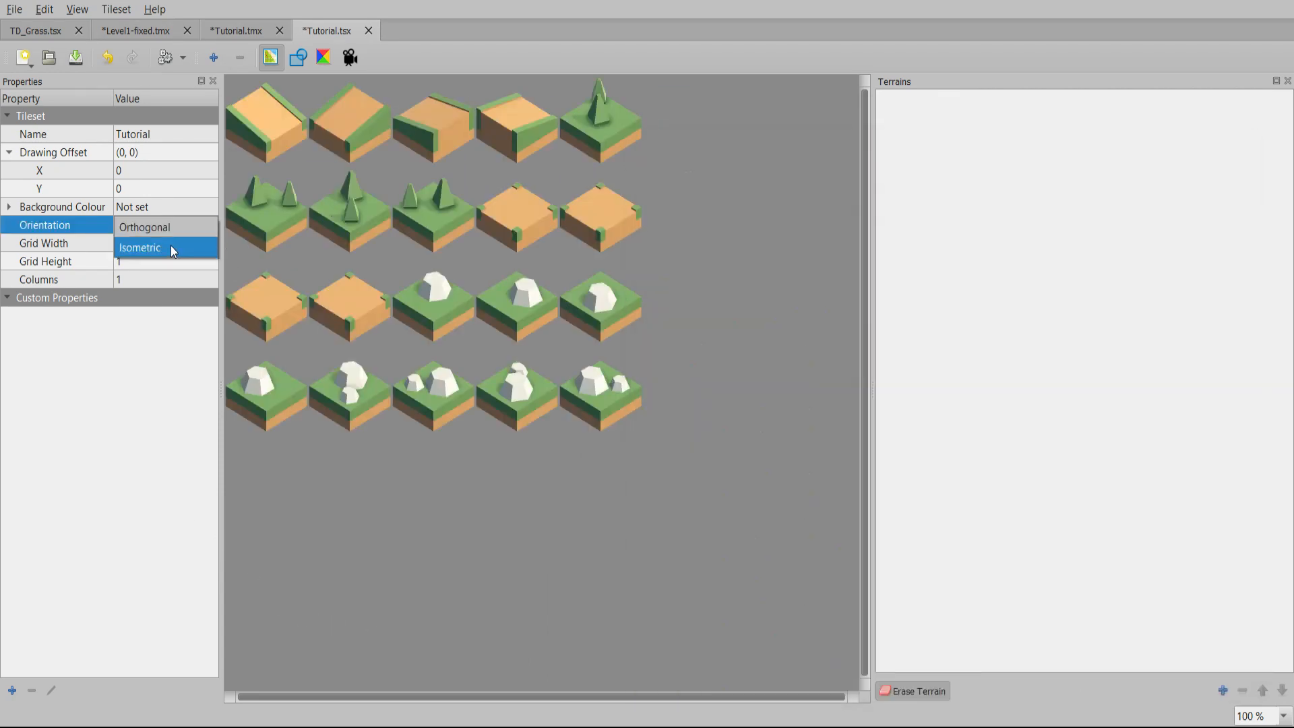
left_click(140, 247)
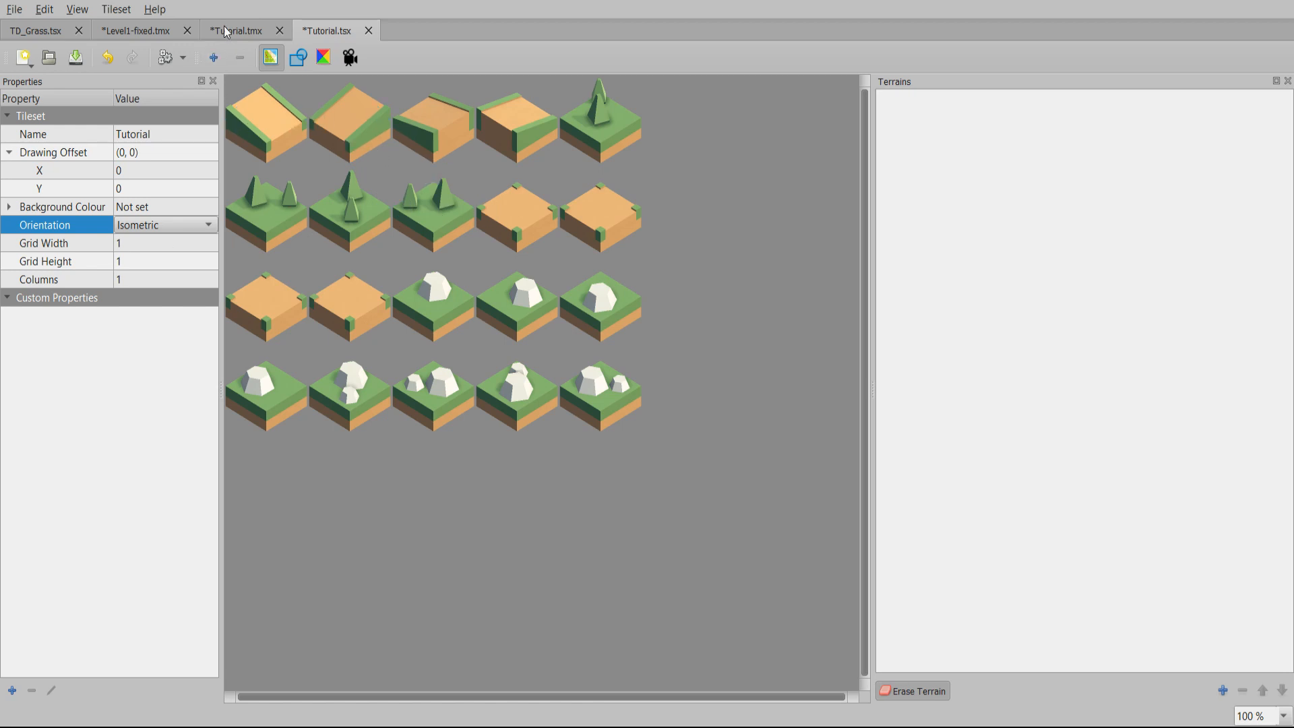
mouse_move(221, 15)
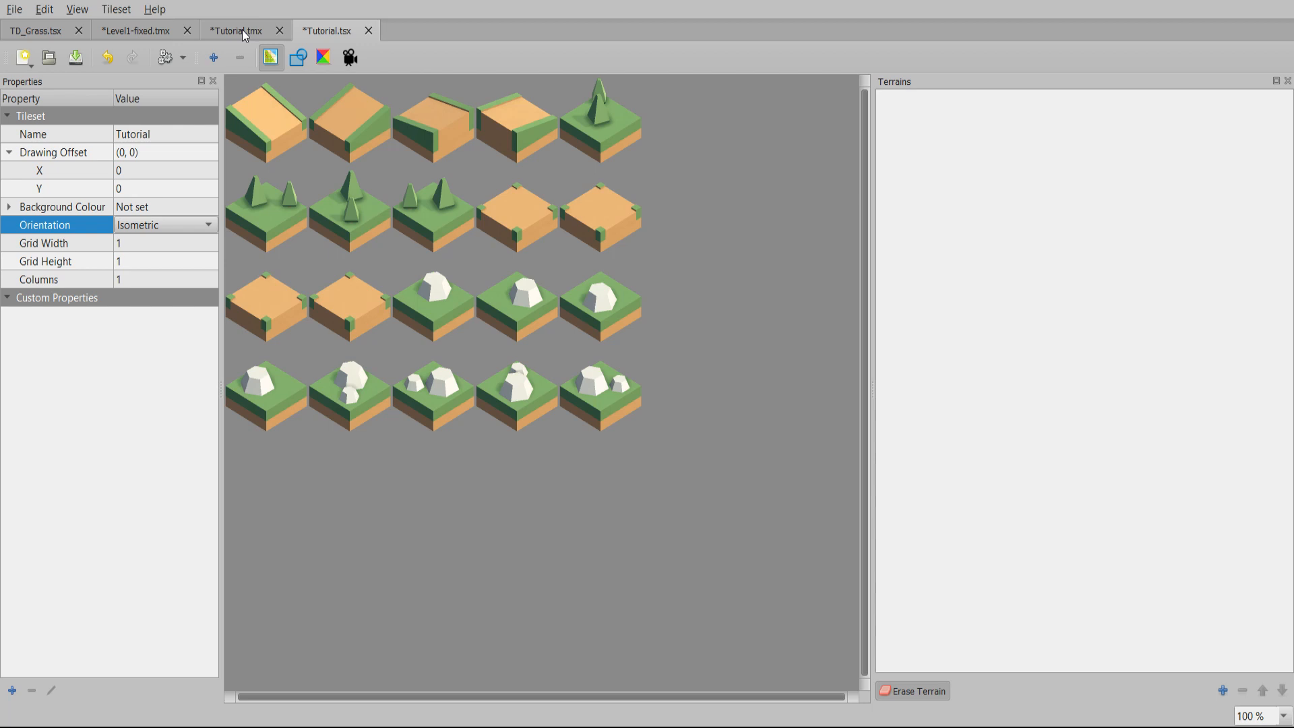
left_click(1223, 690)
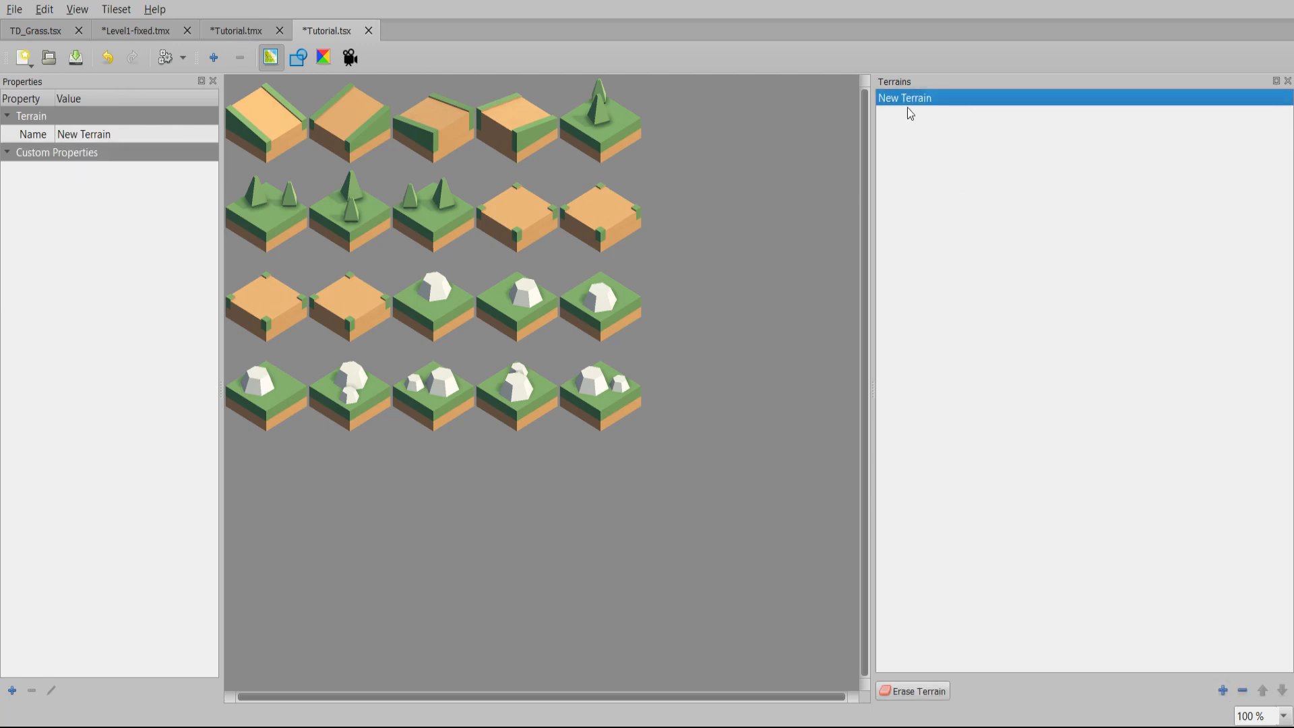
- Mark a corner of the first tile with New Terrain, then return to Tutorial.tmx
left_click(267, 120)
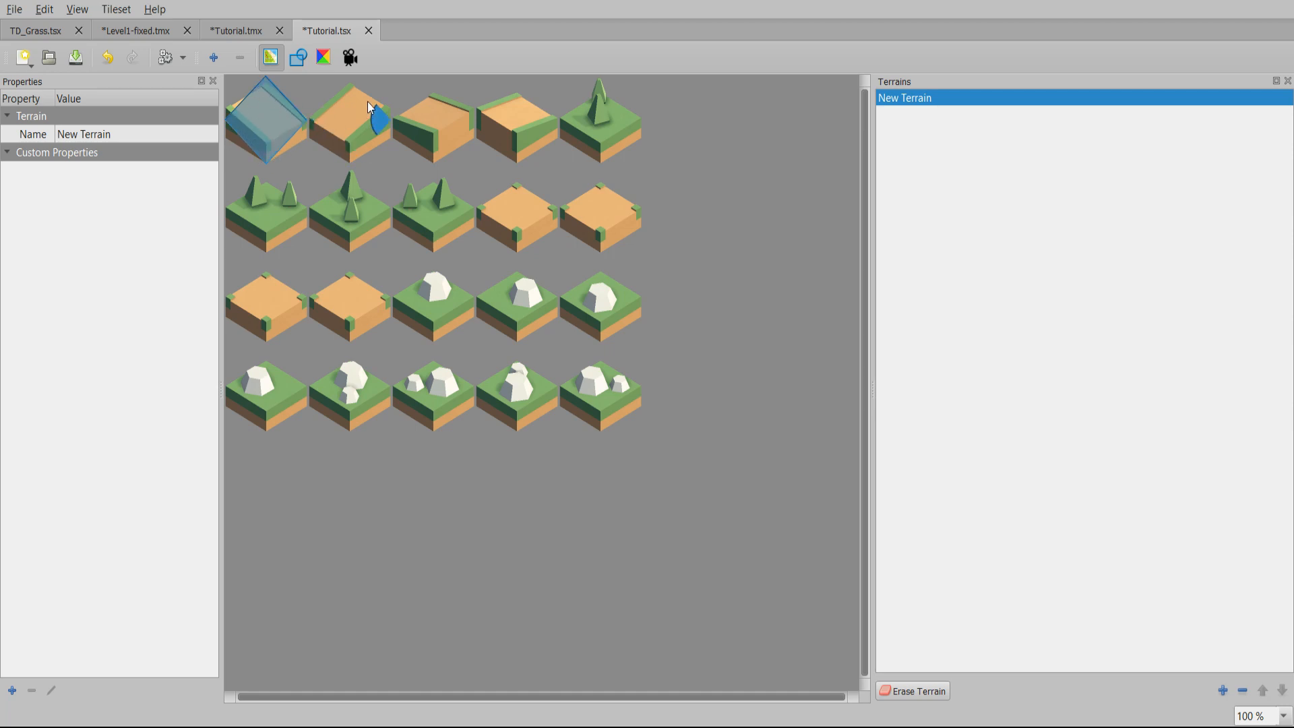
left_click(265, 119)
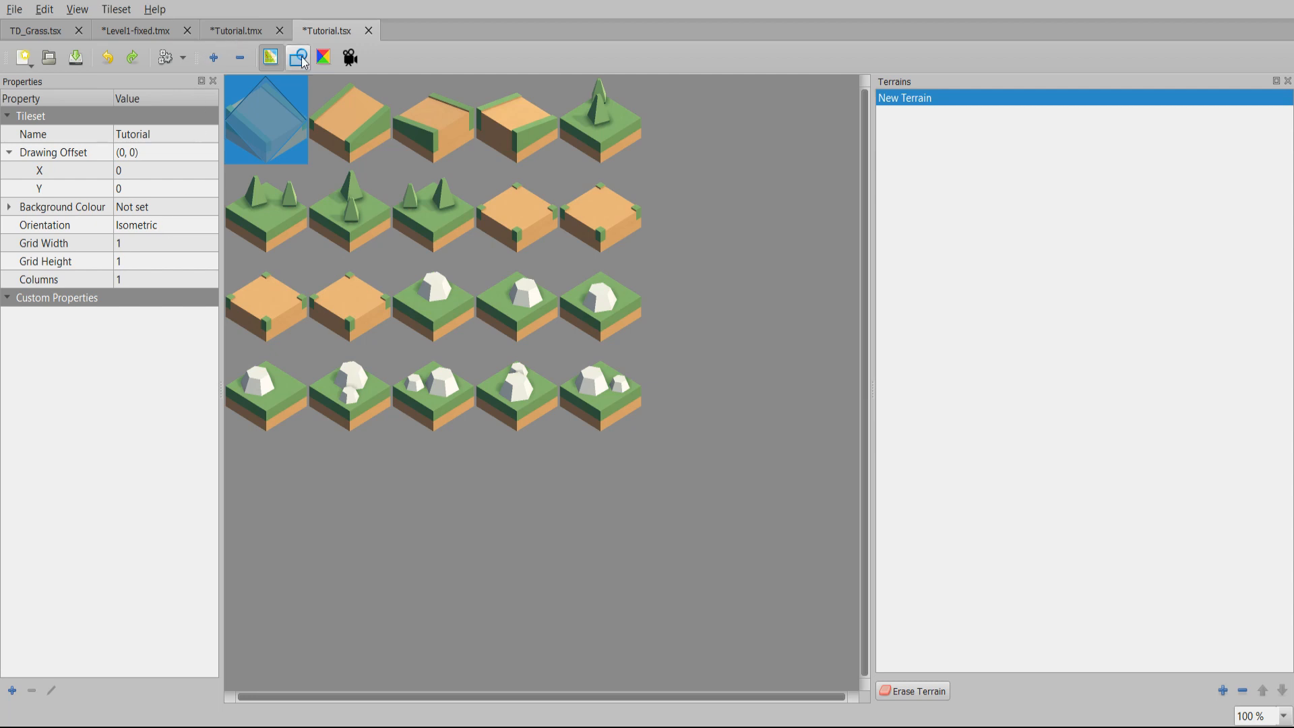
mouse_move(297, 57)
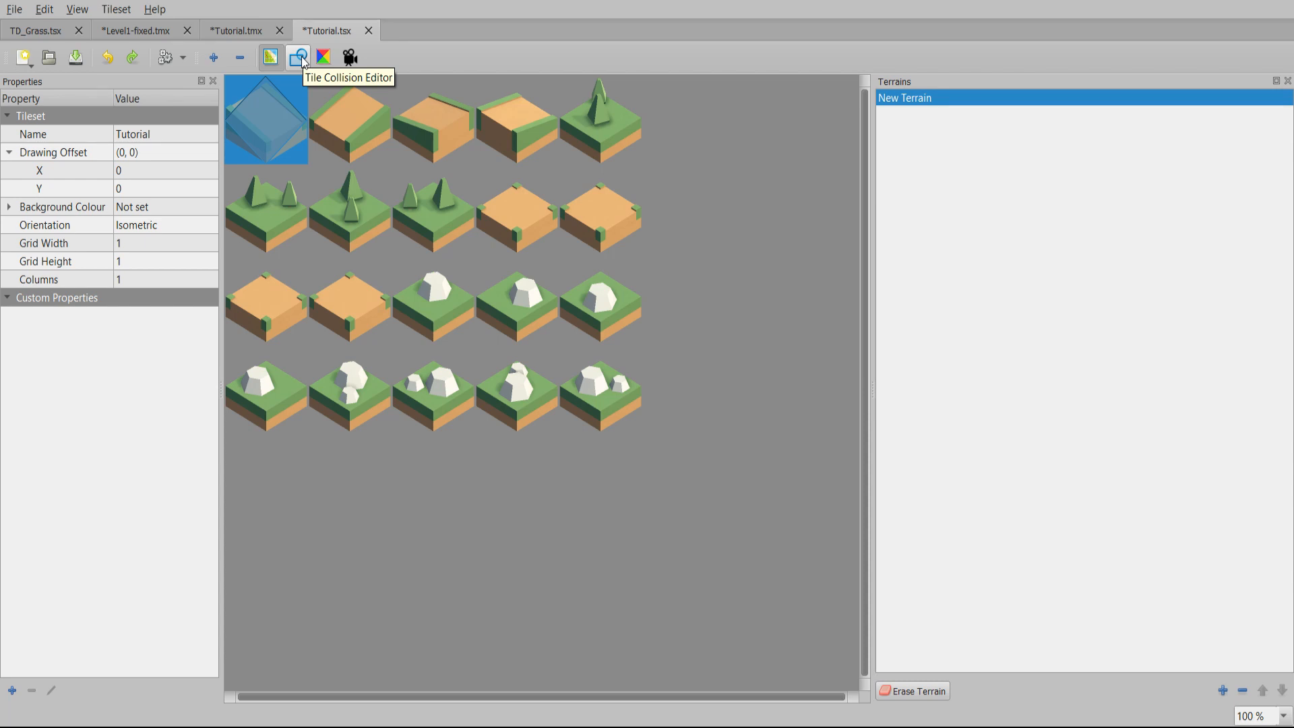
mouse_move(338, 120)
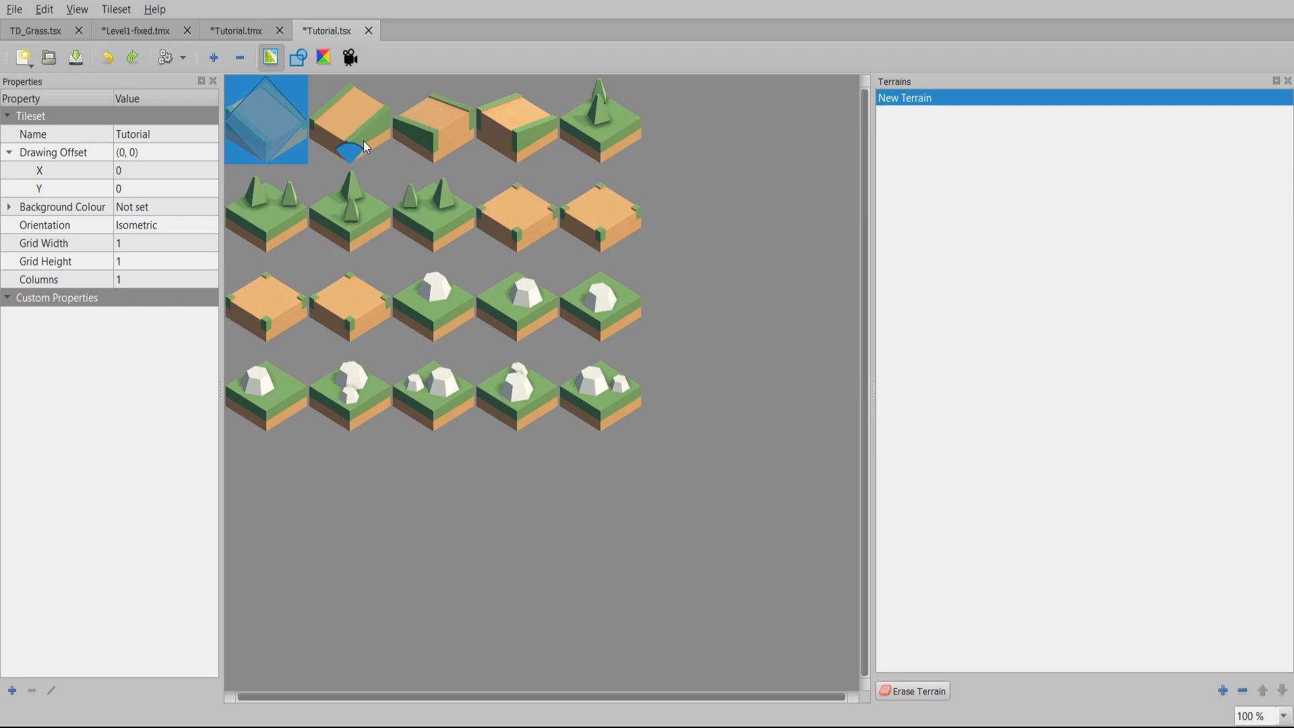
mouse_move(130, 223)
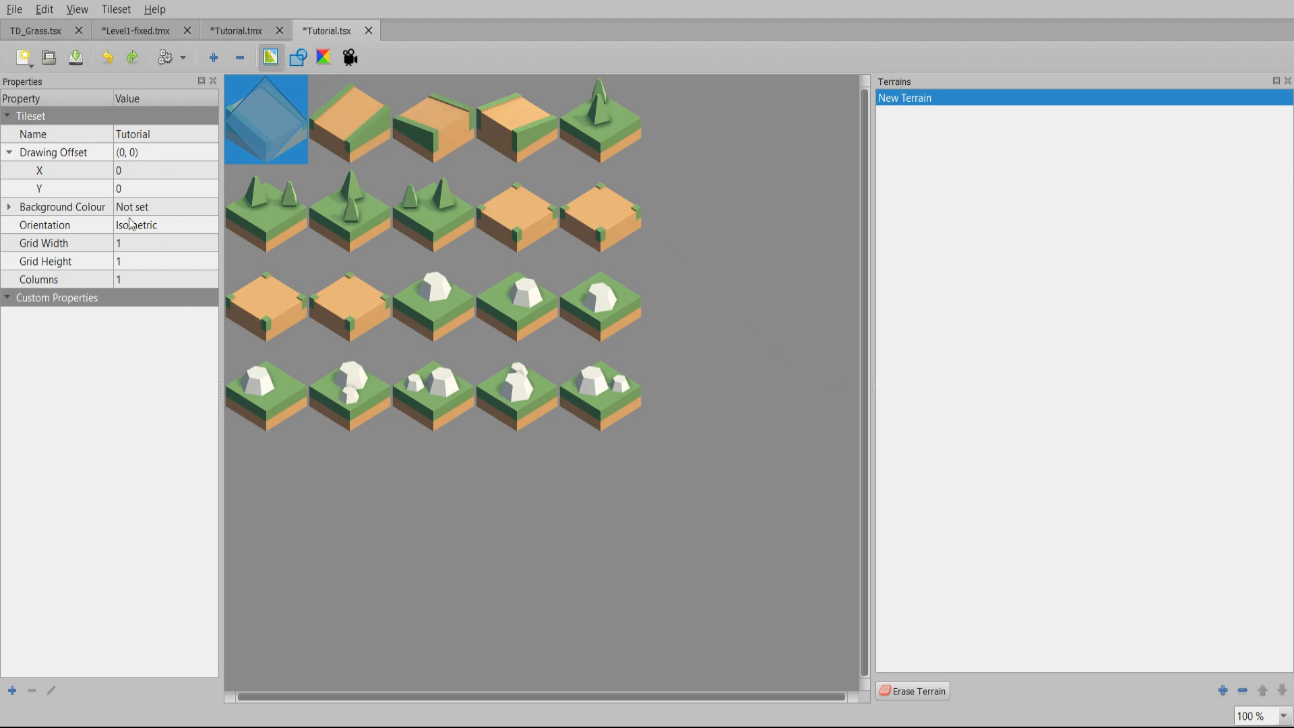
left_click(238, 30)
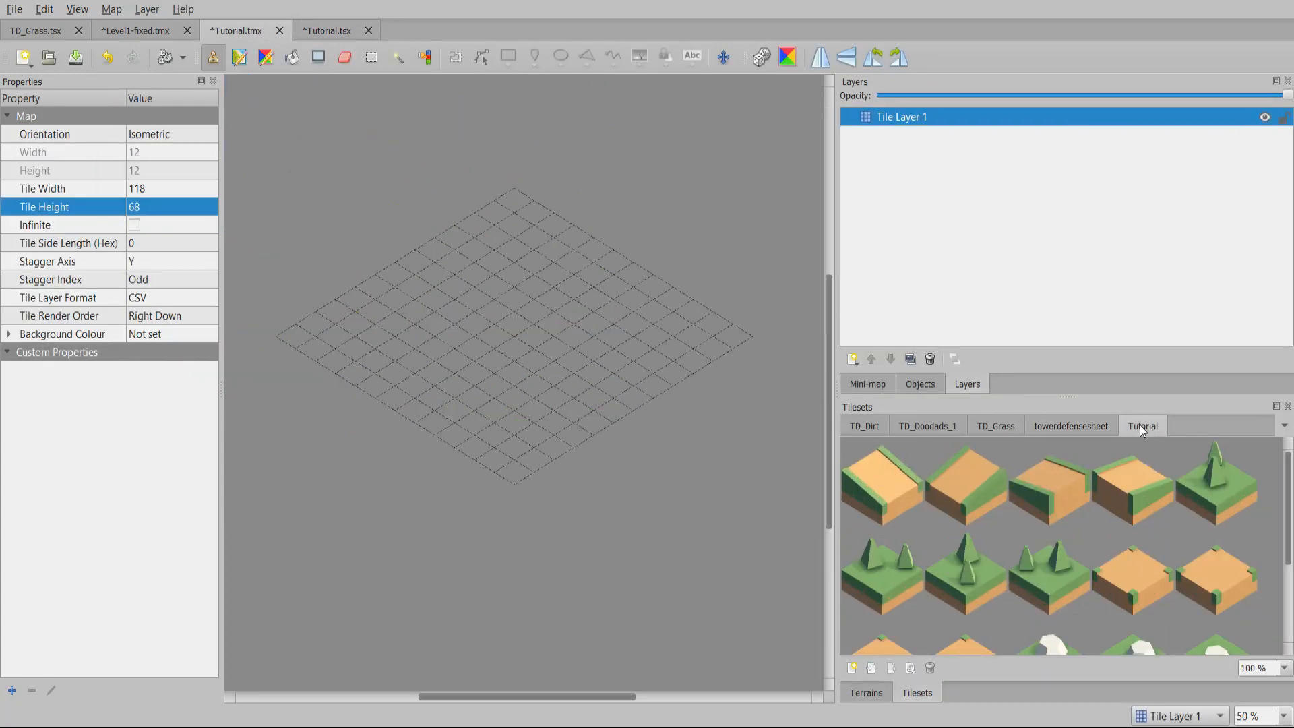
- Paint dirt path tiles and place rocky grass tiles beside the path
left_click(1048, 482)
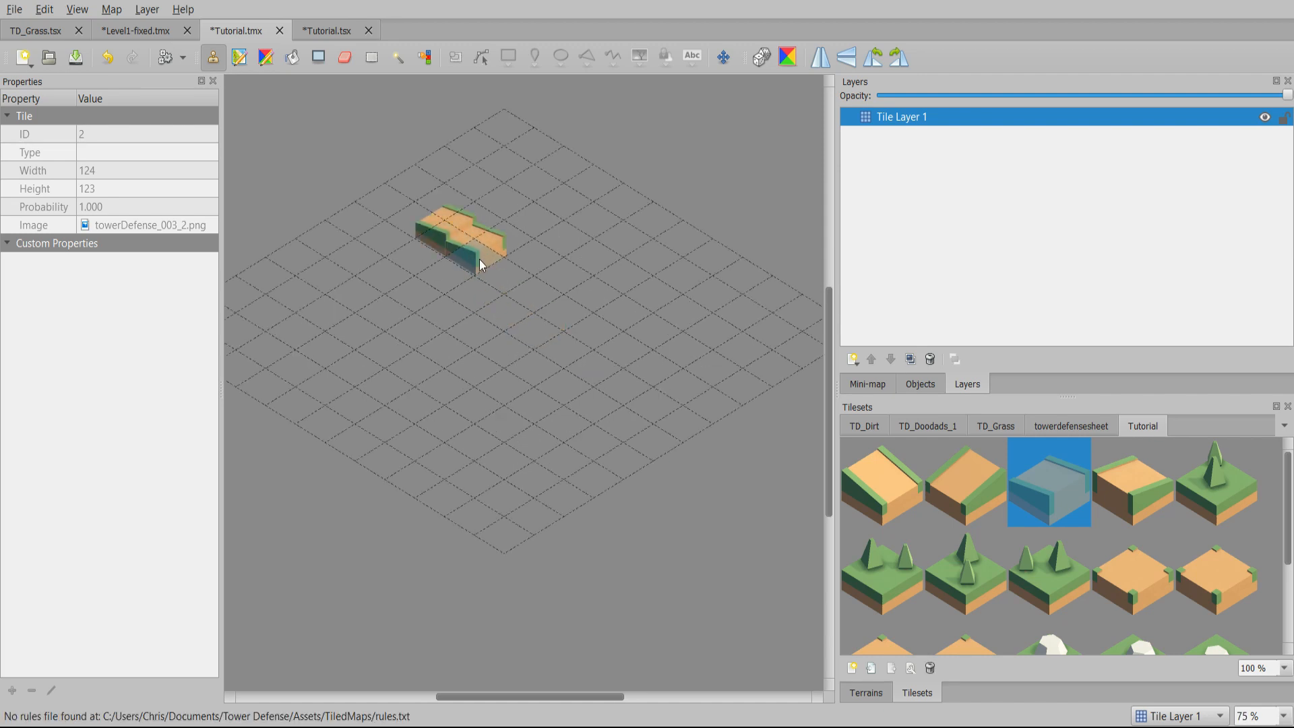
left_click(1132, 570)
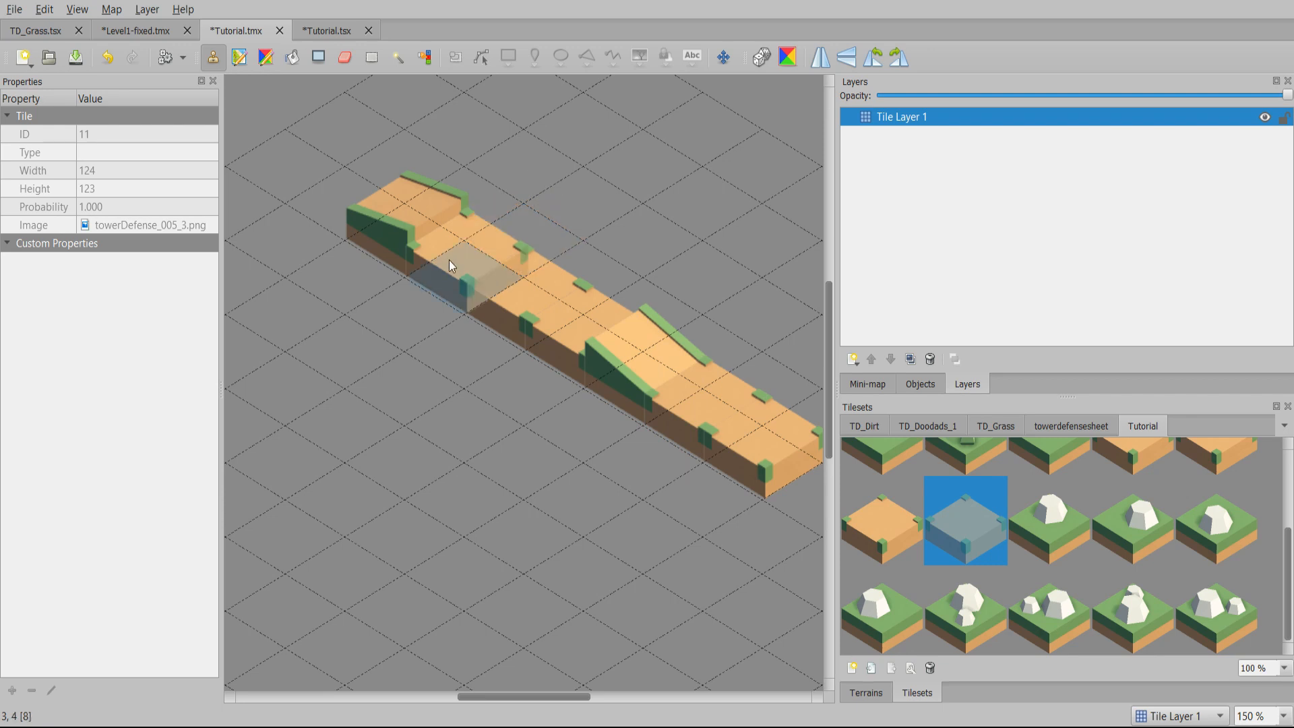
mouse_move(580, 368)
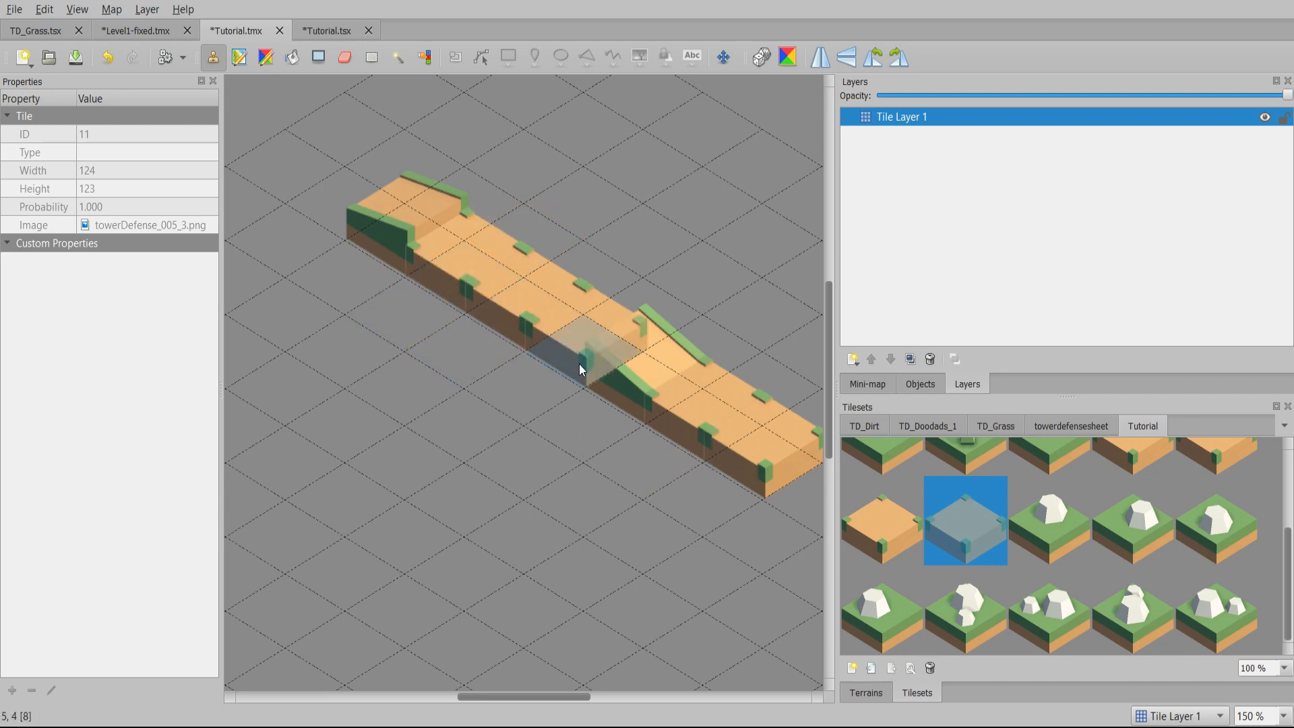
left_click(1047, 610)
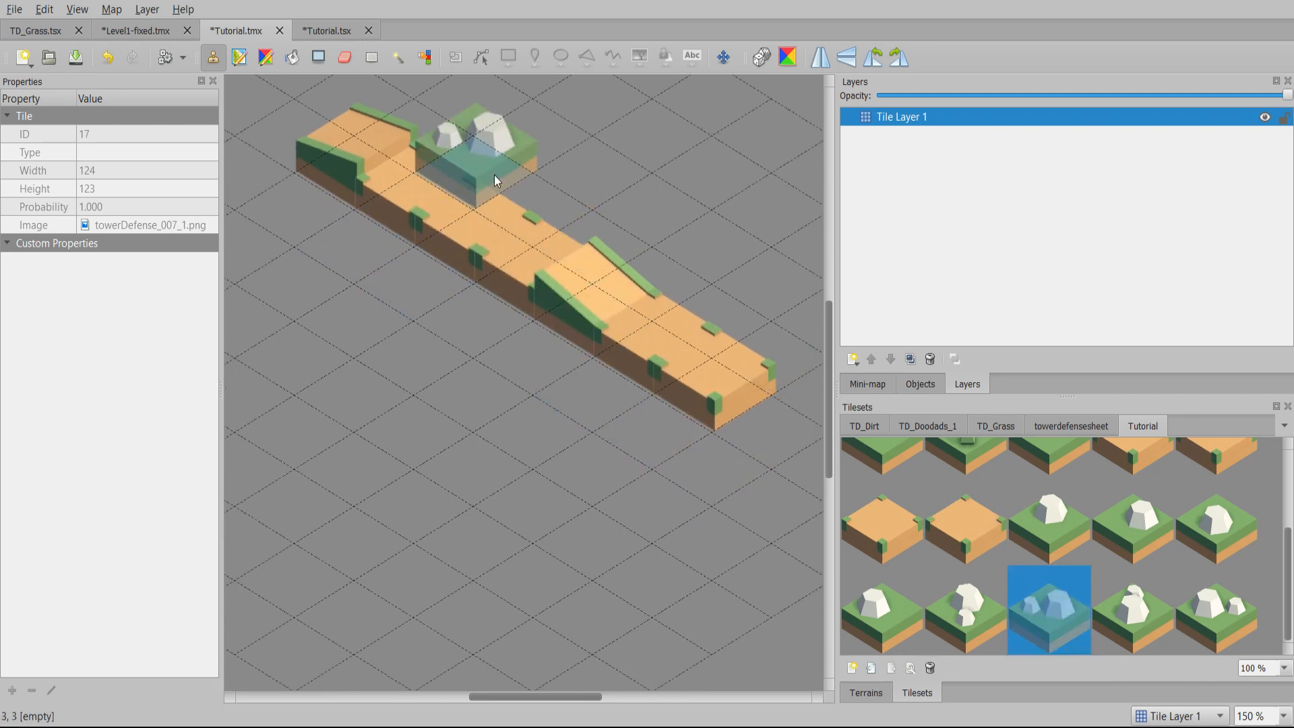
left_click(1132, 609)
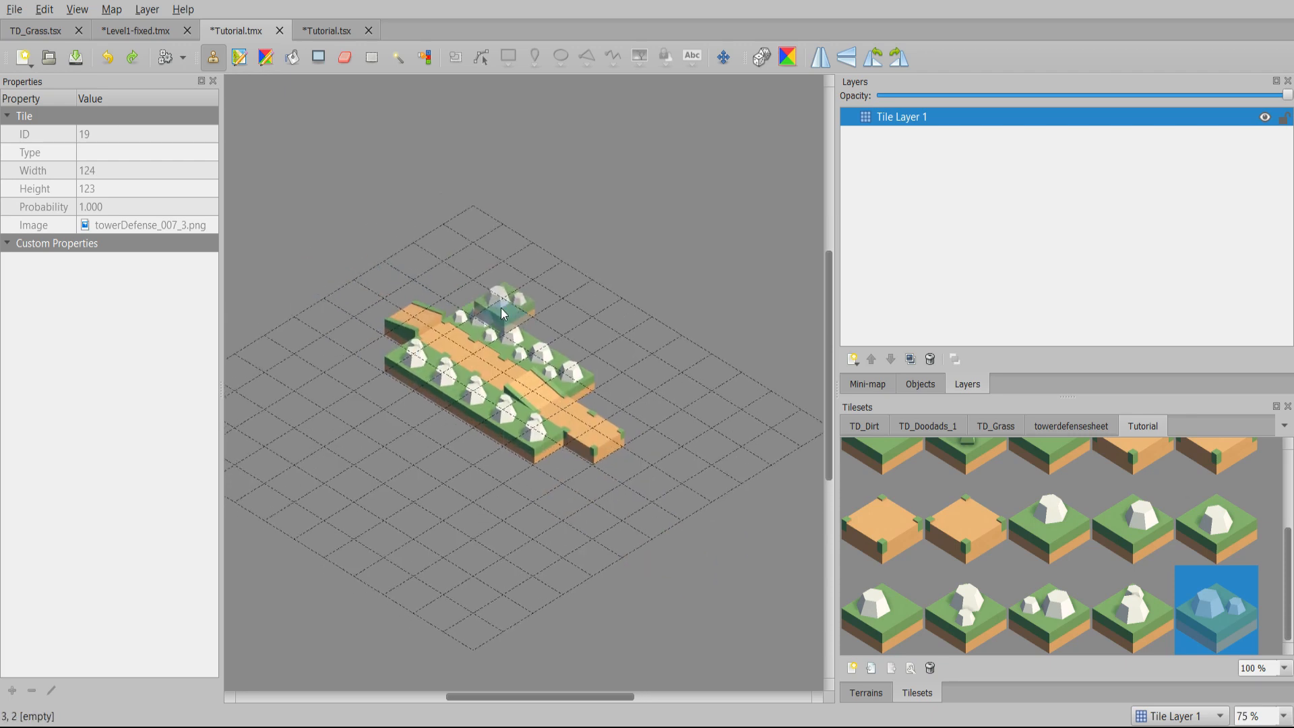
left_click(448, 452)
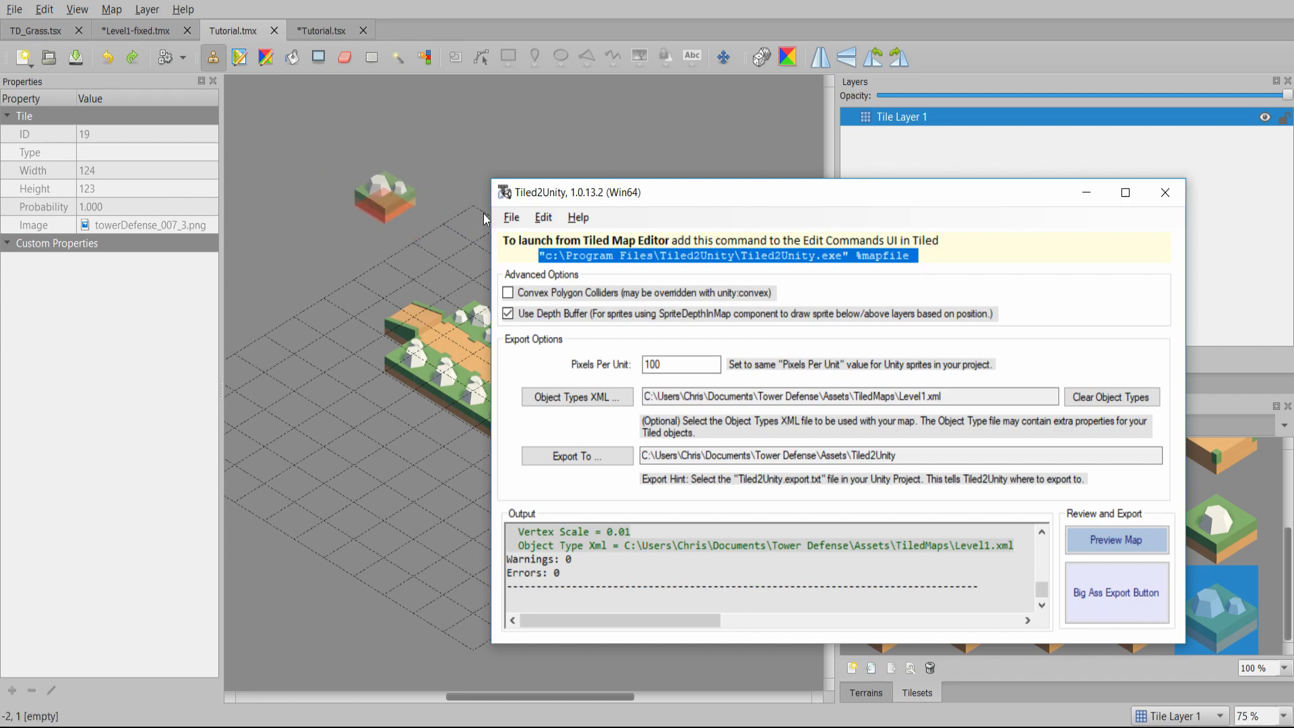
- Check the Tiled2Unity entry in the external commands list, then close it
left_click(1165, 192)
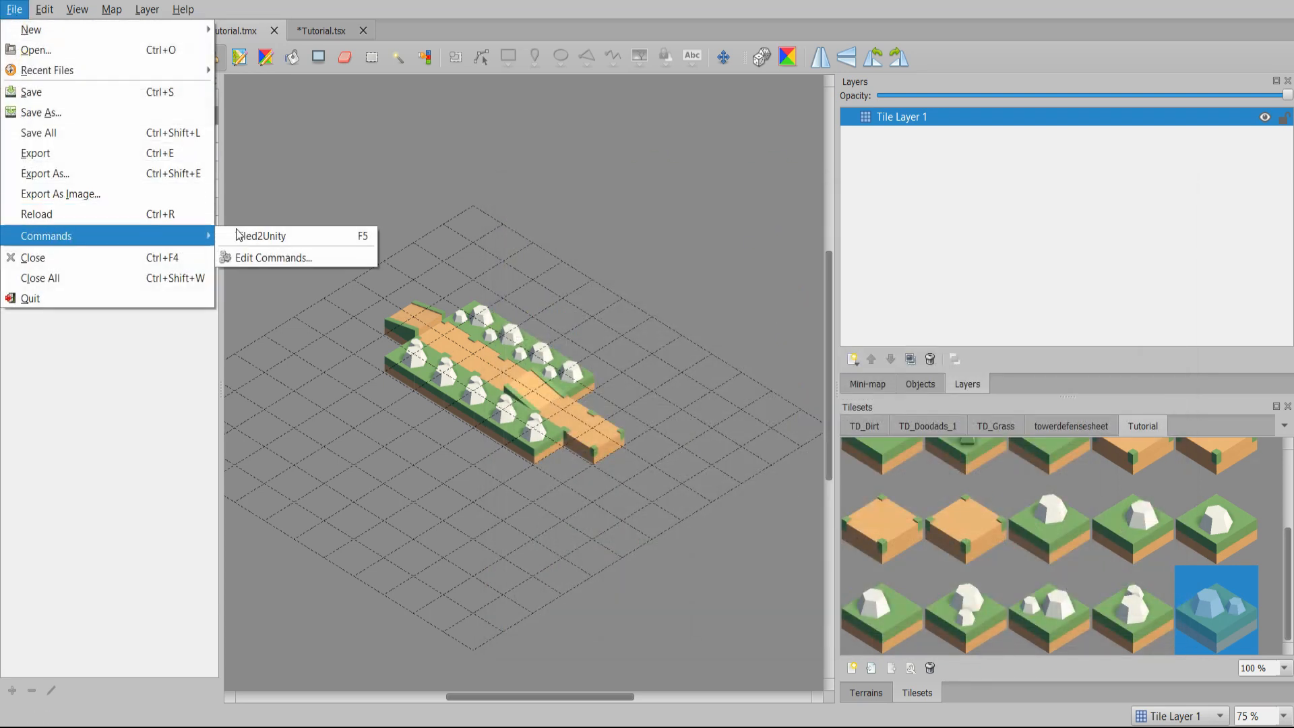
left_click(273, 258)
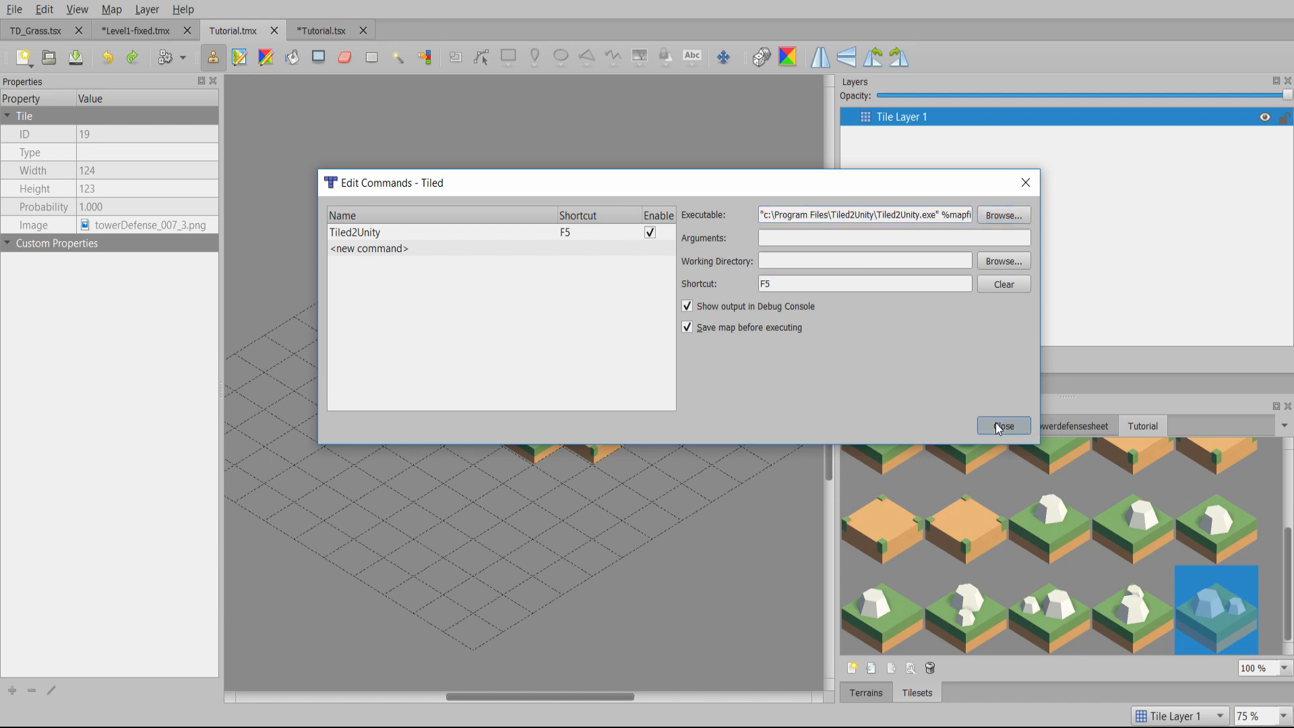
left_click(1003, 426)
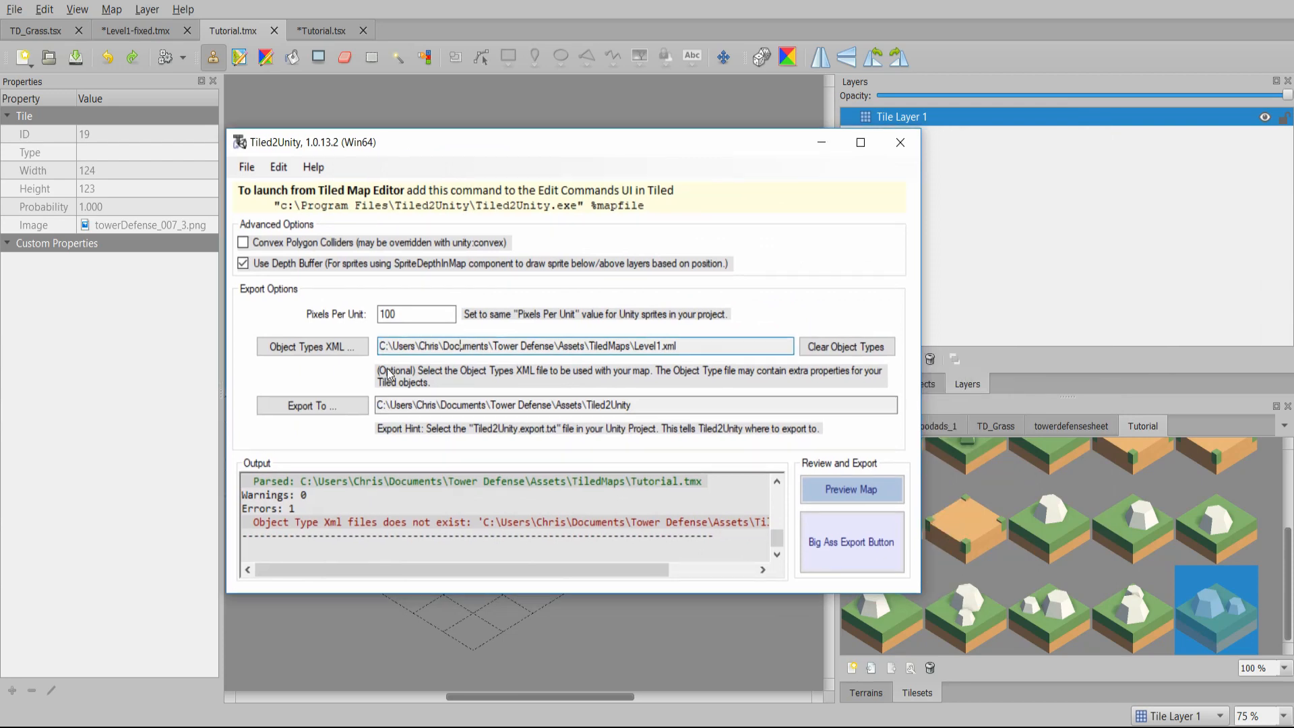
mouse_move(695, 331)
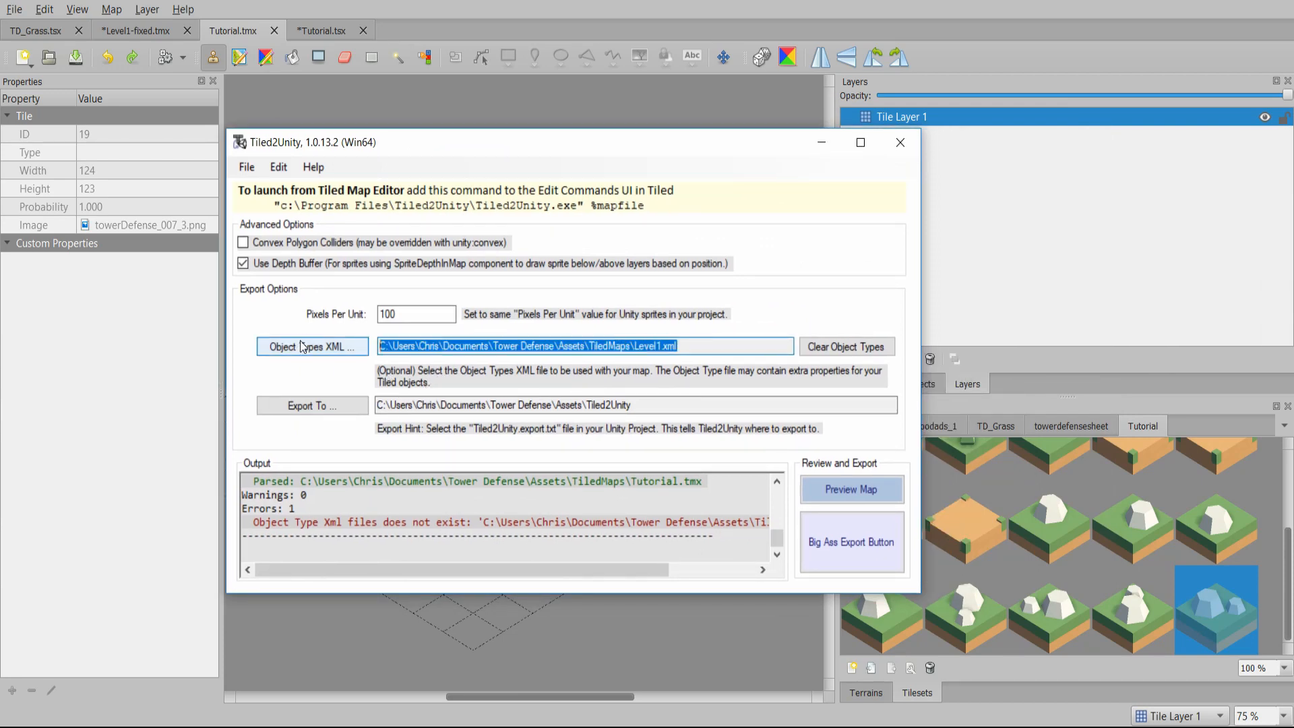
- Clear Tiled2Unity's object types file, confirm the export folder, and export the Tutorial map
left_click(845, 345)
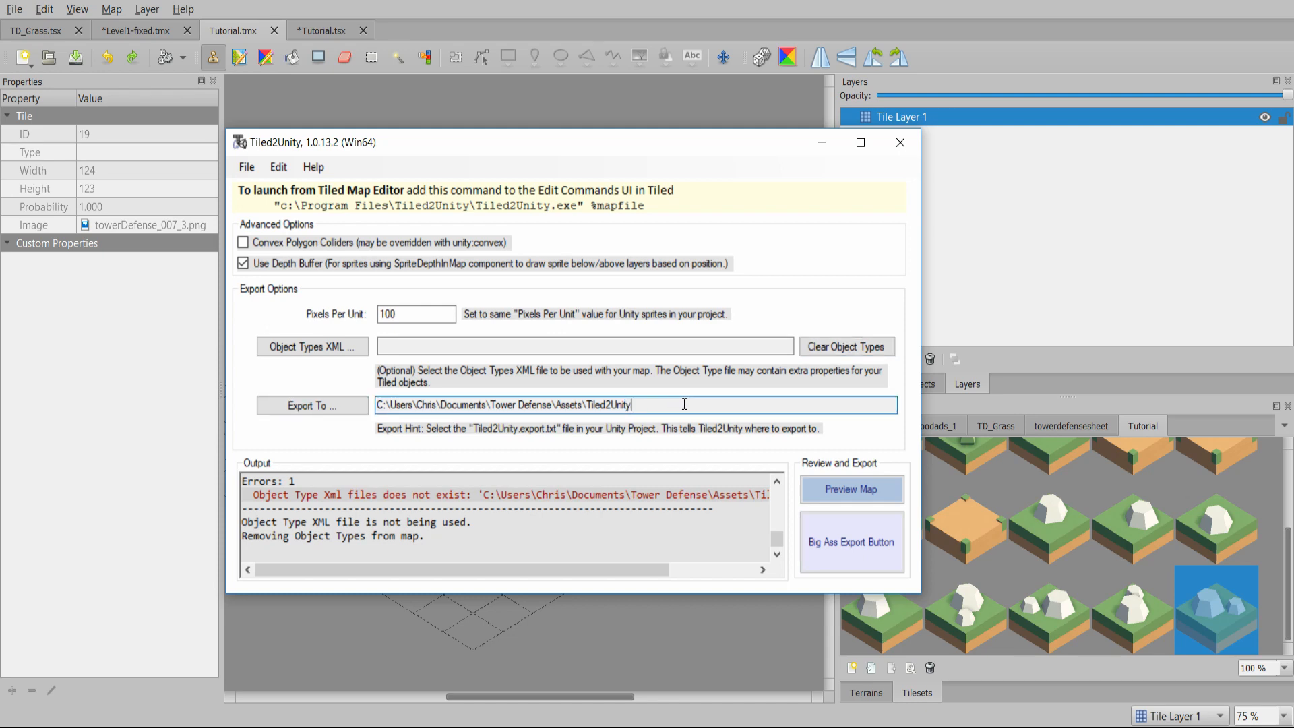
double_click(609, 404)
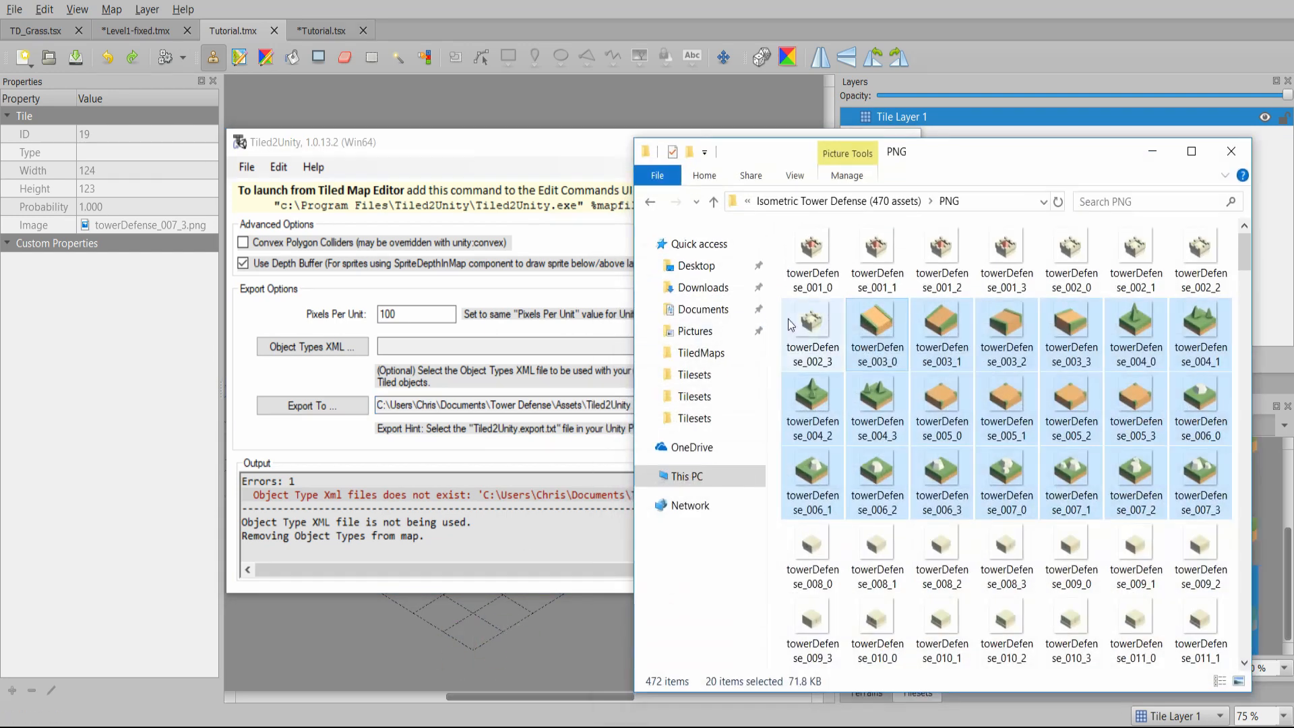
left_click(686, 477)
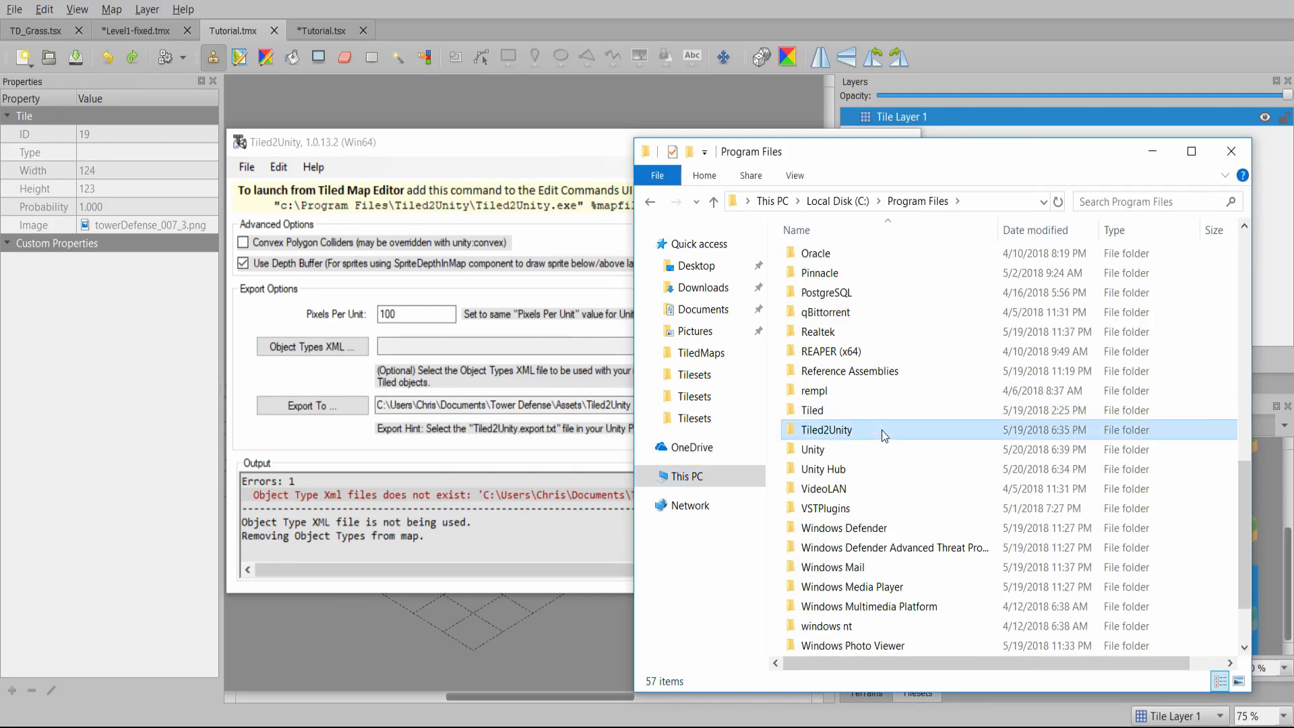
double_click(826, 429)
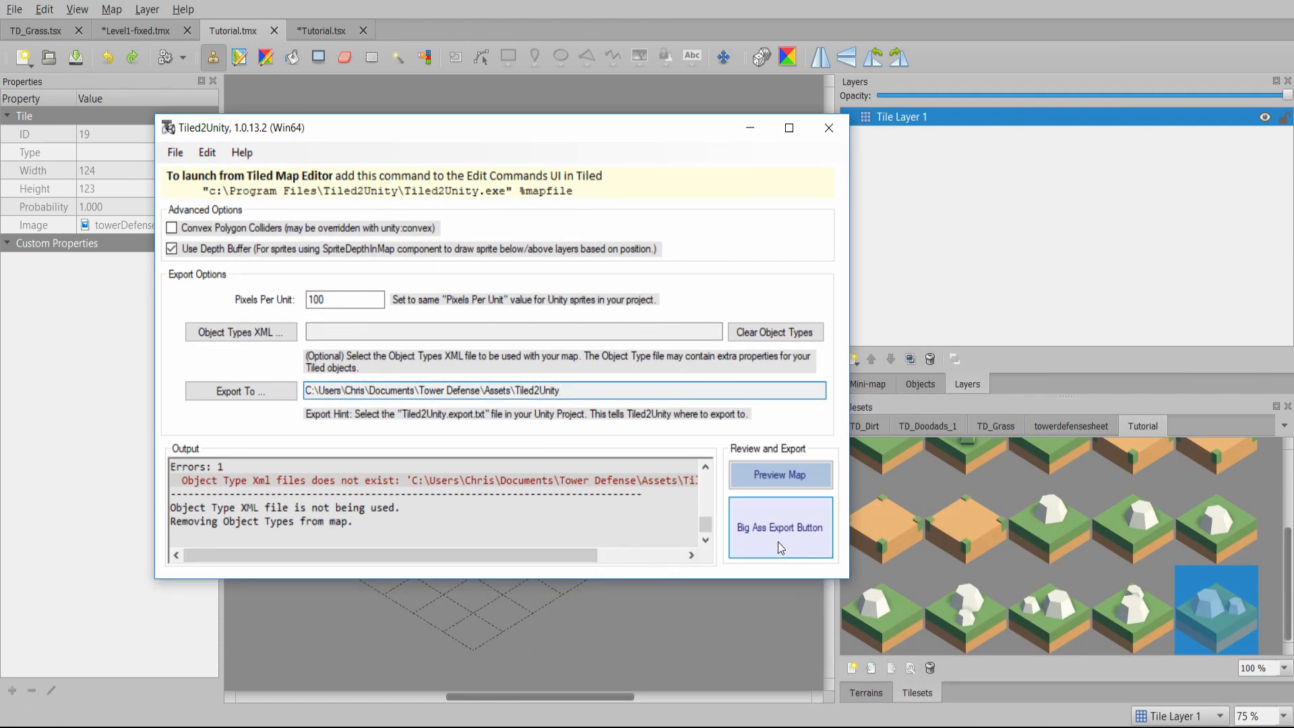
double_click(537, 390)
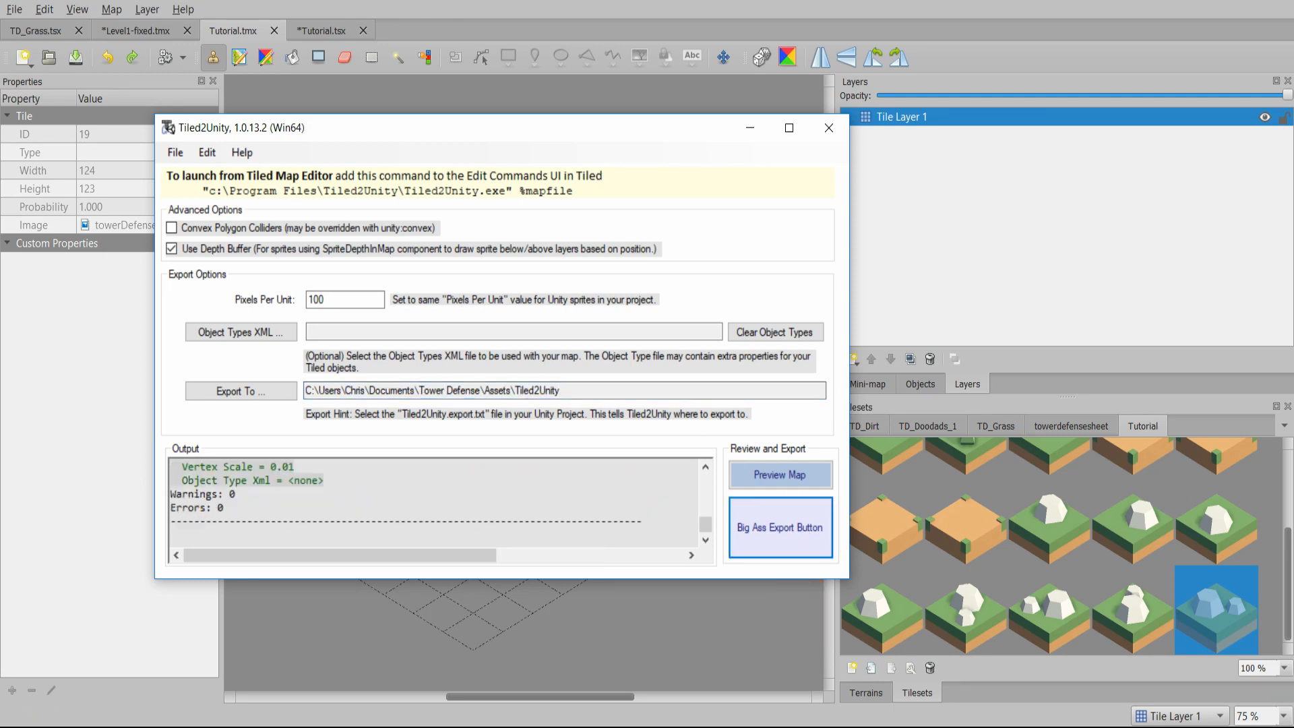
left_click(778, 527)
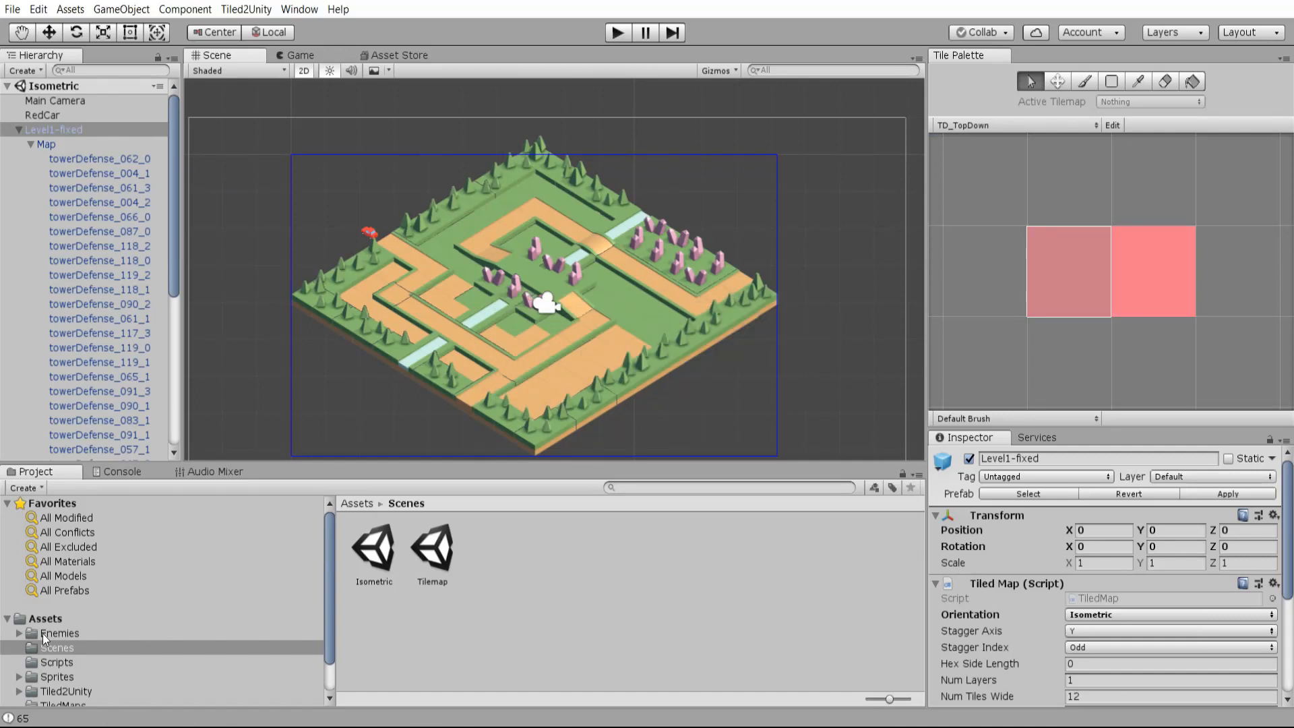
- Browse Assets > Tiled2Unity > Prefabs to find the Tutorial prefab beside Level1-fixed
left_click(66, 652)
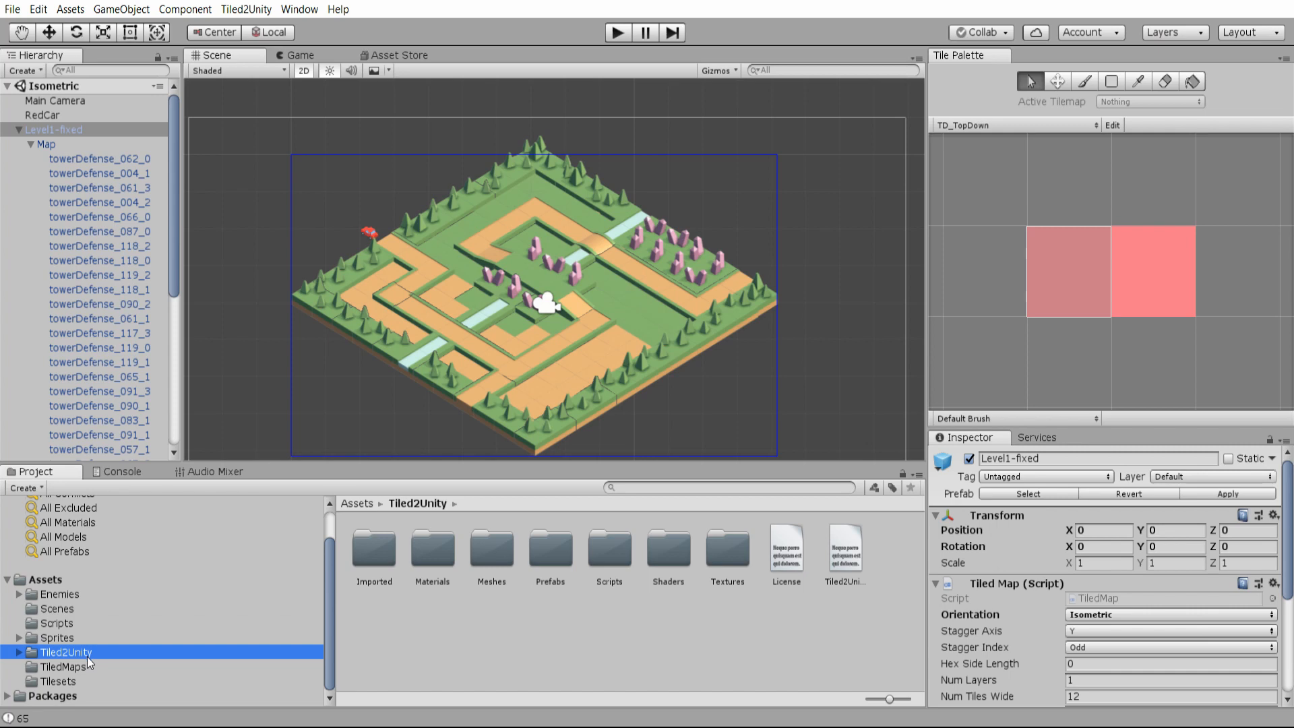
mouse_move(552, 554)
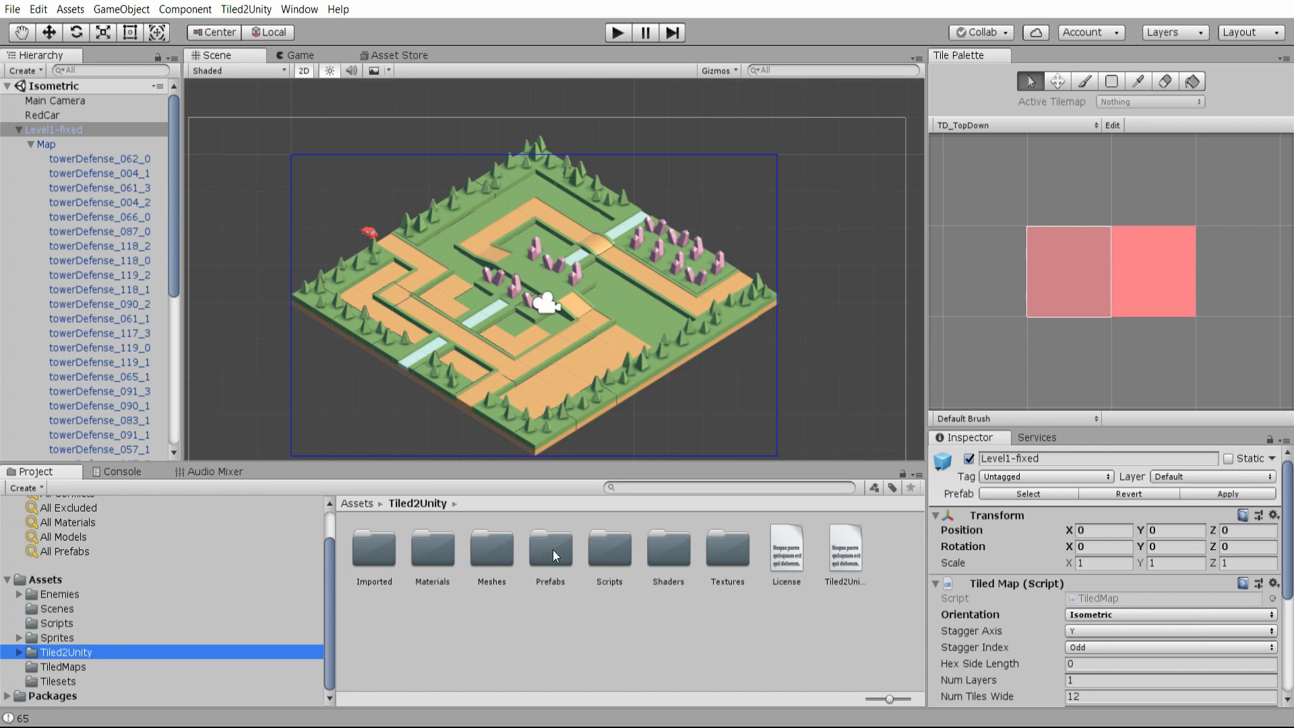
double_click(549, 549)
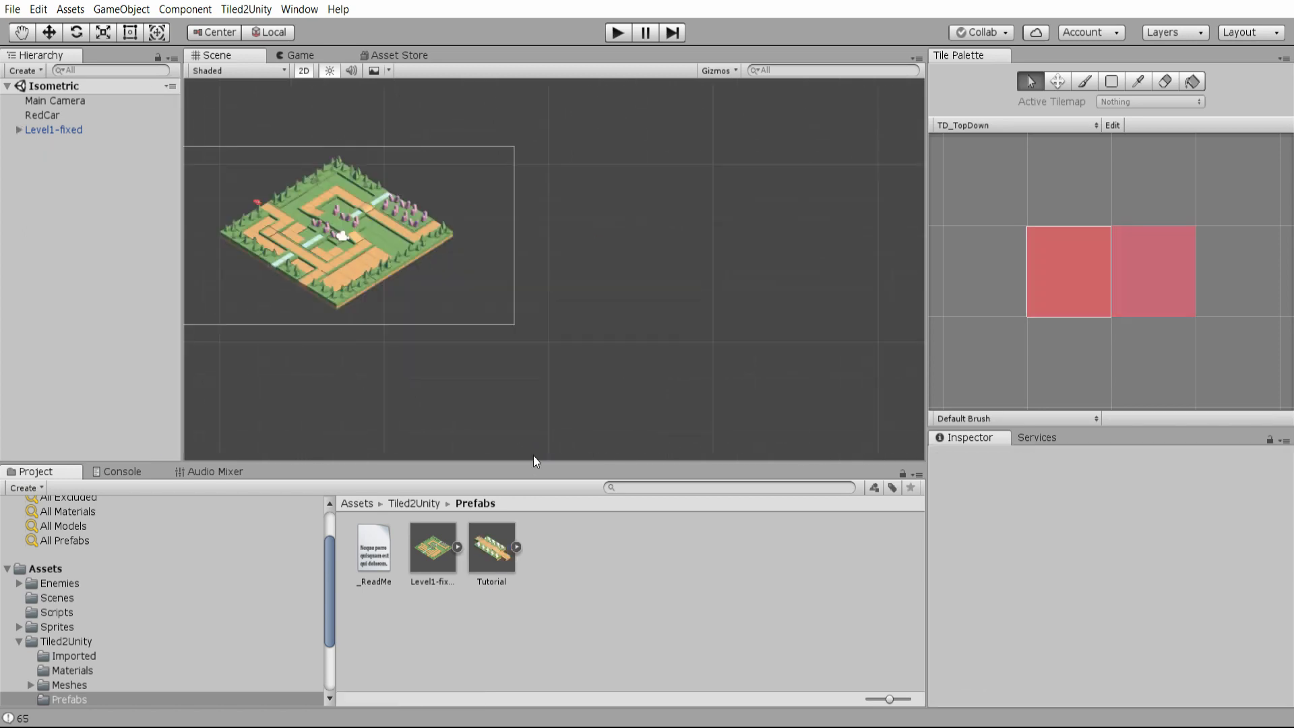
left_click(490, 549)
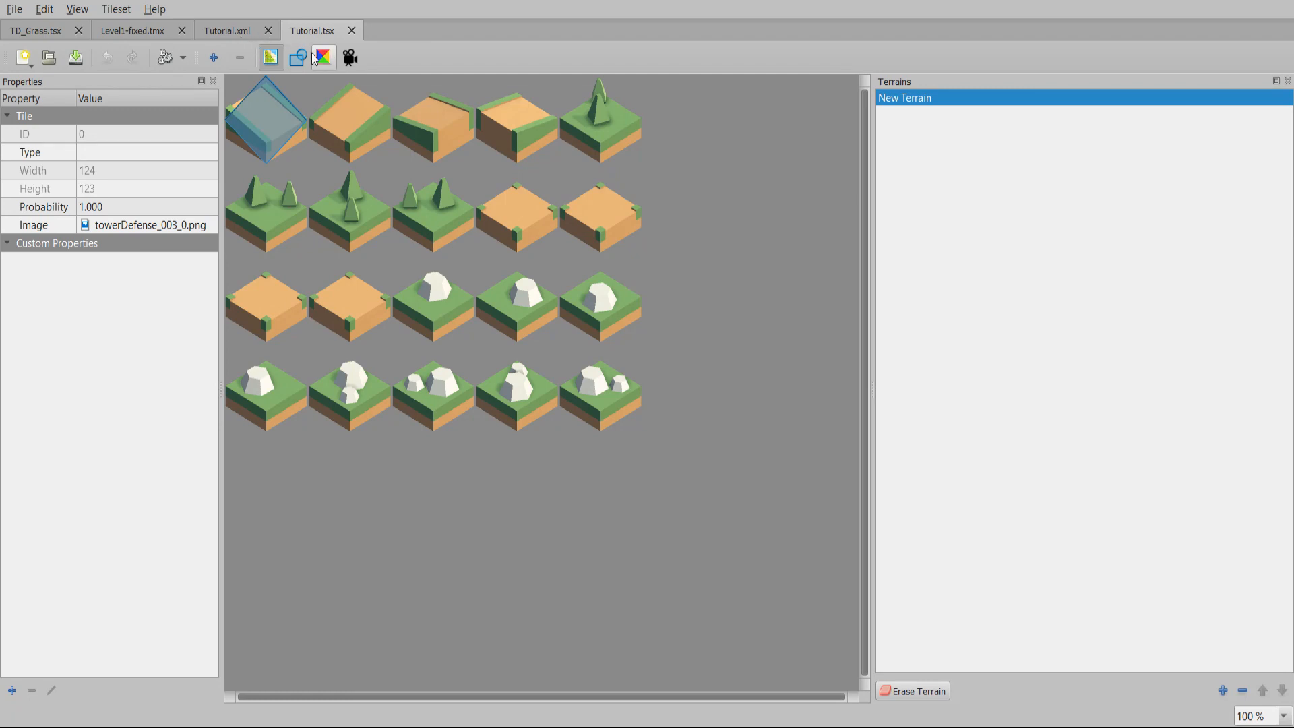
mouse_move(327, 41)
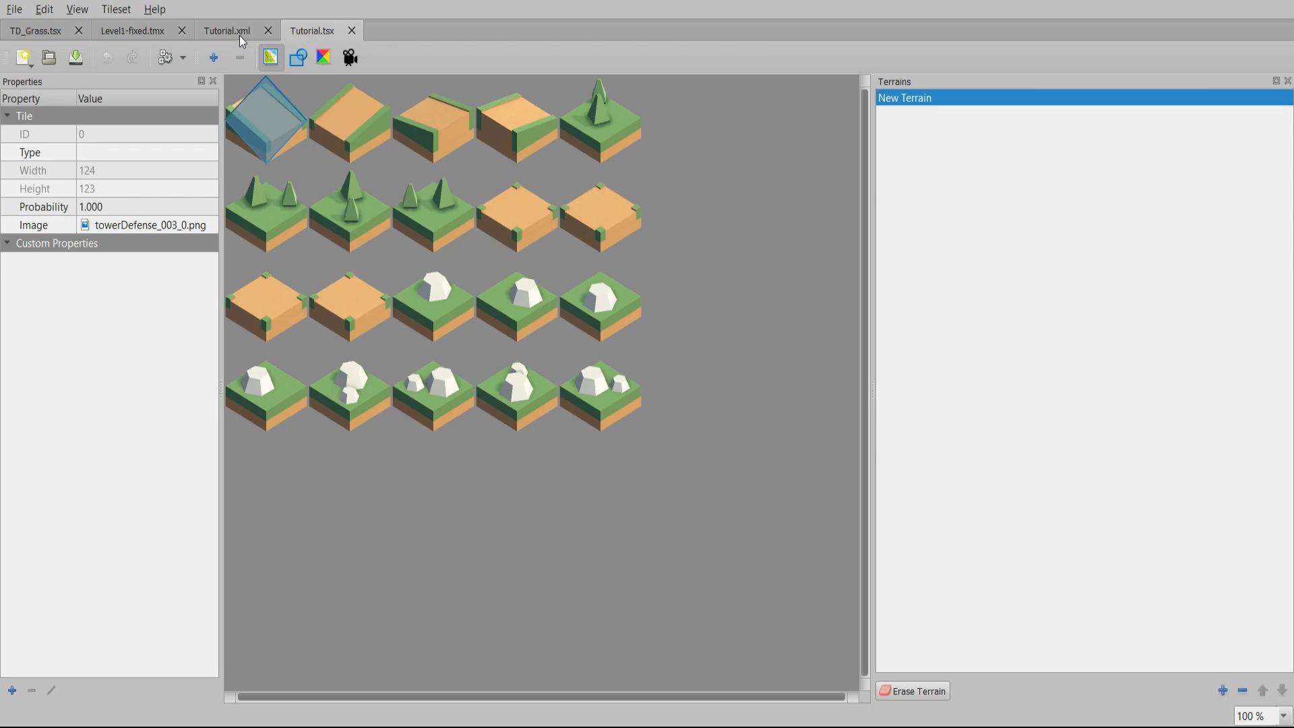
- Switch to the Tutorial.xml map tab showing the rock-lined dirt path
left_click(225, 30)
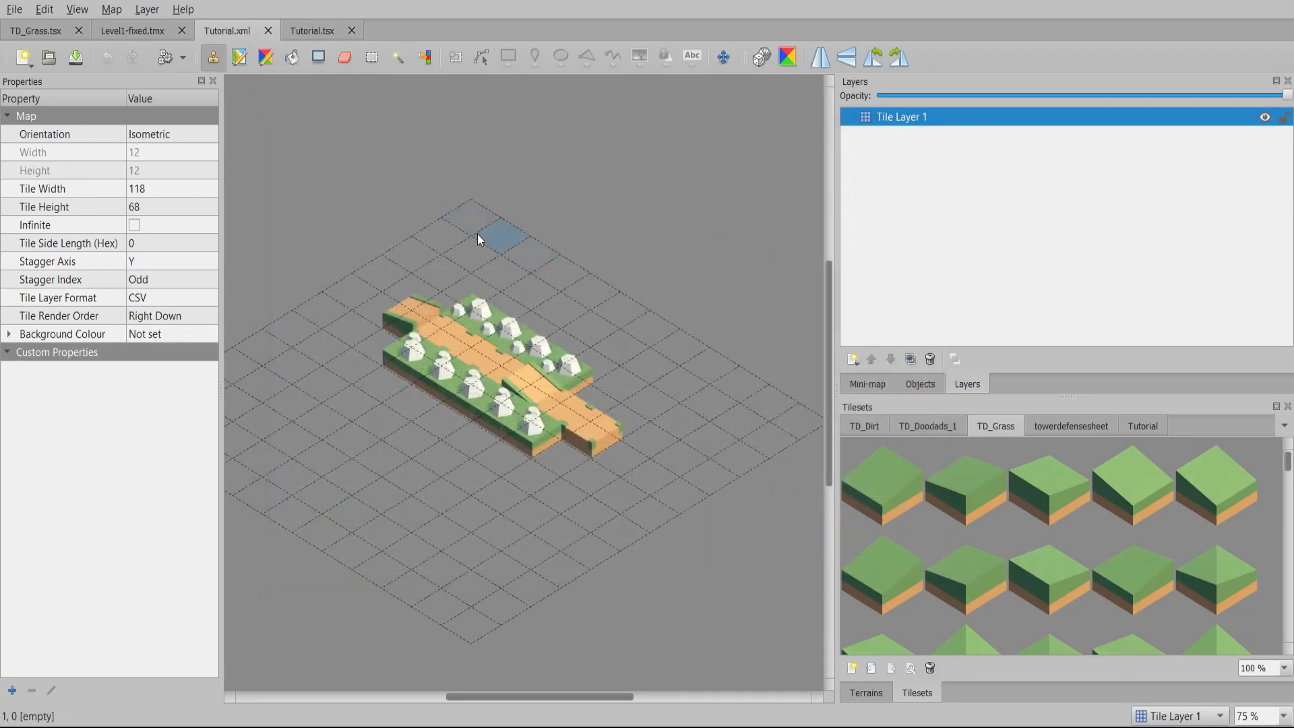
left_click(265, 57)
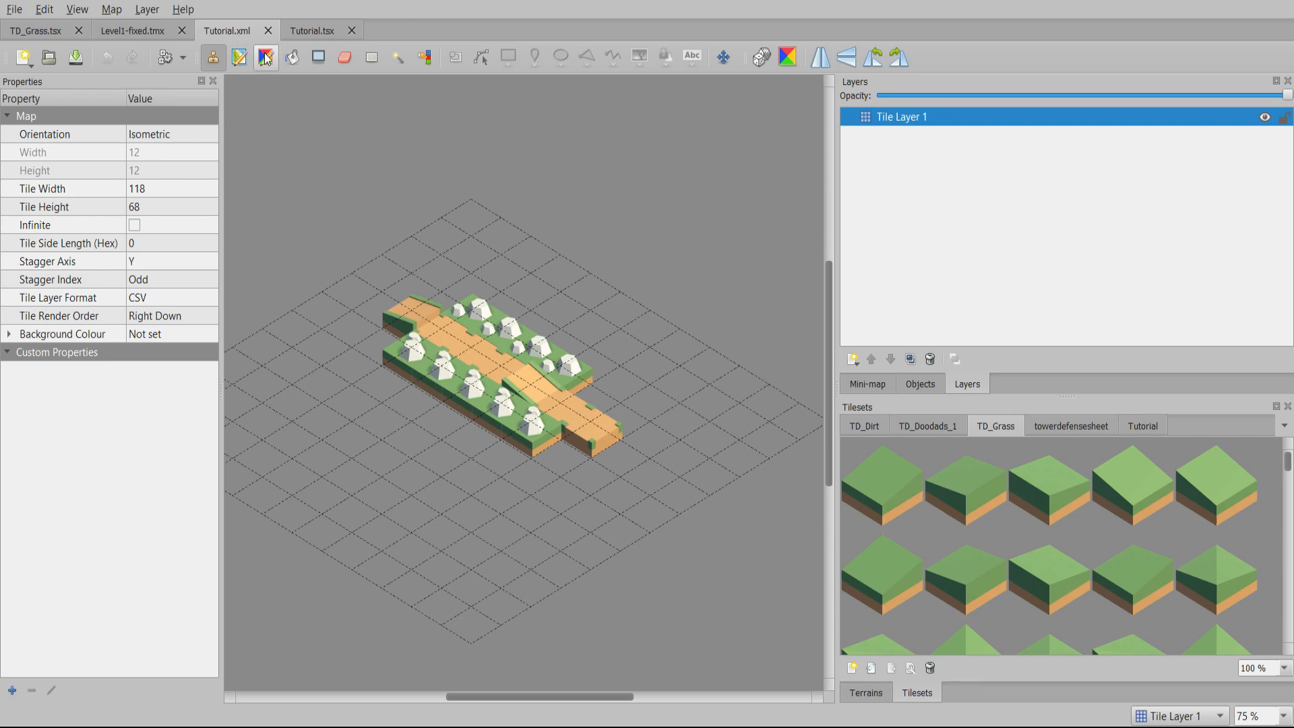
- Re-export the Tutorial map via Tiled2Unity and select the Tutorial prefab in Unity
left_click(265, 57)
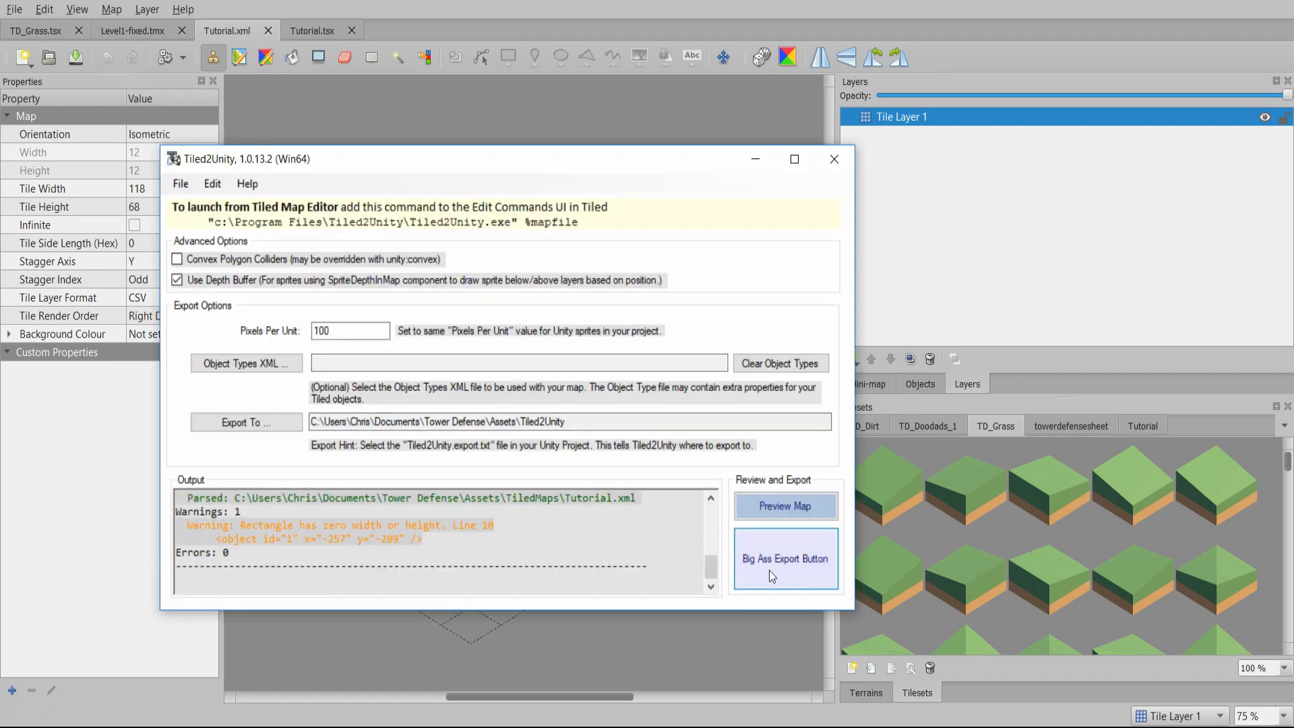
left_click(784, 558)
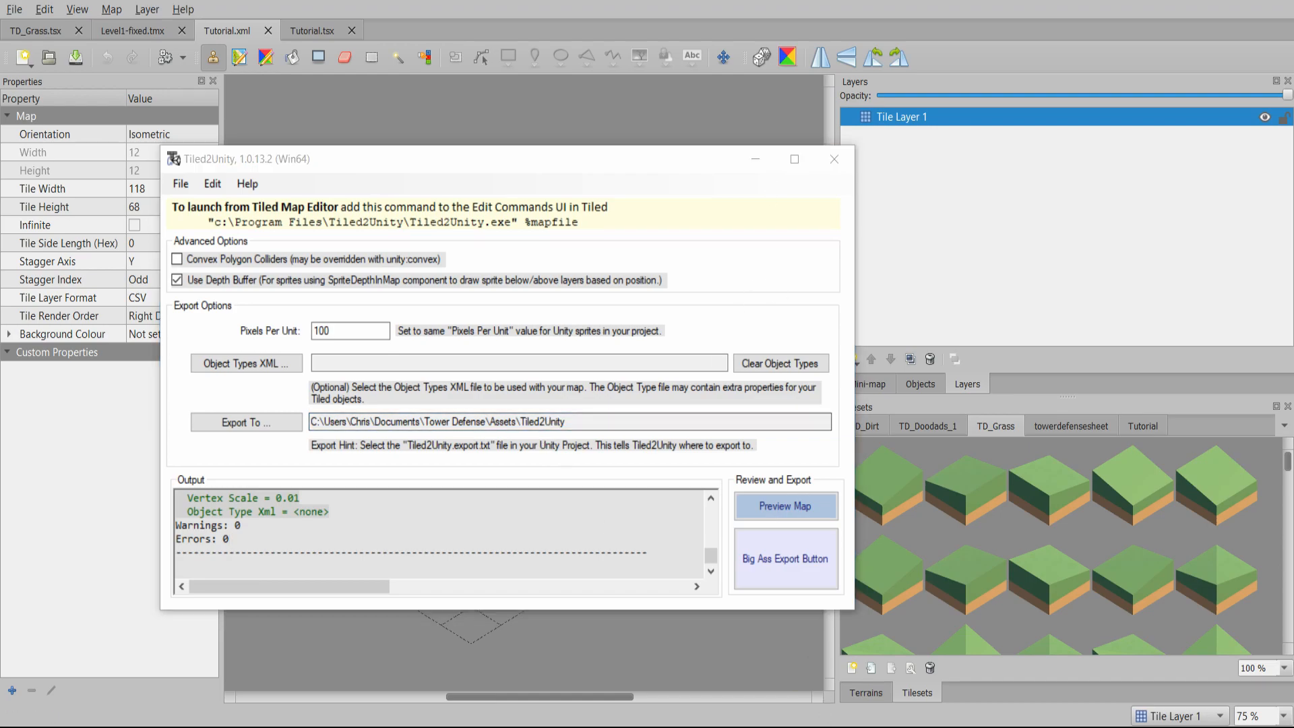
left_click(784, 558)
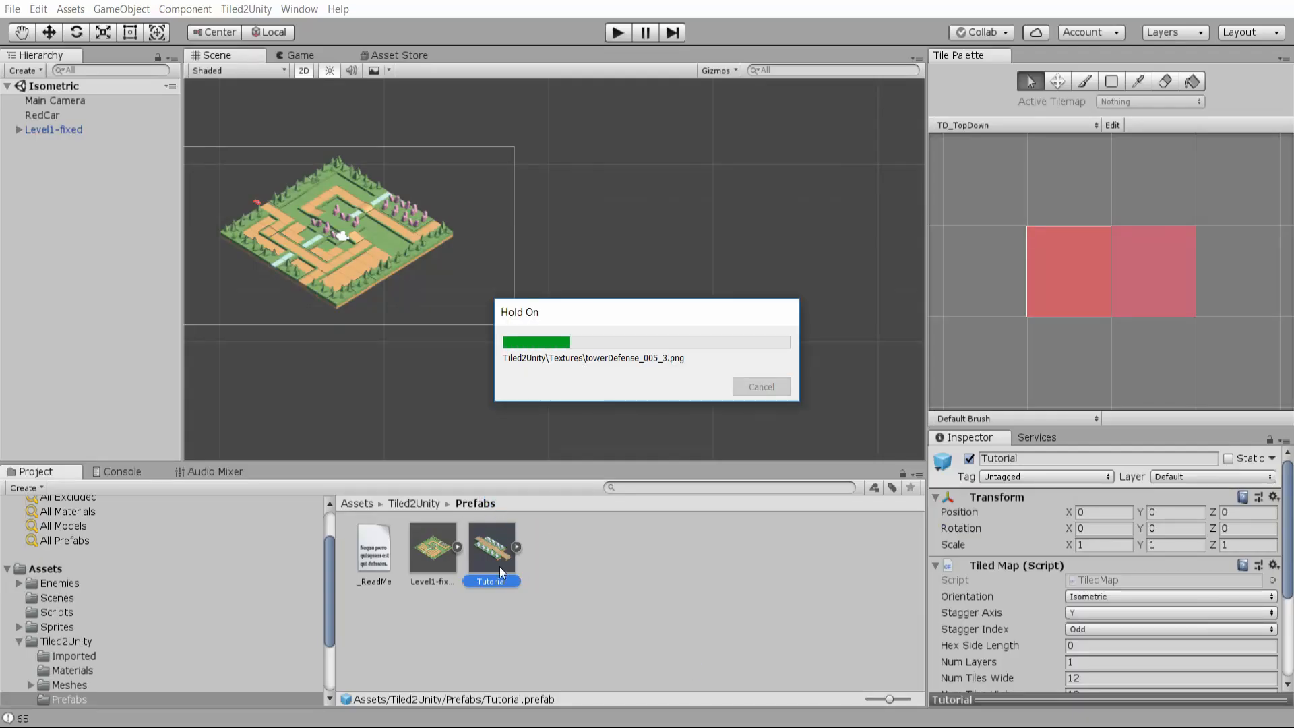